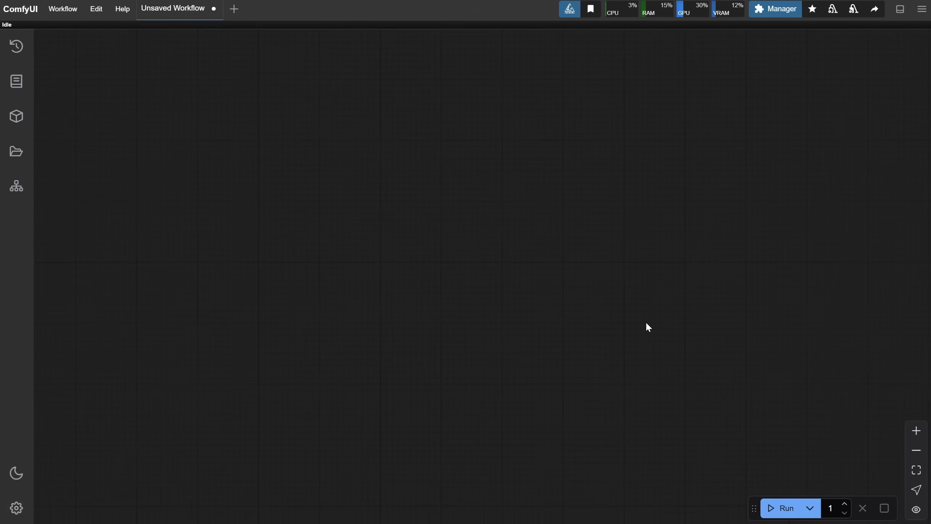
# - Install the 'kaytool' node pack from Manager's Custom Nodes catalogue and confirm a server restart
pyautogui.click(775, 8)
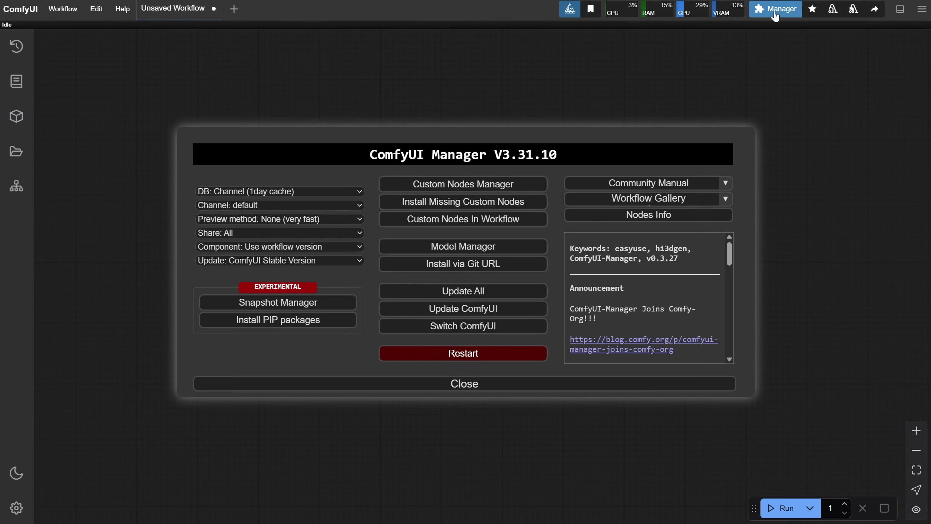
pyautogui.click(463, 183)
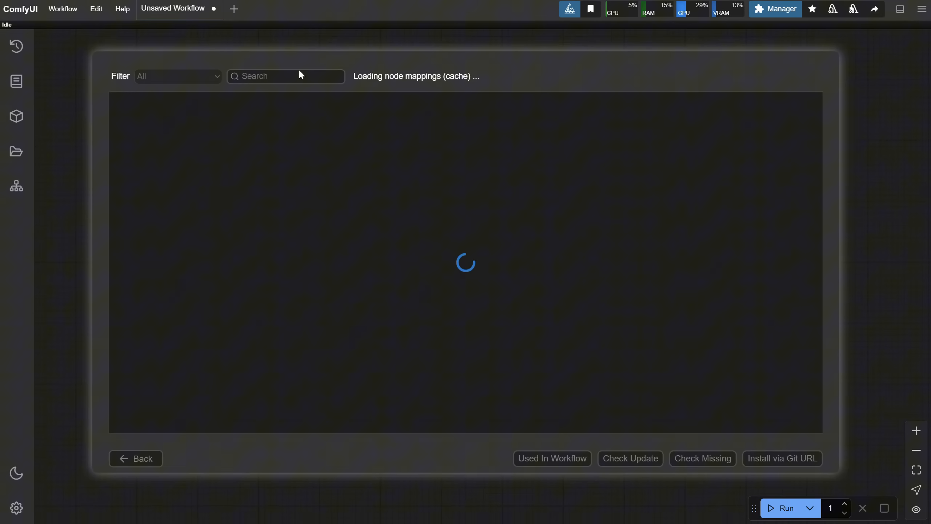
pyautogui.write('kaytool')
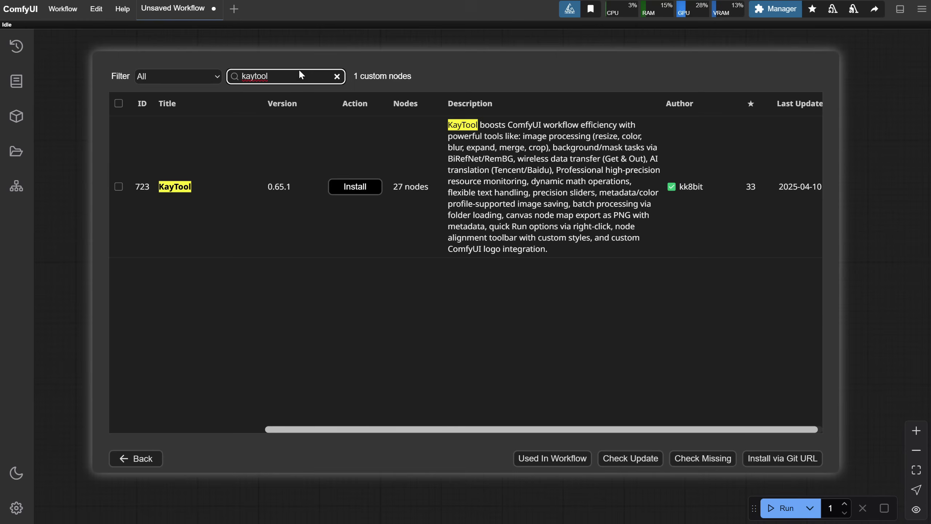
pyautogui.click(355, 186)
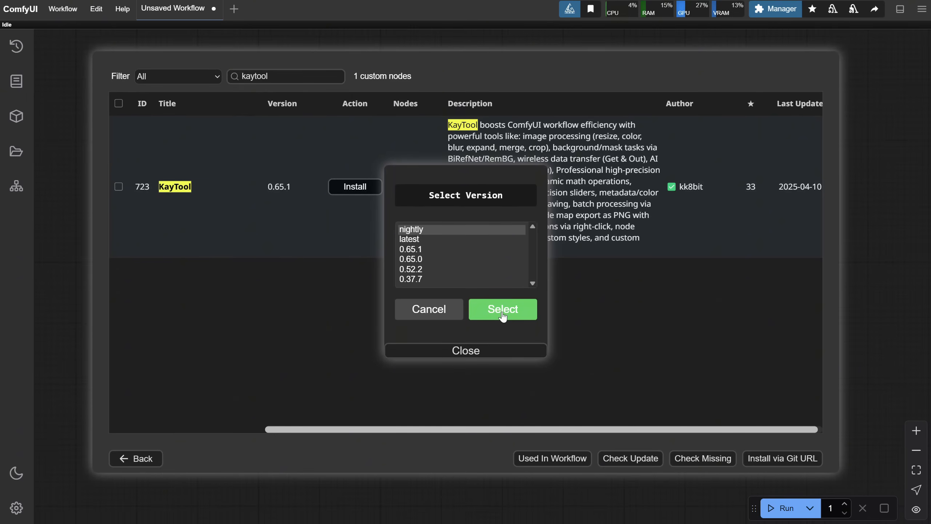
pyautogui.click(502, 309)
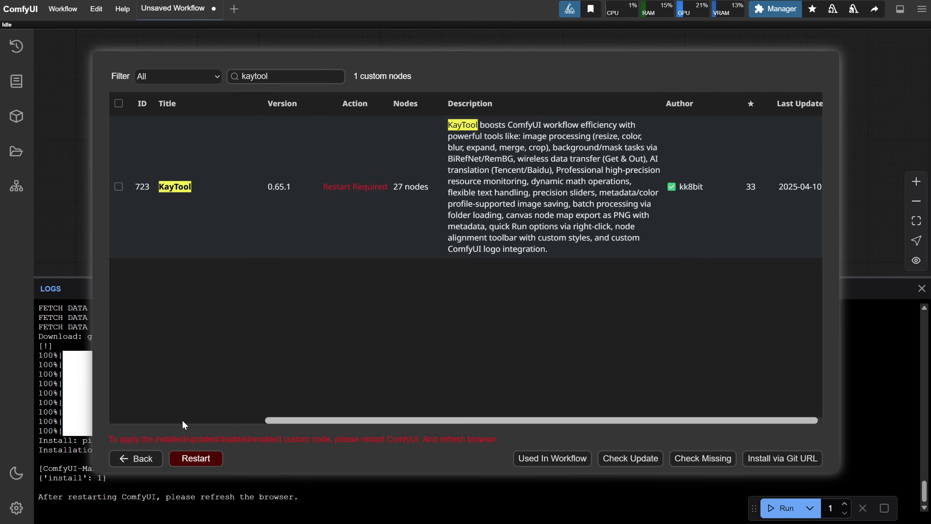
pyautogui.click(196, 458)
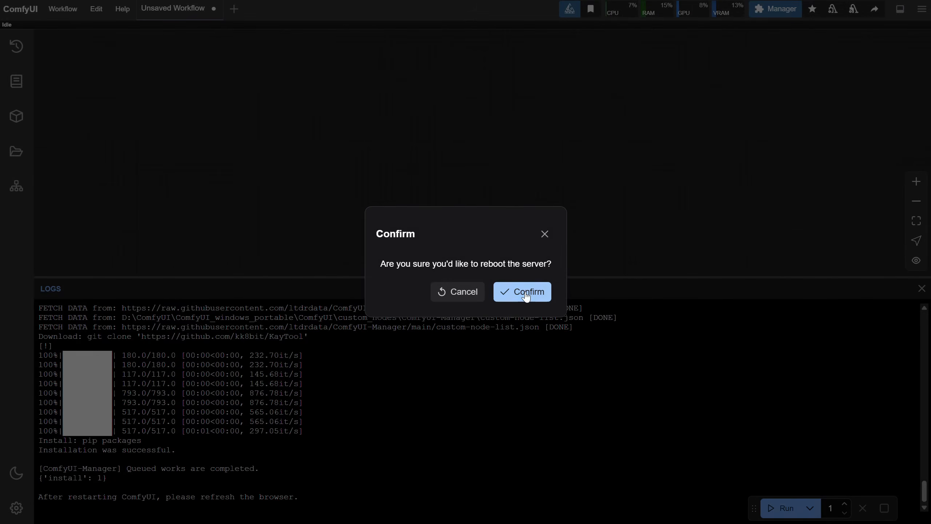
pyautogui.click(521, 291)
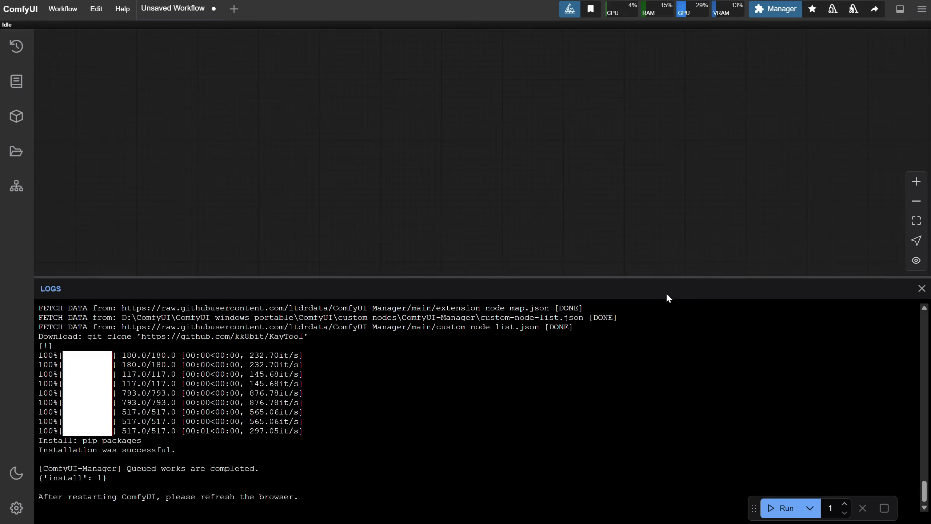
# - Close the install logs, then show and hide KayTool's Resource Monitor from the menu button
pyautogui.click(921, 289)
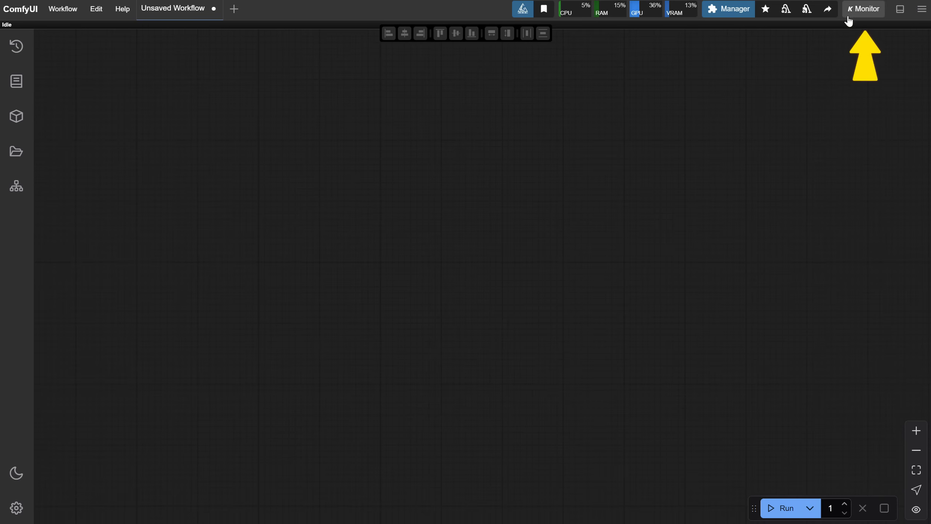
pyautogui.click(862, 8)
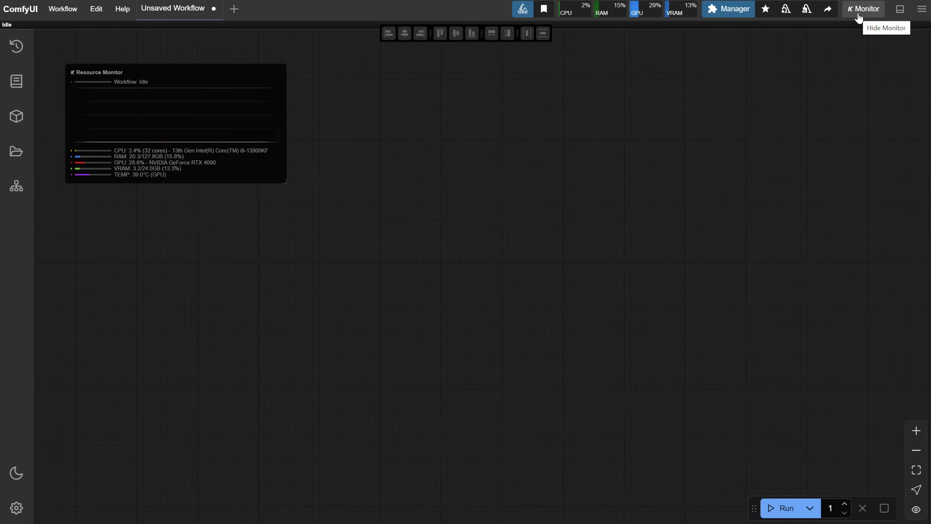
pyautogui.moveTo(568, 32)
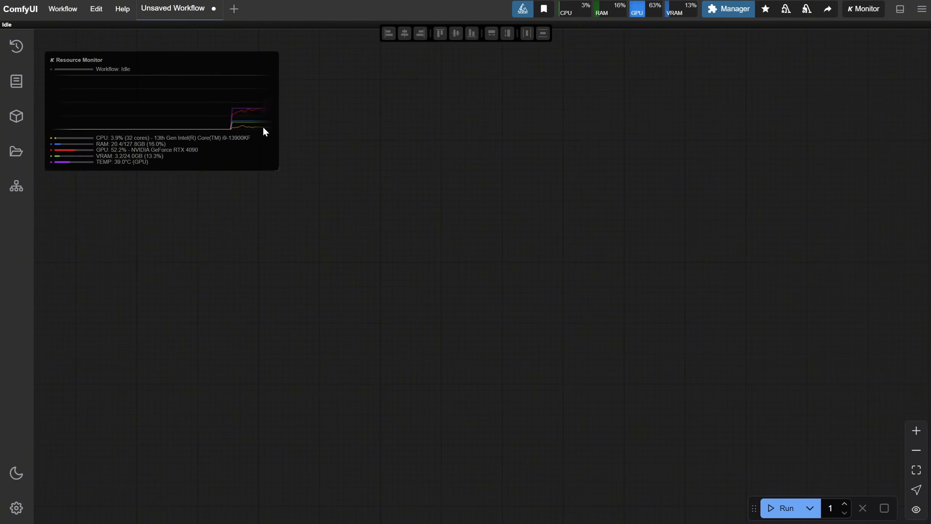
pyautogui.click(863, 9)
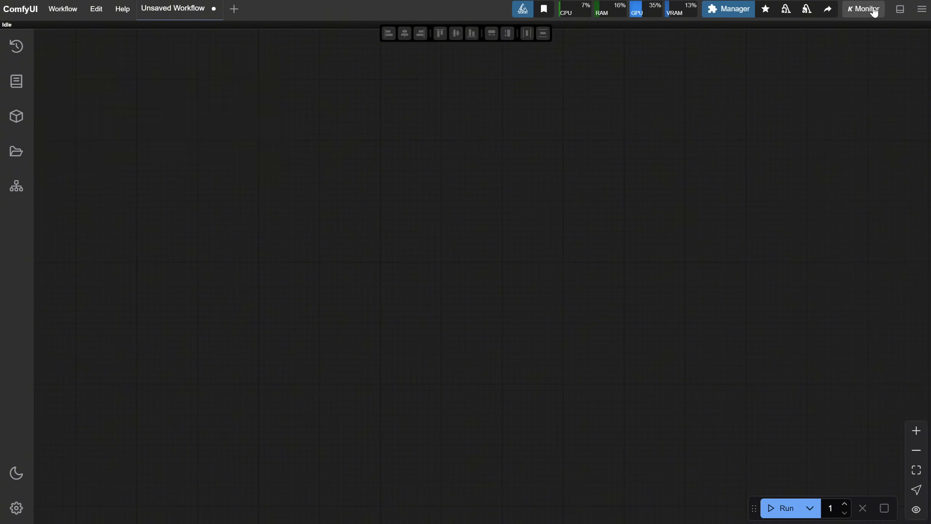
pyautogui.moveTo(16, 508)
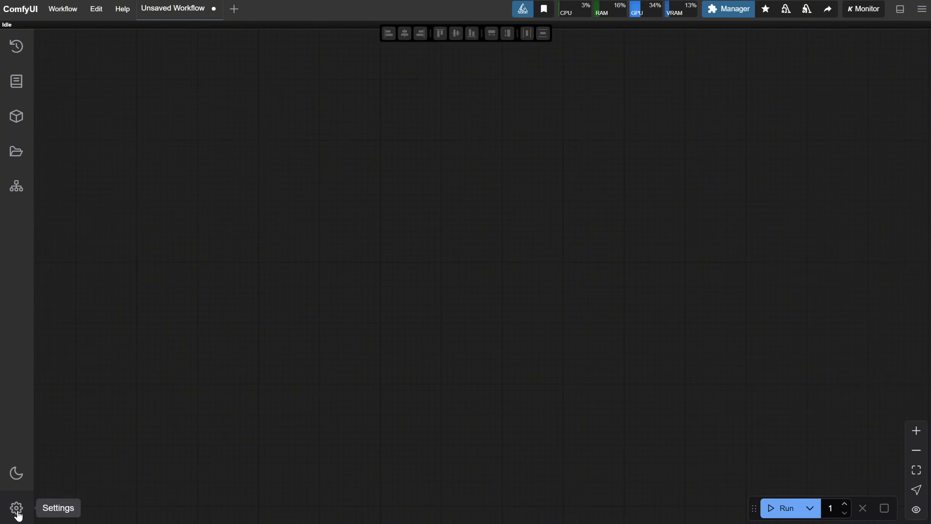
# - Toggle KayTool's 'Enable Resource Monitor button in menu' off and on, then reopen Settings to review options
pyautogui.click(16, 508)
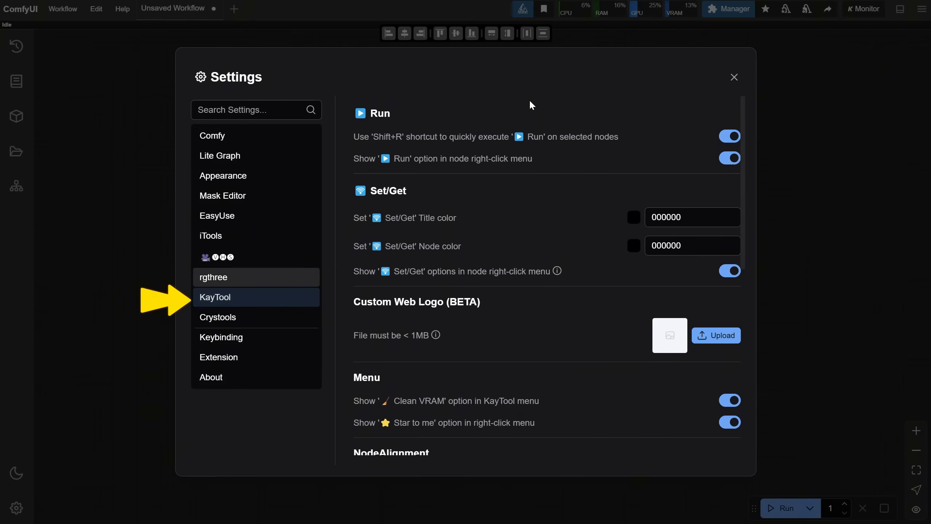
pyautogui.scroll(-3)
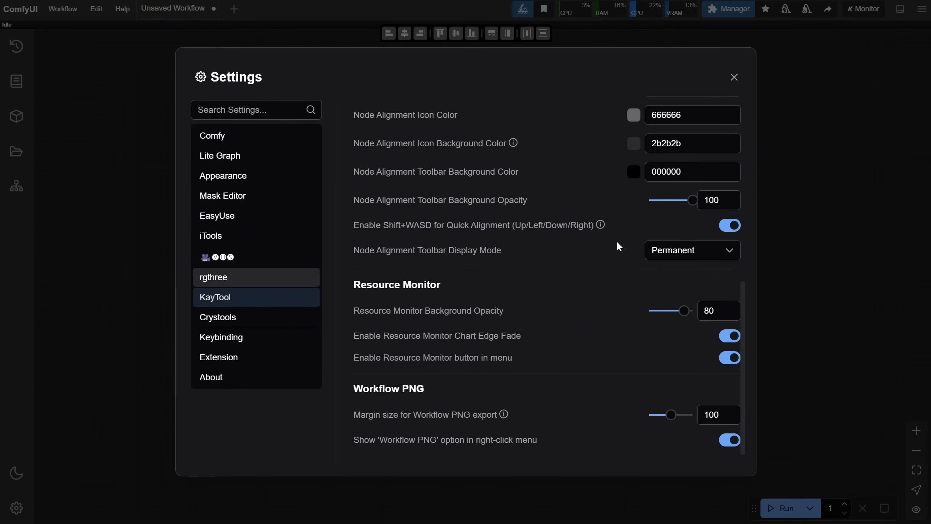
pyautogui.click(729, 357)
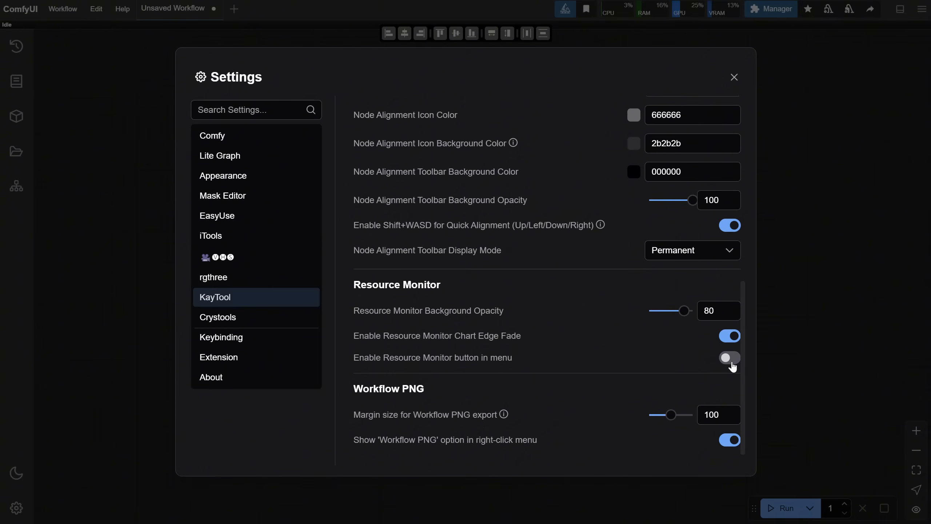
pyautogui.click(729, 357)
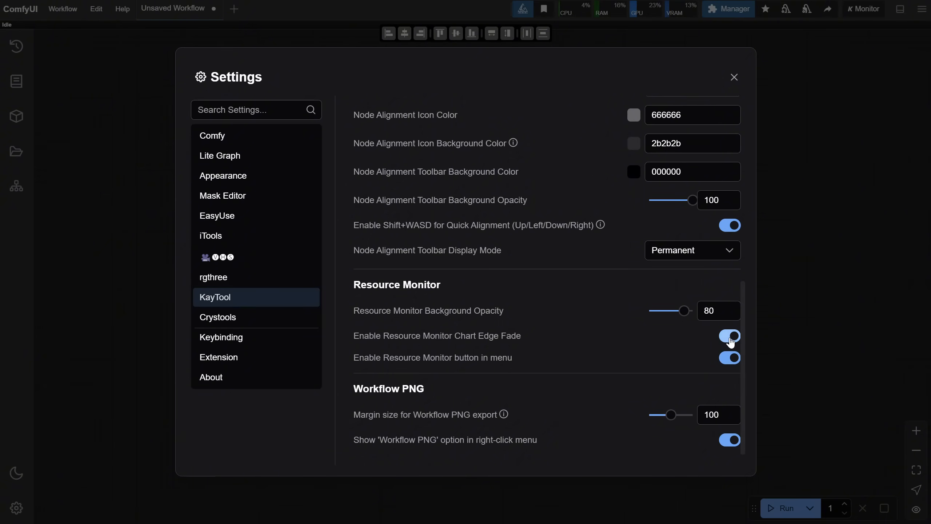
pyautogui.click(733, 77)
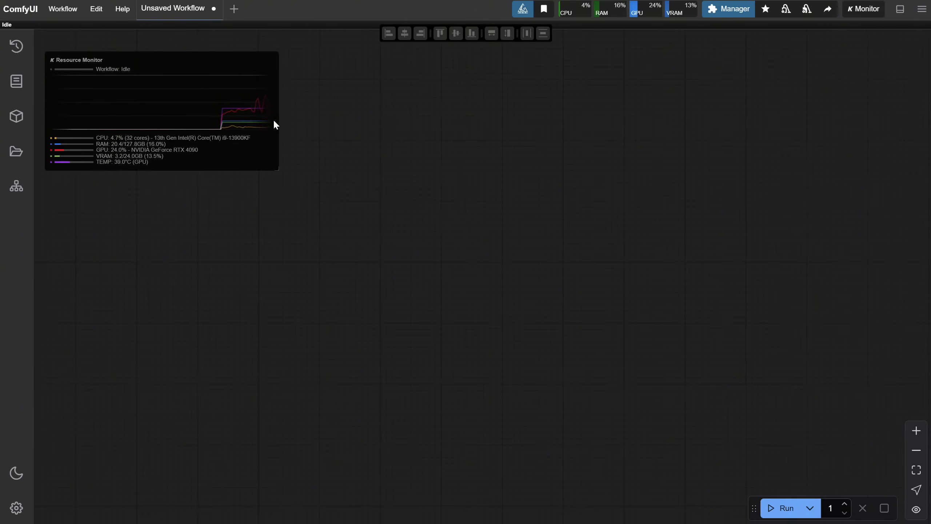
pyautogui.click(16, 507)
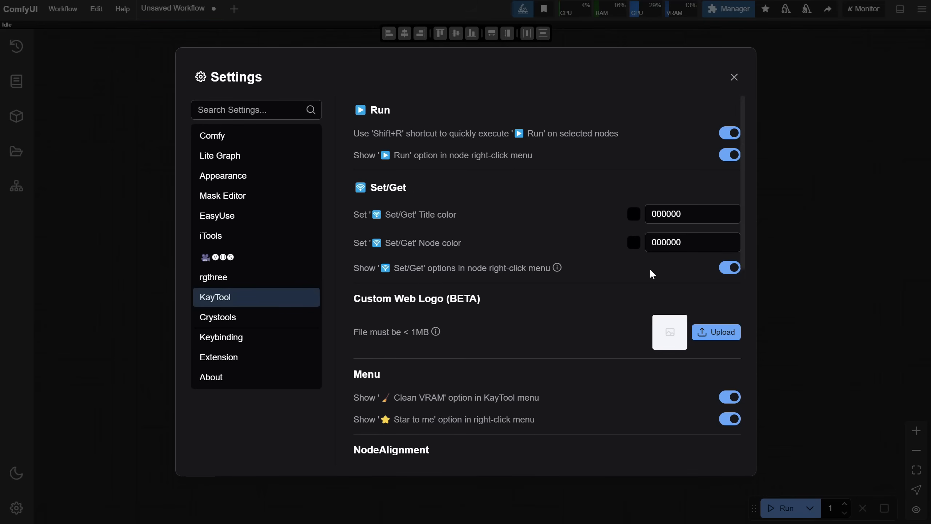
pyautogui.scroll(-3)
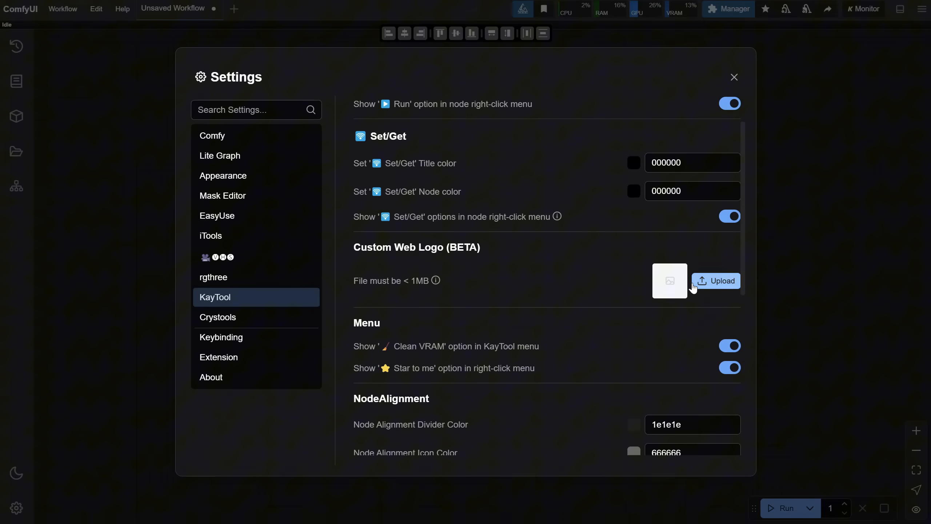
pyautogui.moveTo(626, 304)
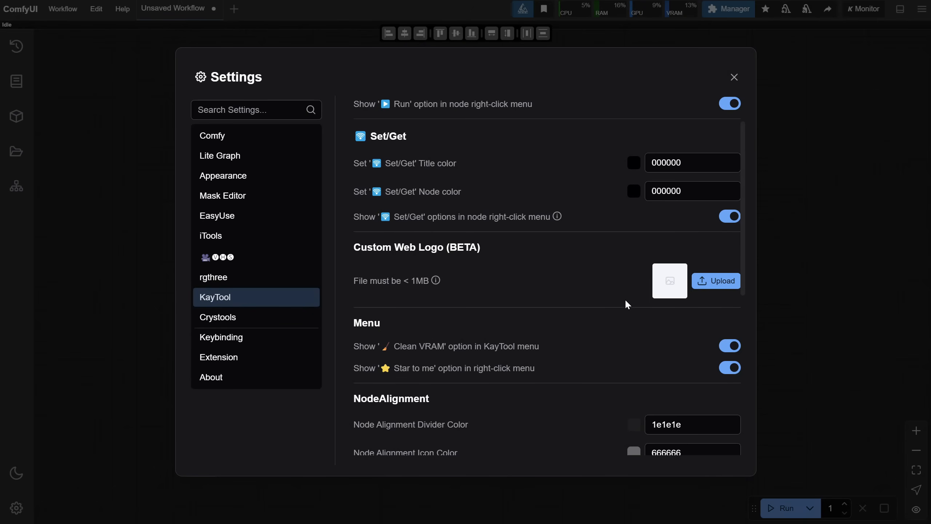
pyautogui.scroll(-3)
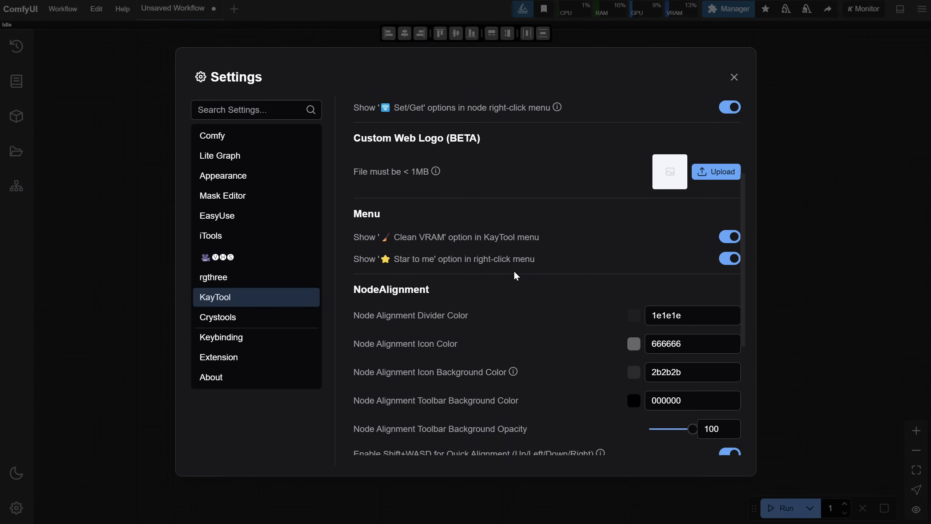
pyautogui.moveTo(434, 260)
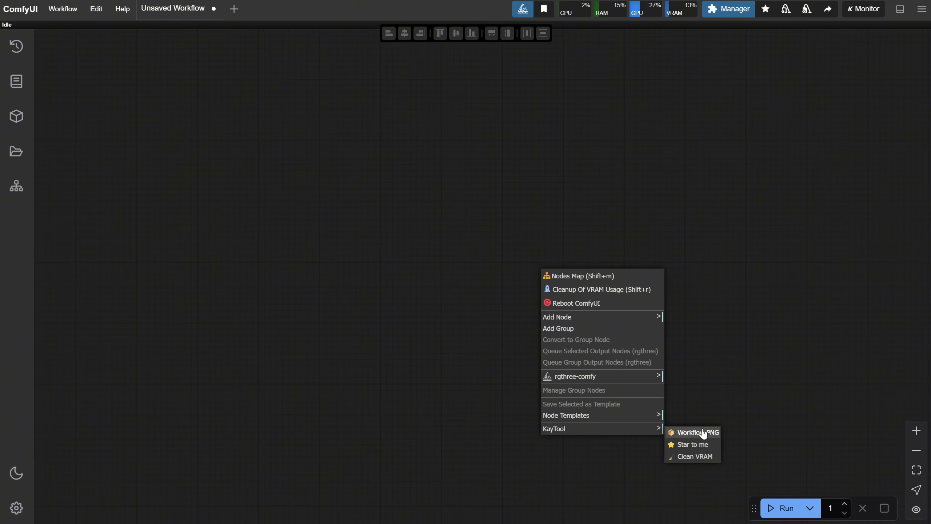
pyautogui.moveTo(688, 289)
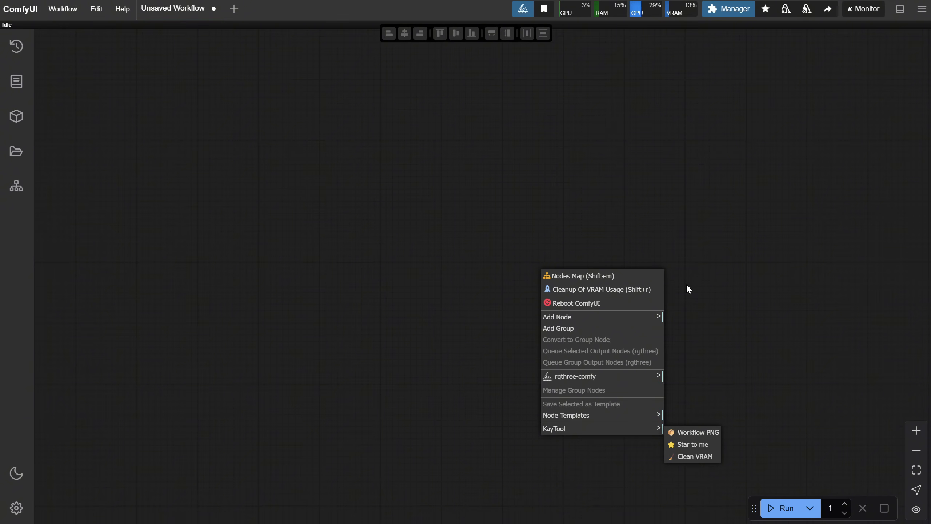
# - Load the EP03 SDXL workflow and save it as a workflow-embedded PNG named MySDXLWorkflow in Ep43
pyautogui.click(698, 432)
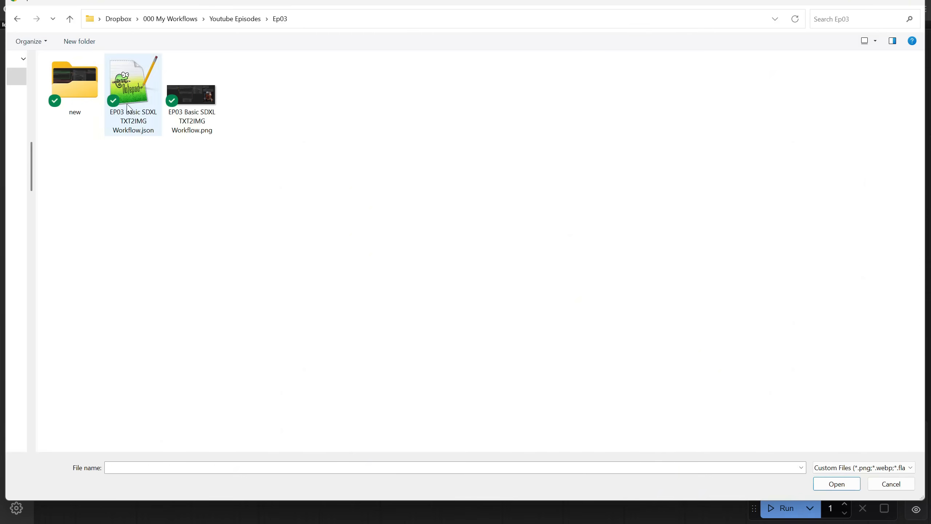
pyautogui.click(835, 483)
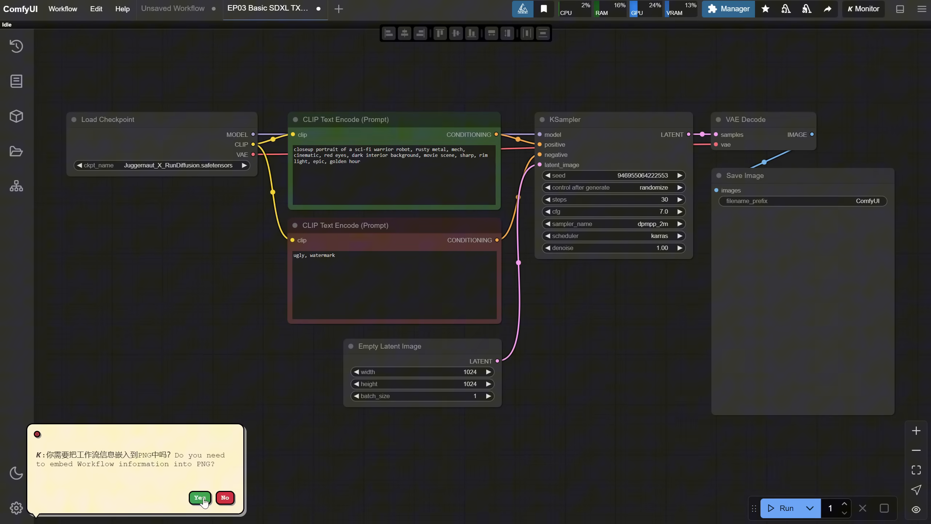
pyautogui.click(200, 497)
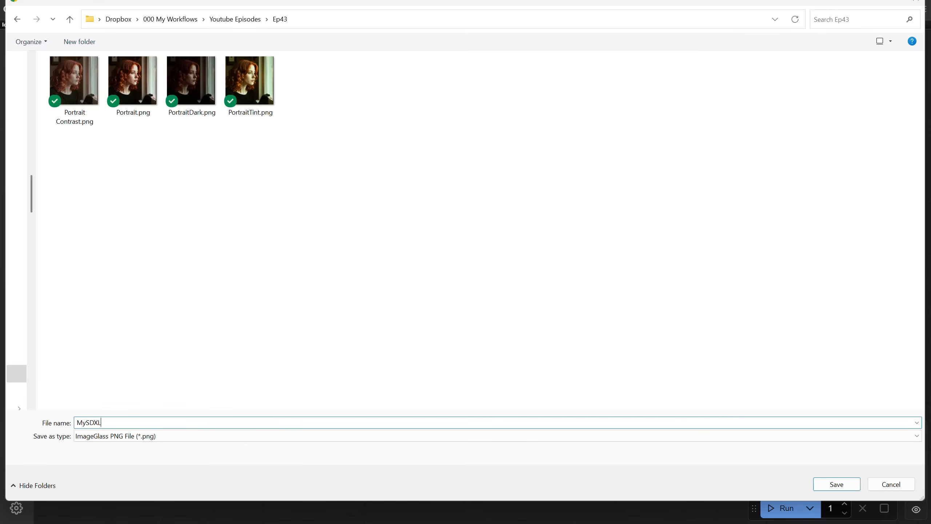
pyautogui.click(835, 484)
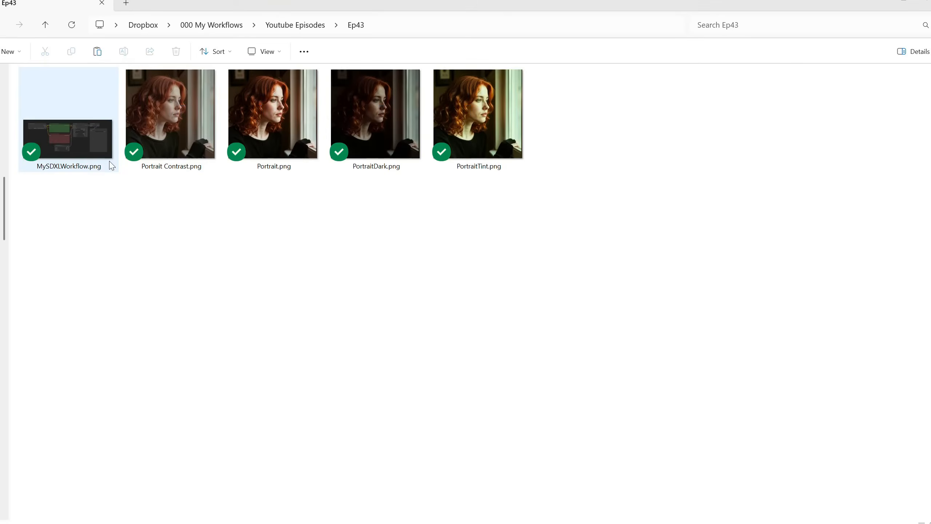
# - Open MySDXLWorkflow.png from File Explorer to restore its workflow in ComfyUI
pyautogui.doubleClick(68, 129)
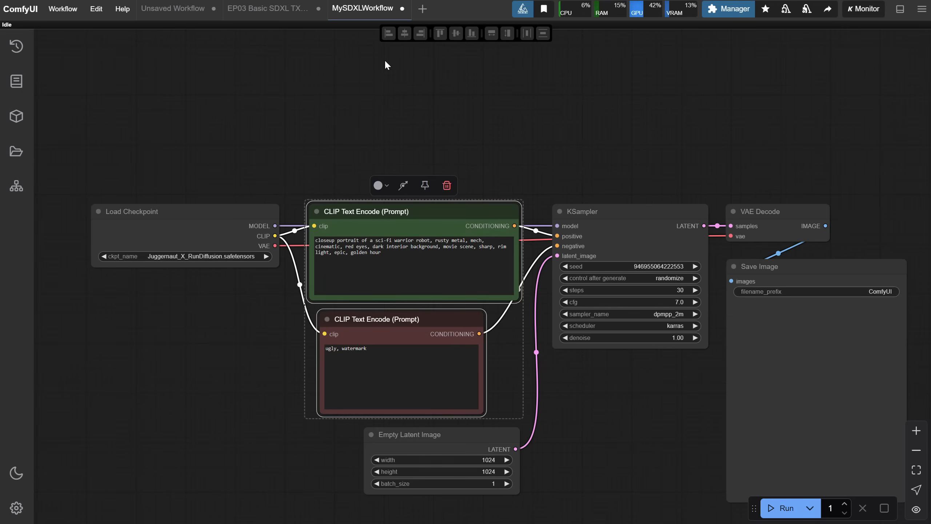
pyautogui.moveTo(389, 45)
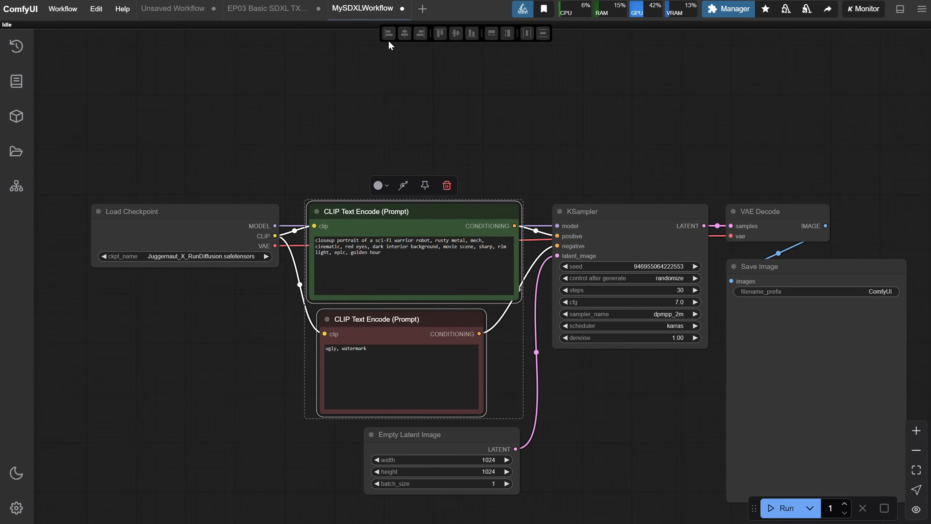
# - Align the two CLIP Text Encode nodes left, and the main pipeline nodes along their tops
pyautogui.click(388, 33)
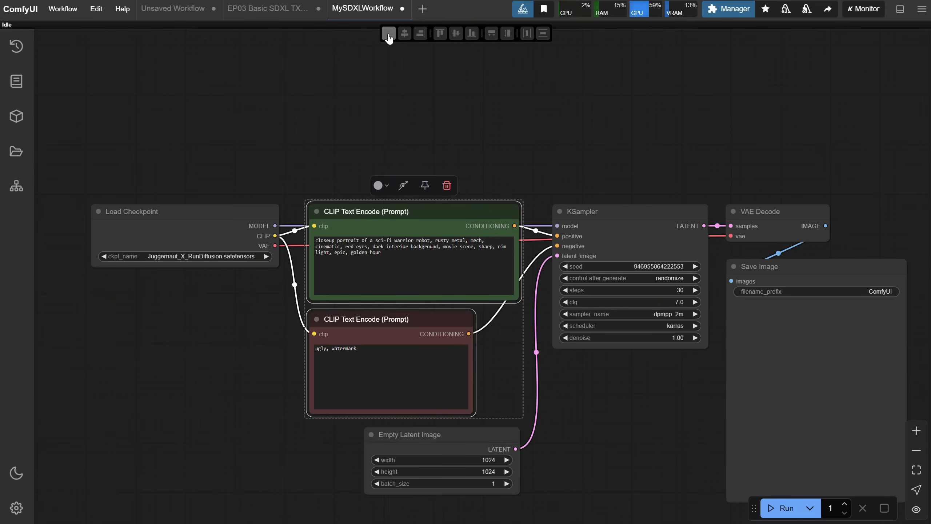
pyautogui.click(420, 33)
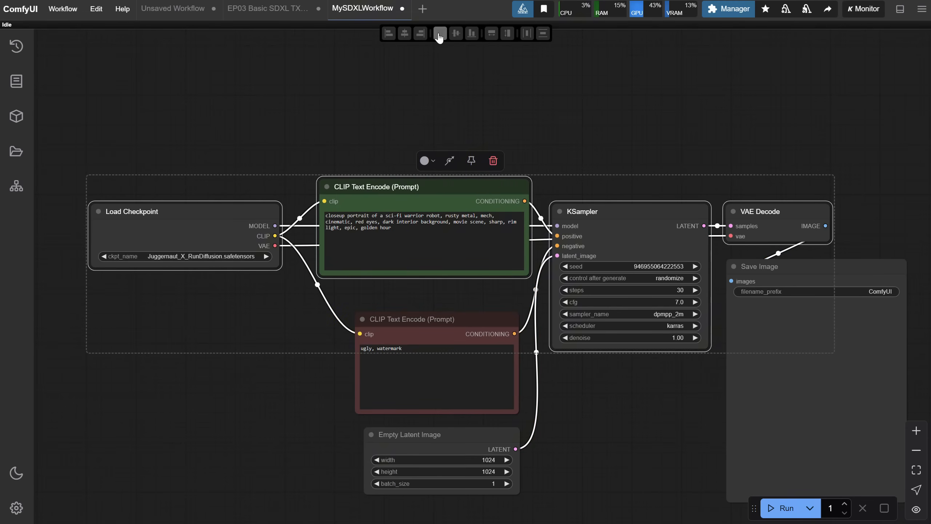
pyautogui.click(470, 32)
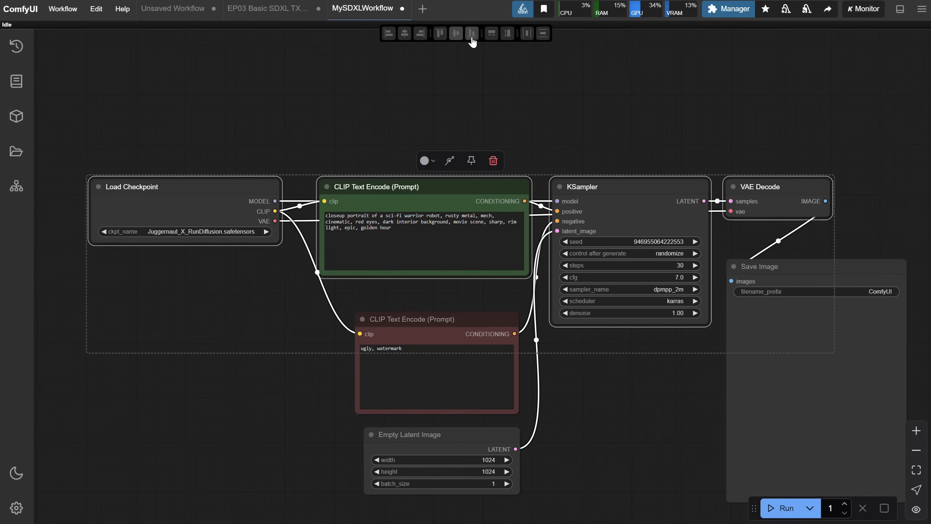
pyautogui.click(471, 33)
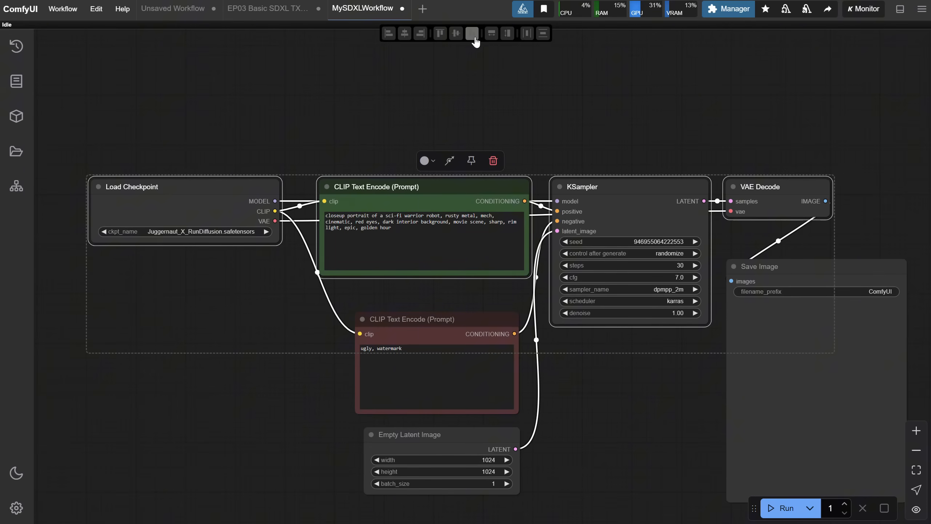
pyautogui.click(455, 33)
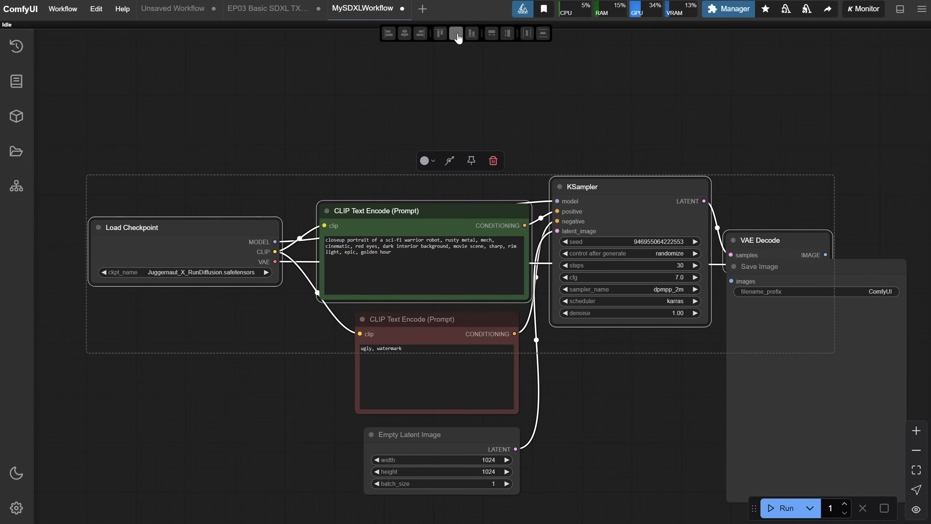
pyautogui.click(439, 33)
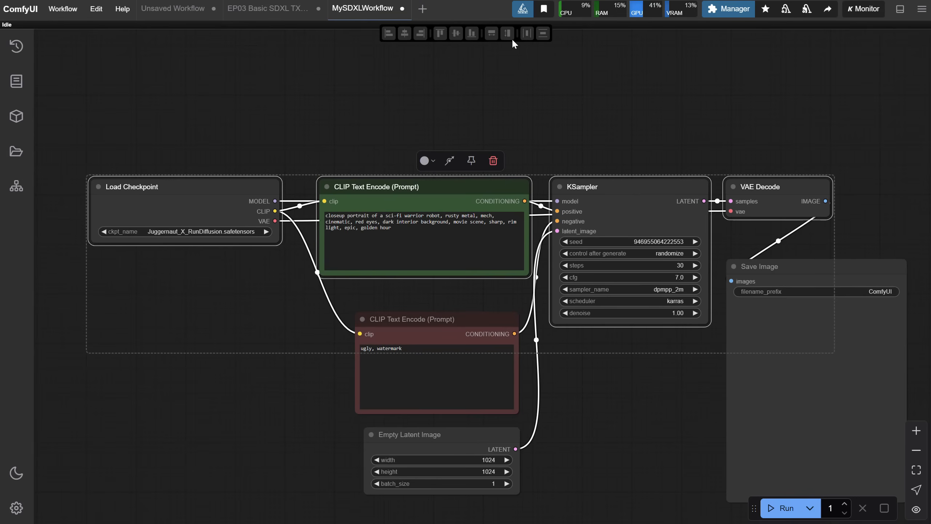
pyautogui.click(491, 32)
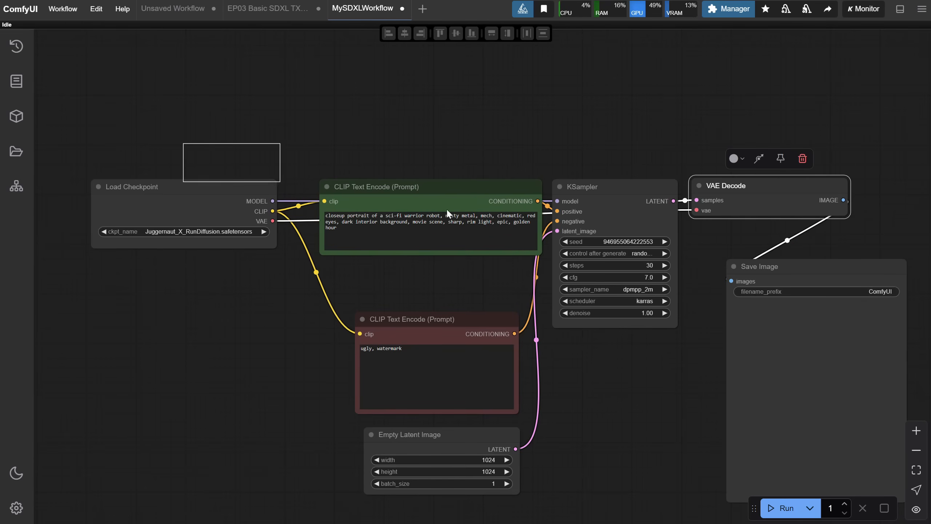
# - Pack the four main nodes side by side, top-aligned at equal height, then undo back
pyautogui.click(489, 33)
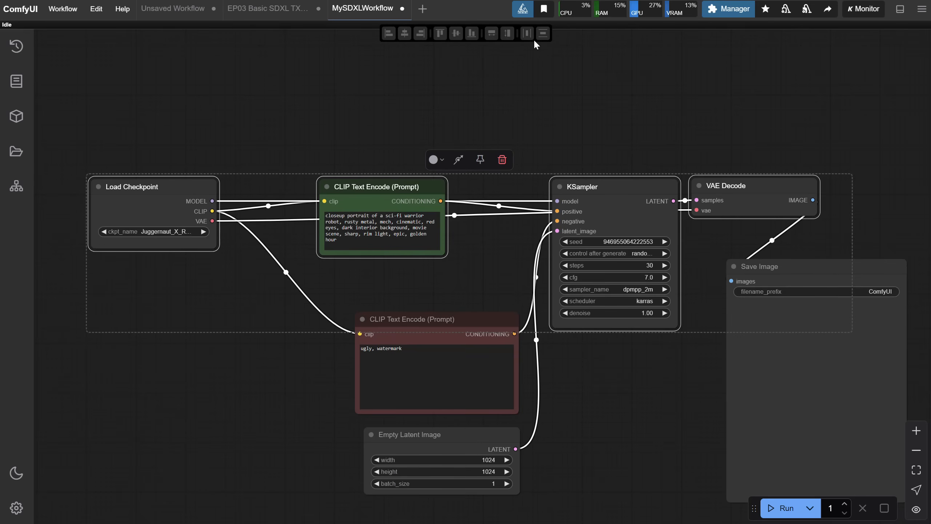
pyautogui.click(527, 33)
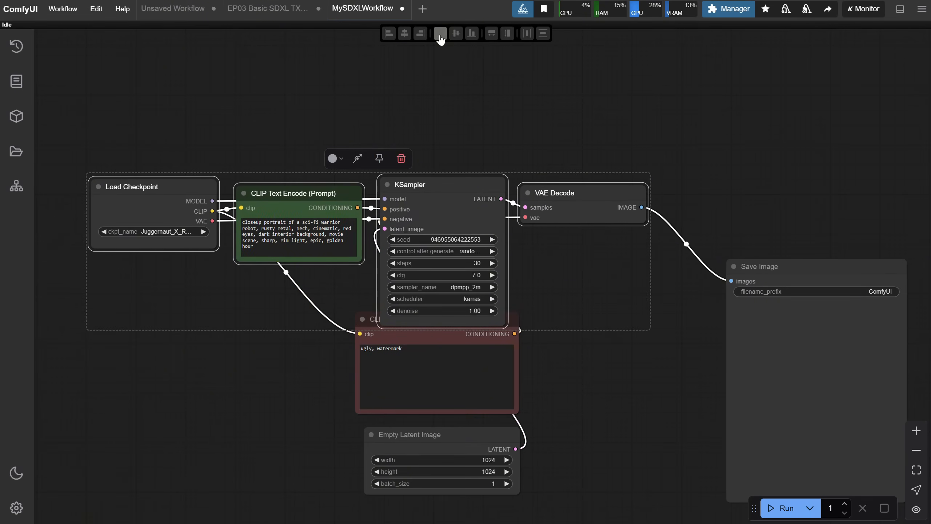
pyautogui.click(527, 33)
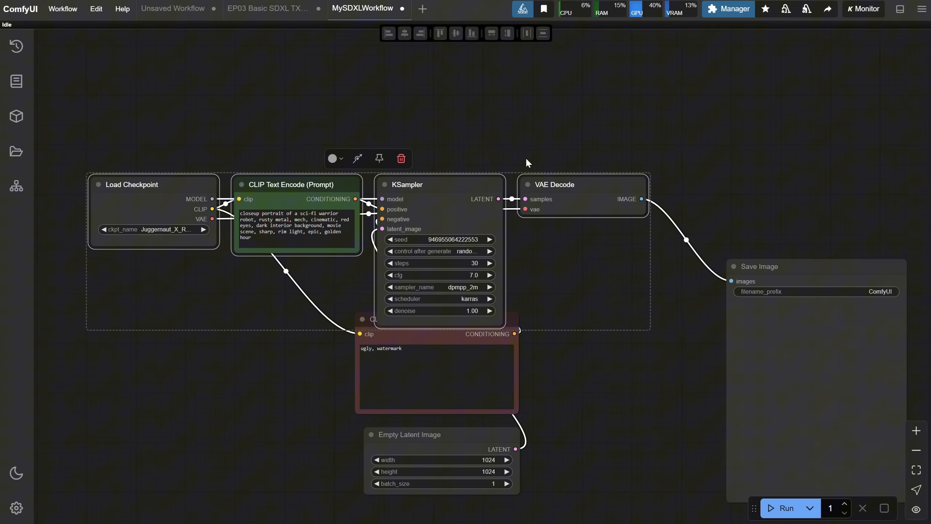
pyautogui.click(506, 33)
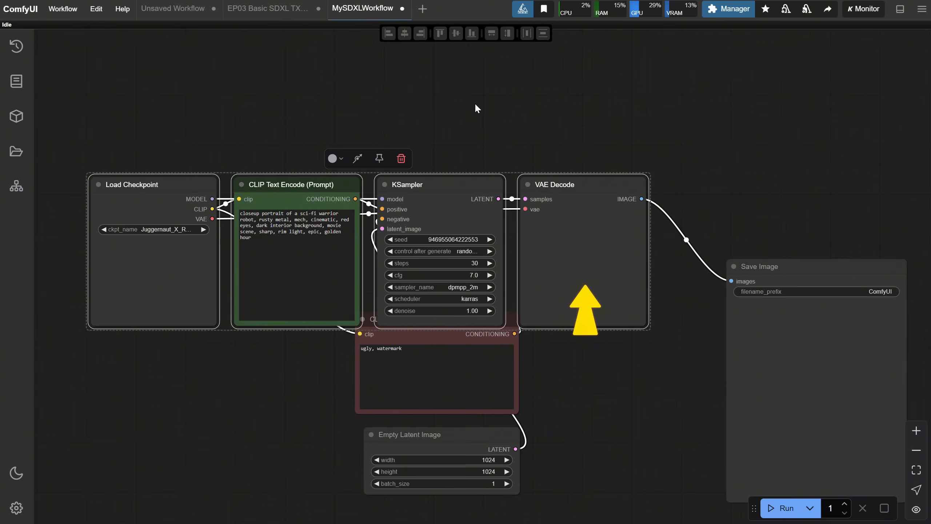
pyautogui.press('ctrl+z')
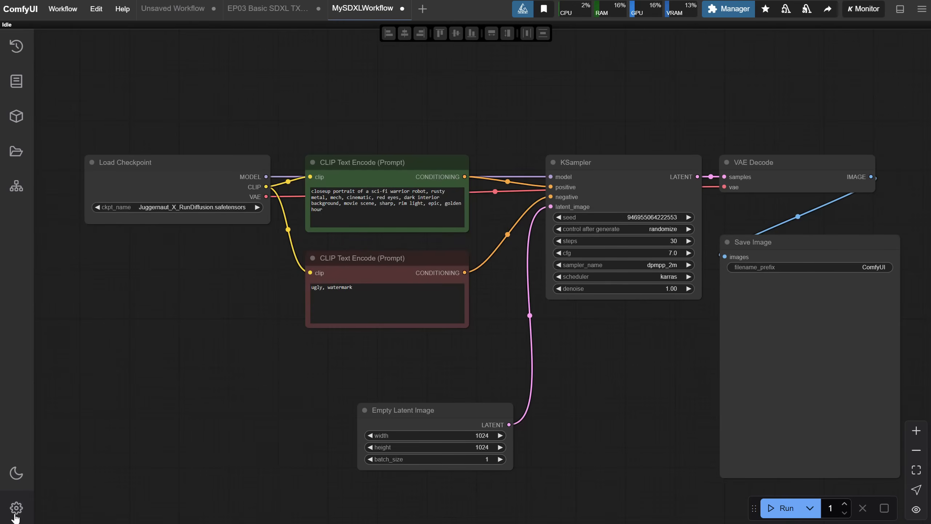
# - Try a purple alignment icon colour and set the icon background colour to 2b2b2b
pyautogui.click(16, 508)
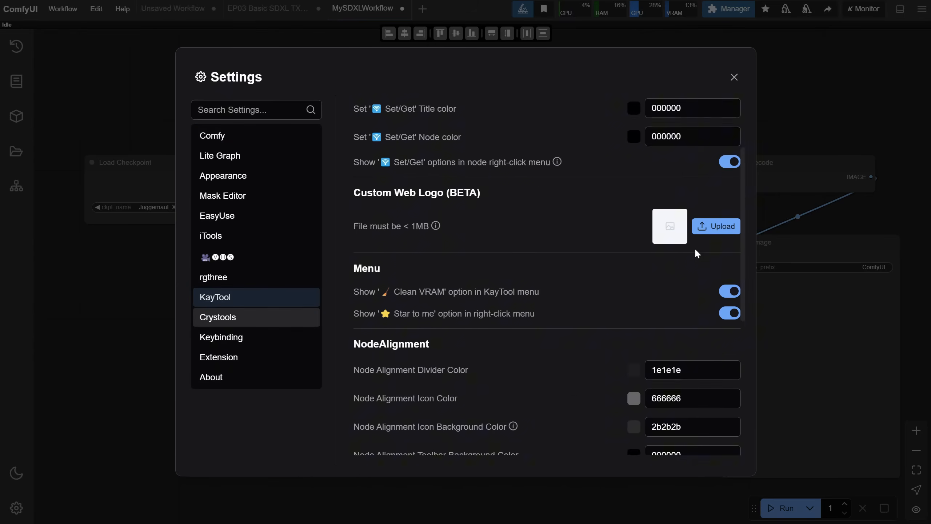
pyautogui.scroll(-3)
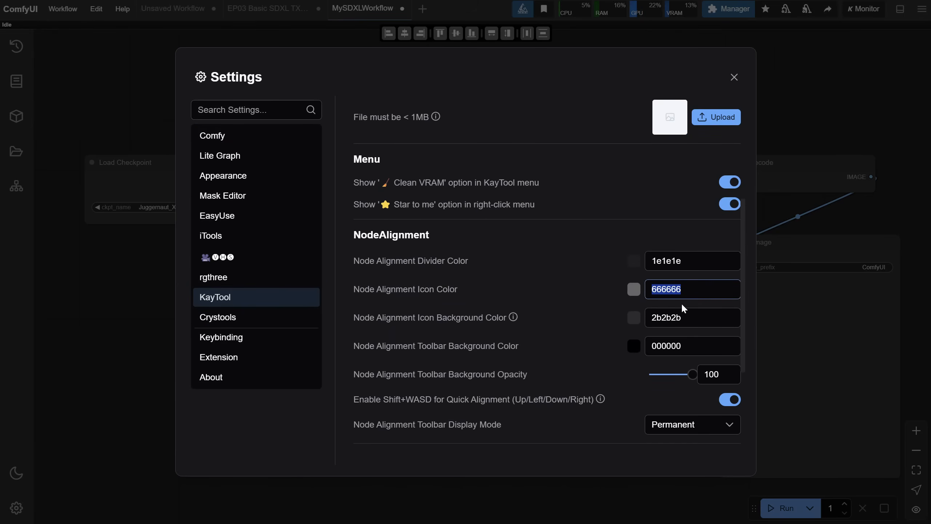
pyautogui.click(632, 289)
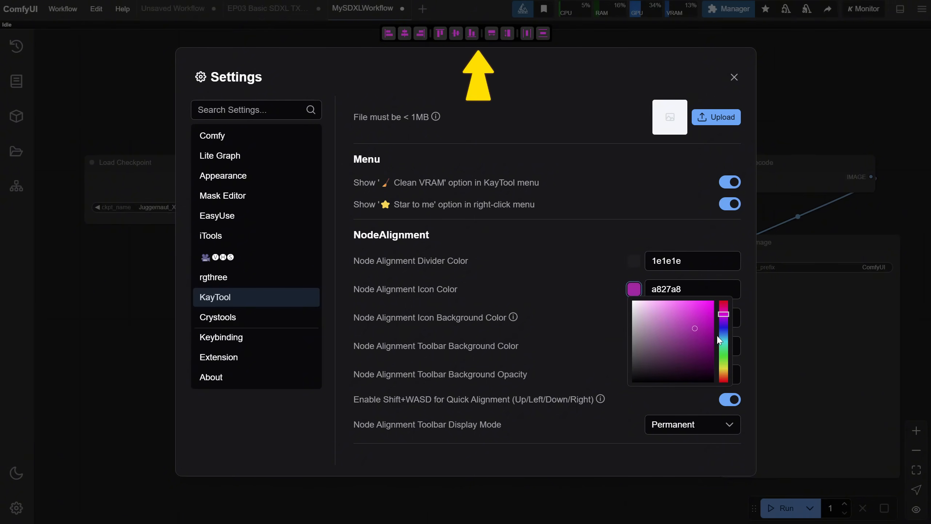
pyautogui.moveTo(723, 315); pyautogui.dragTo(723, 345)
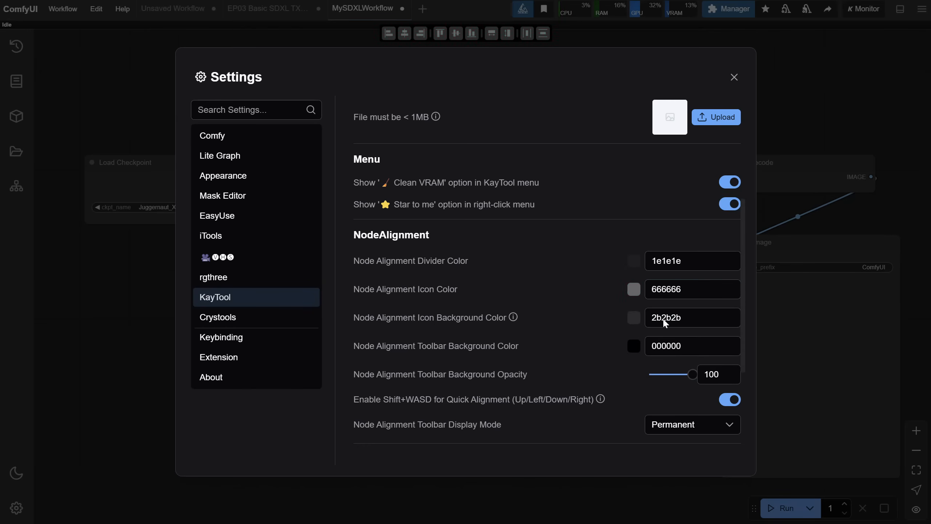
pyautogui.click(633, 317)
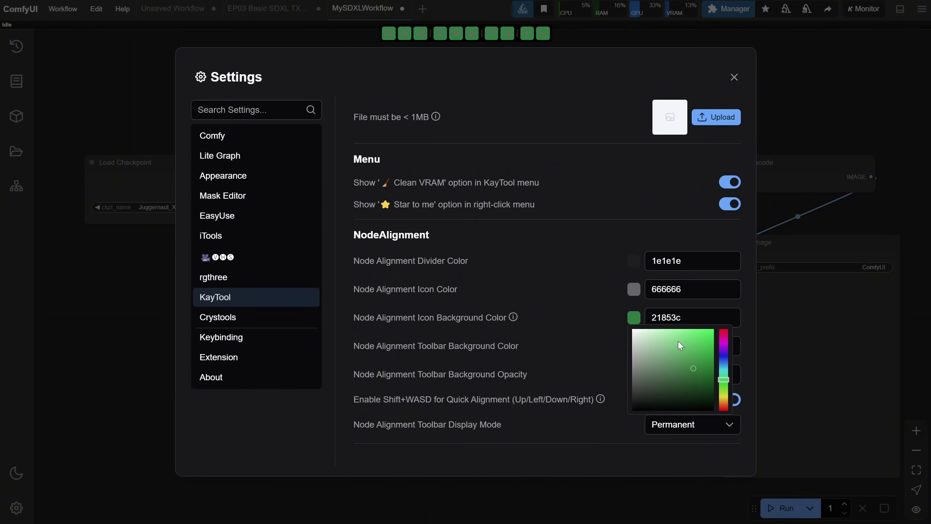
pyautogui.write('2b2b2b')
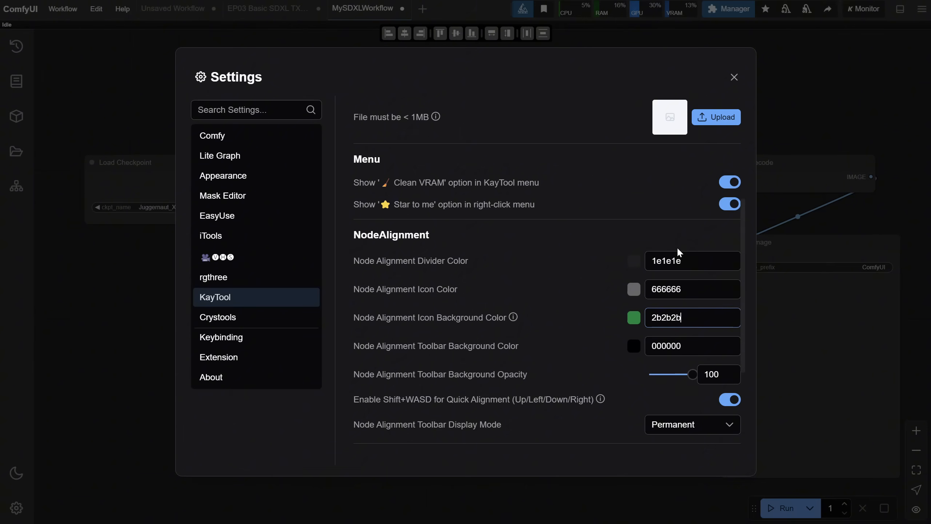
# - Switch the alignment Toolbar Display Mode to Disabled, then back to Permanent
pyautogui.scroll(-3)
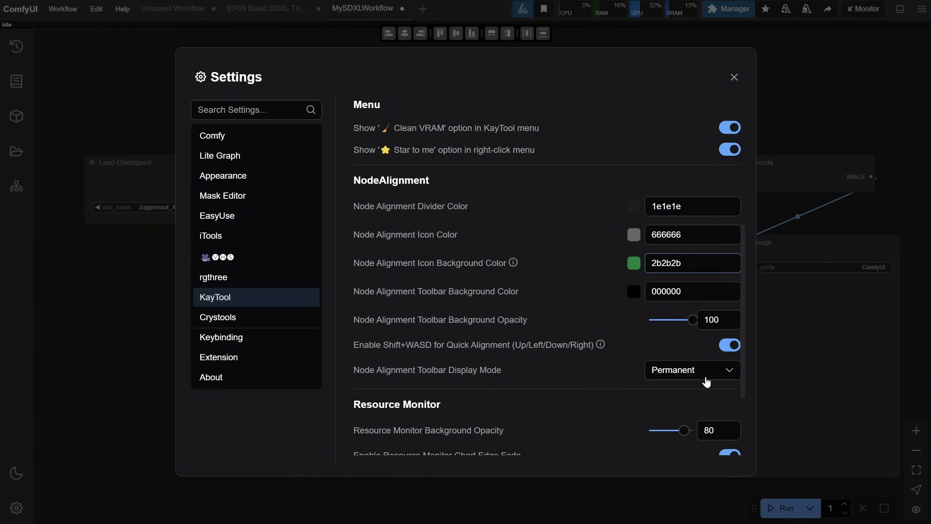
pyautogui.click(691, 369)
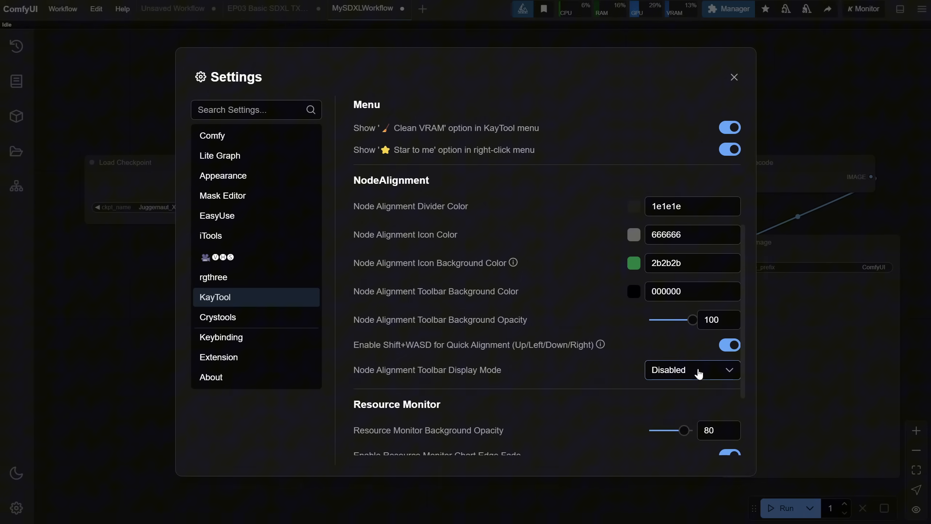
pyautogui.click(691, 369)
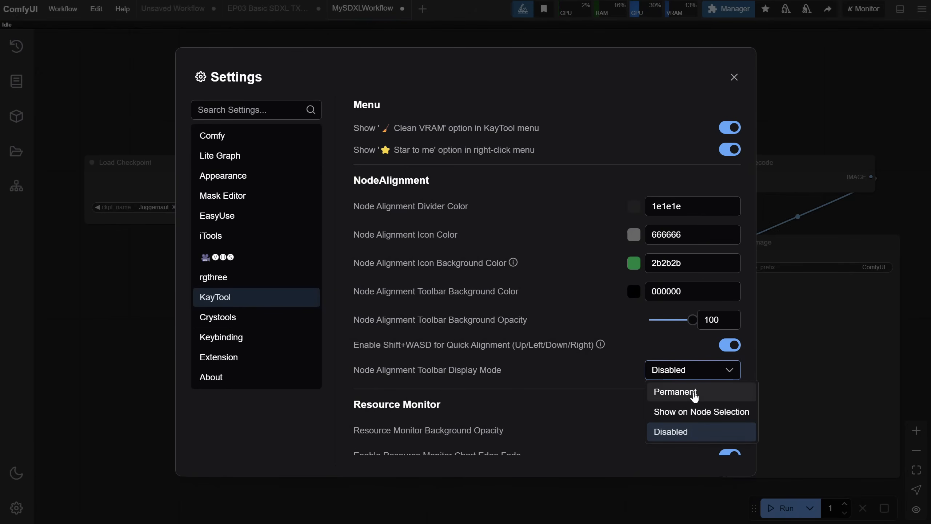
pyautogui.click(674, 391)
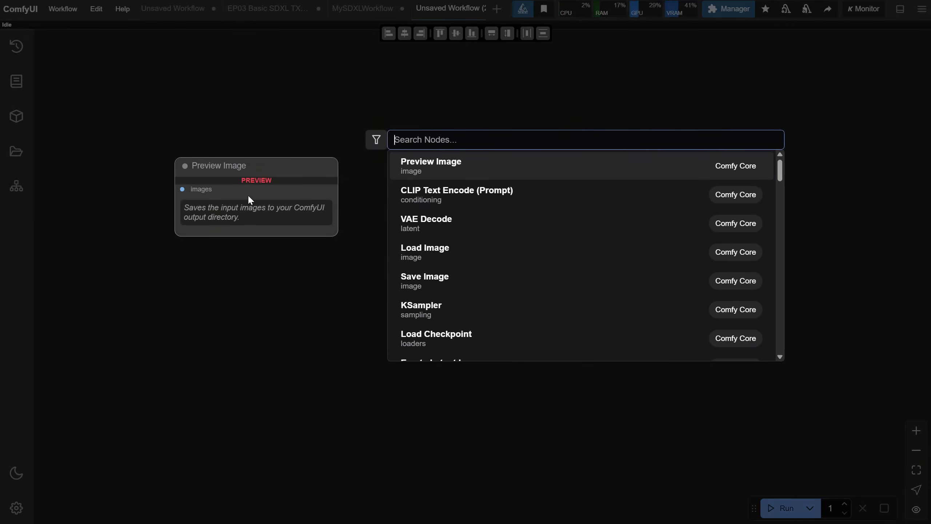
# - Add a Load Image node with Portrait.png and connect its IMAGE output to a Preview Image node
pyautogui.click(425, 250)
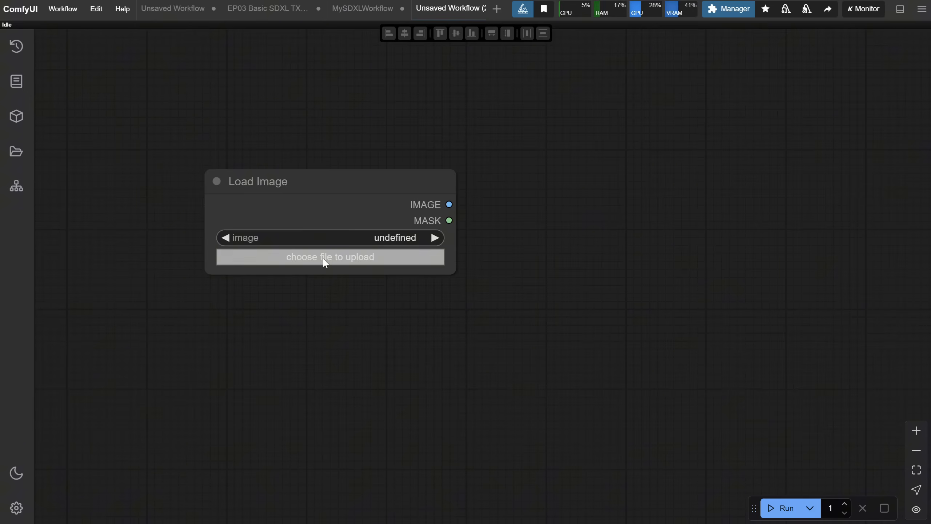
pyautogui.click(329, 257)
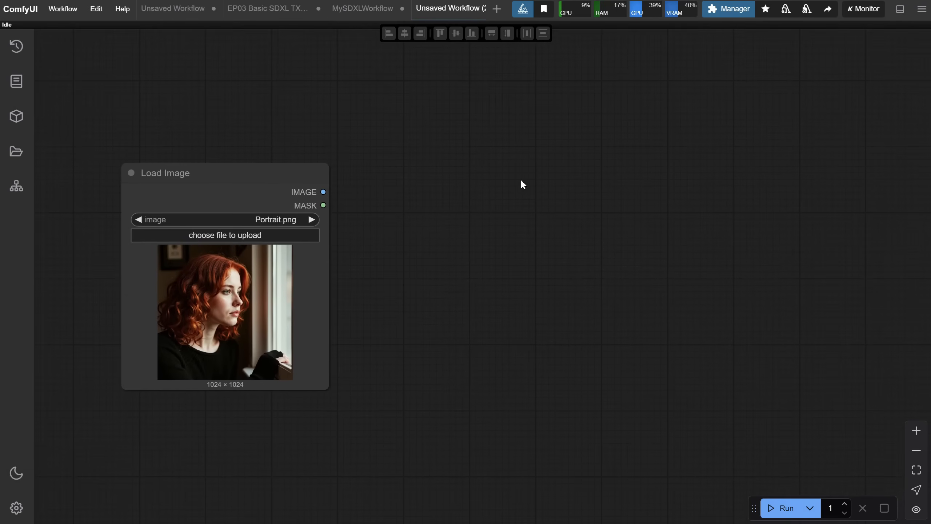
pyautogui.moveTo(323, 191); pyautogui.dragTo(514, 164)
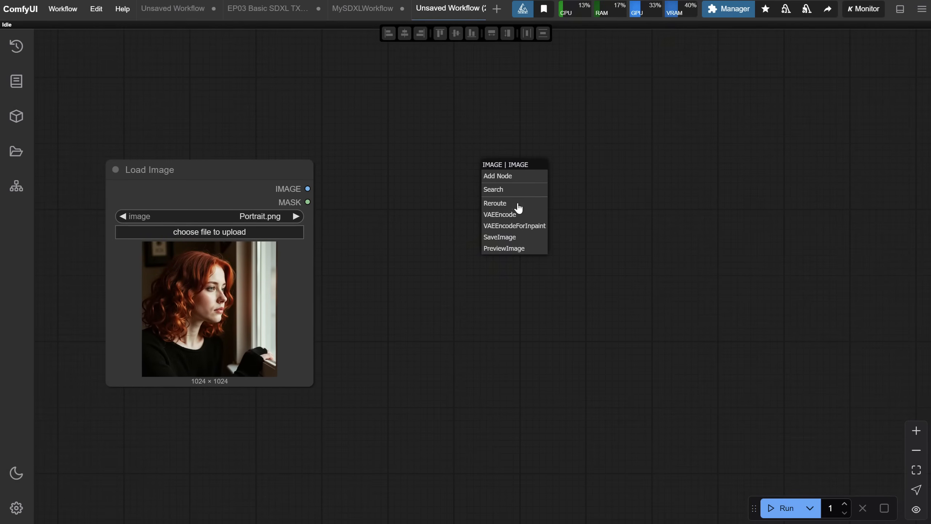
pyautogui.click(503, 248)
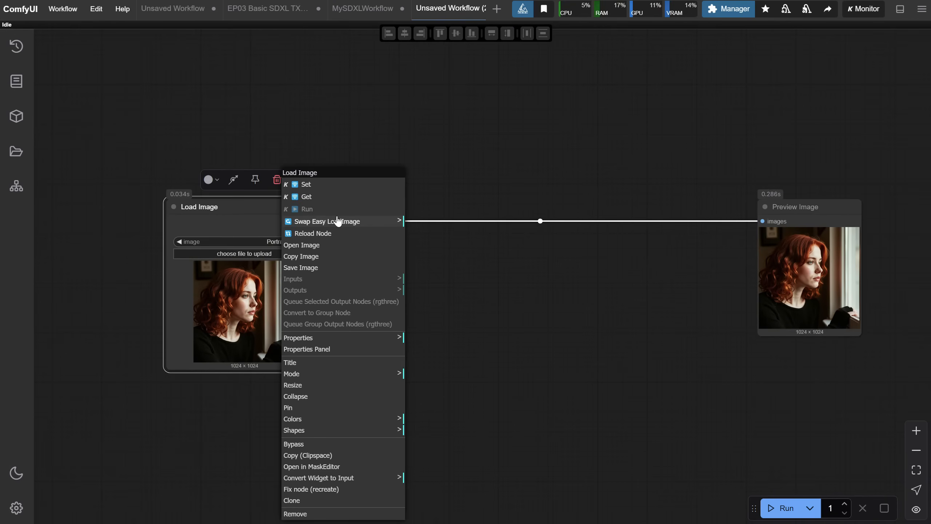
# - Route the loaded image through a KayTool Set node and a Get node feeding the preview
pyautogui.click(306, 184)
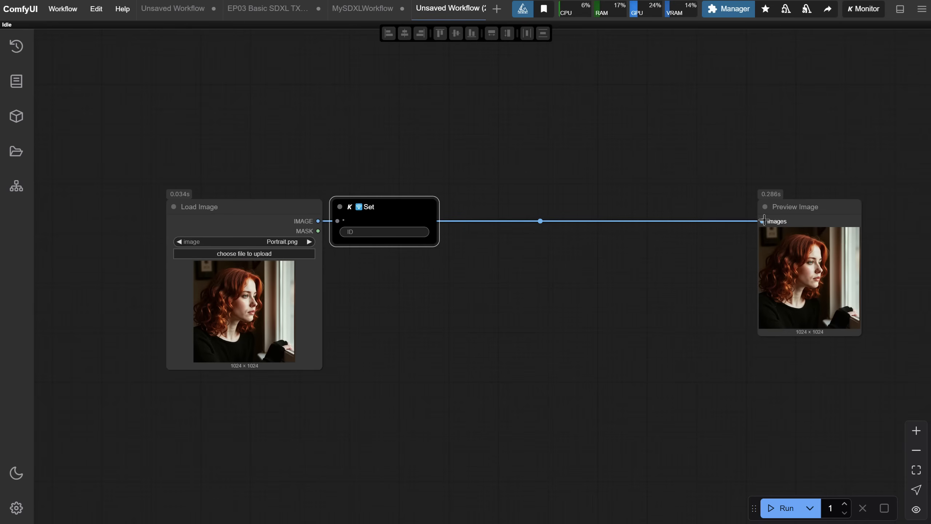
pyautogui.rightClick(794, 211)
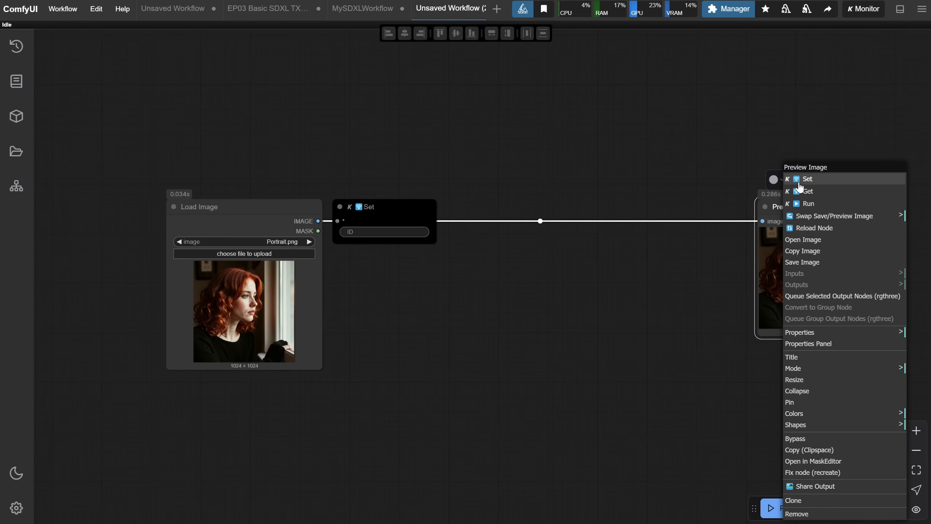
pyautogui.click(807, 191)
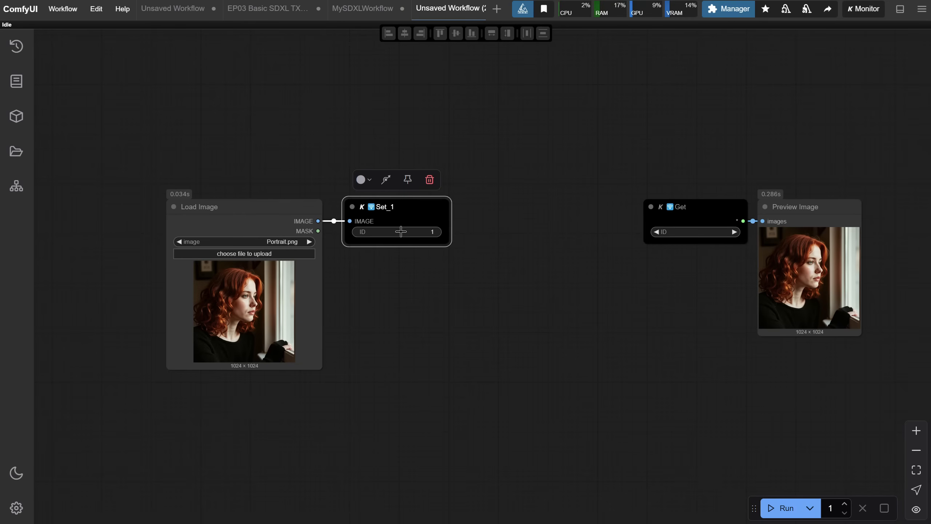
pyautogui.moveTo(717, 241)
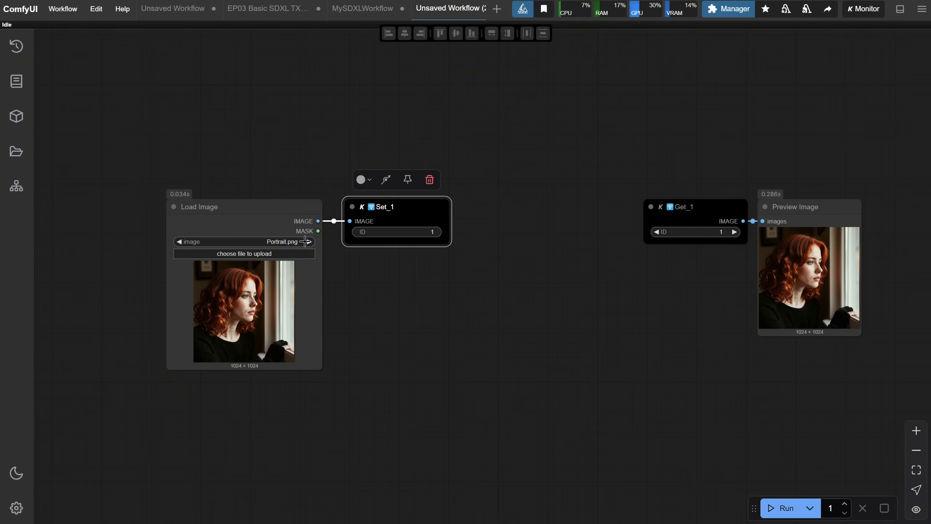
# - Replace the loaded image with PortraitDark.png
pyautogui.click(243, 253)
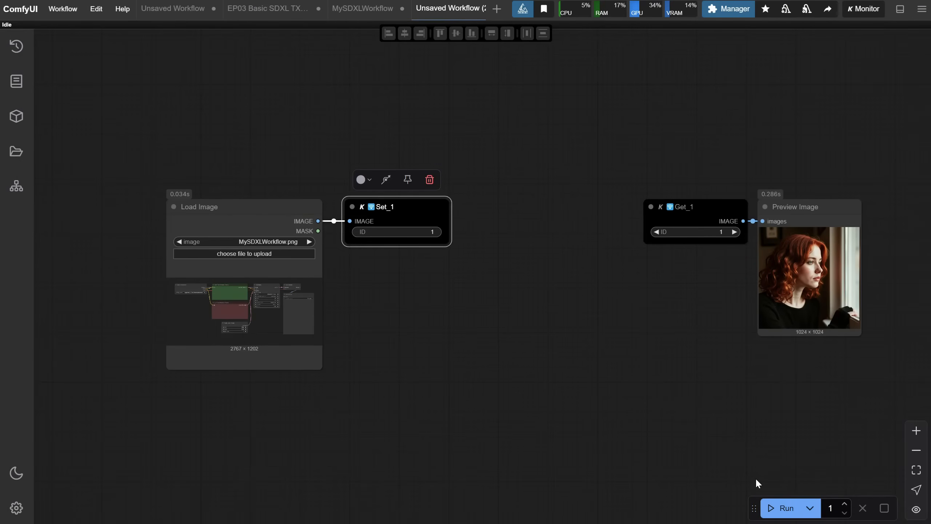
pyautogui.click(785, 508)
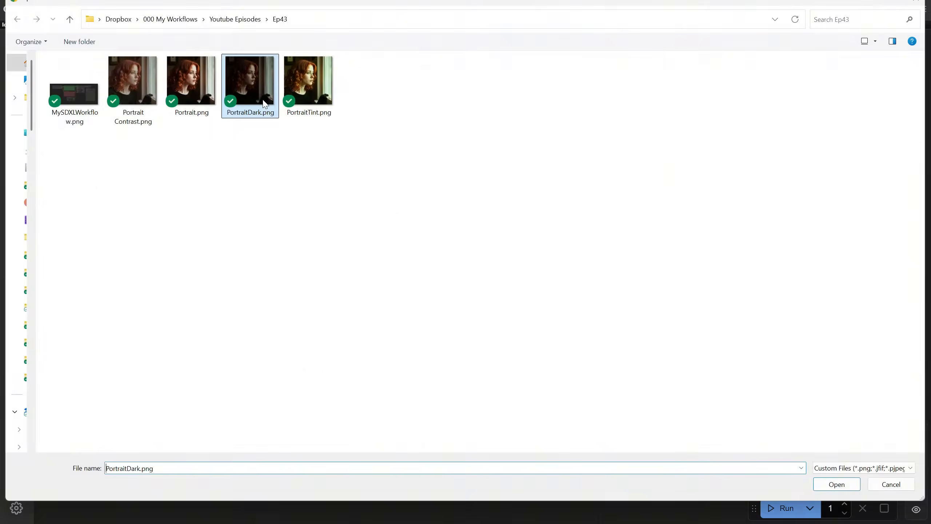
pyautogui.click(836, 484)
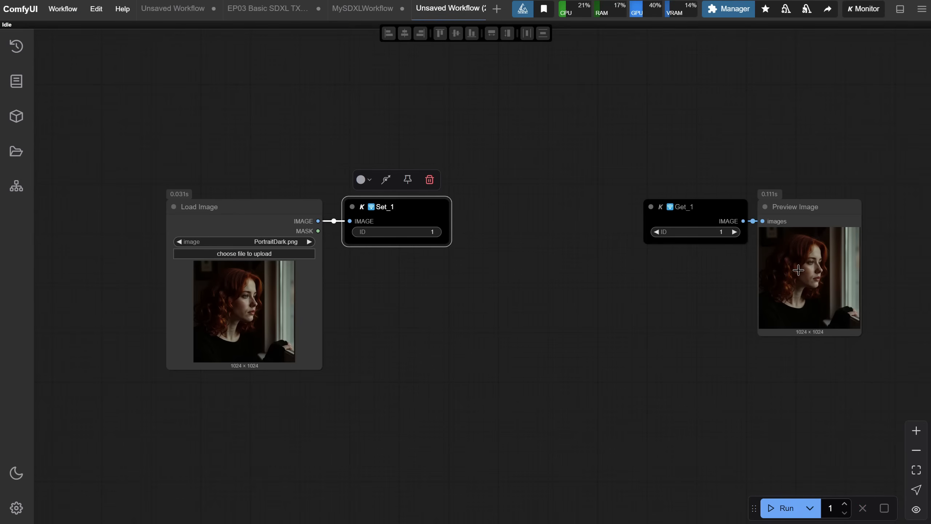
pyautogui.moveTo(783, 375)
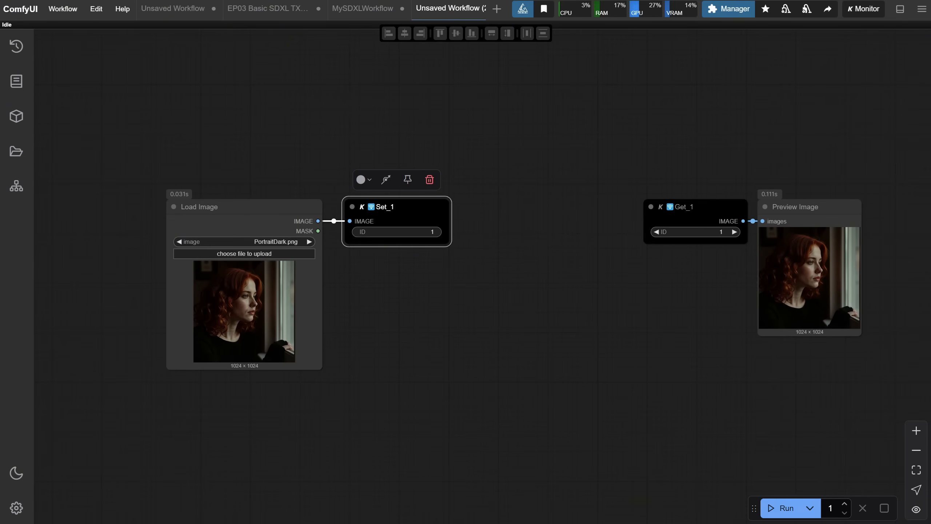
# - In the MySDXLWorkflow tab, add a KSampler node to the empty group
pyautogui.click(362, 8)
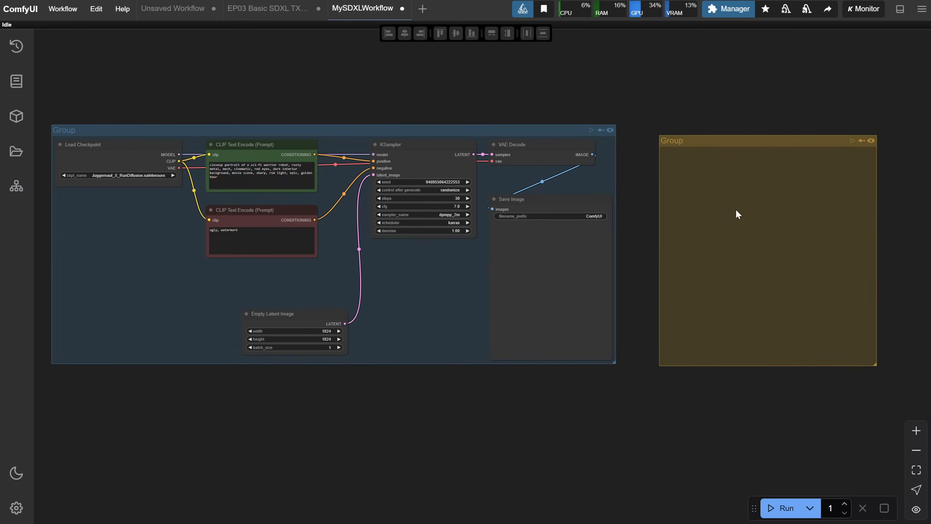
pyautogui.write('ksam')
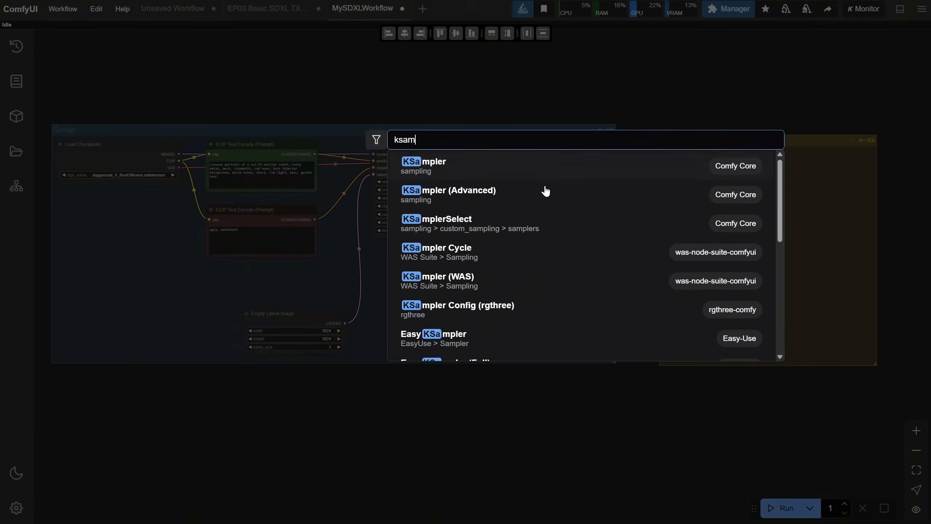
pyautogui.click(422, 165)
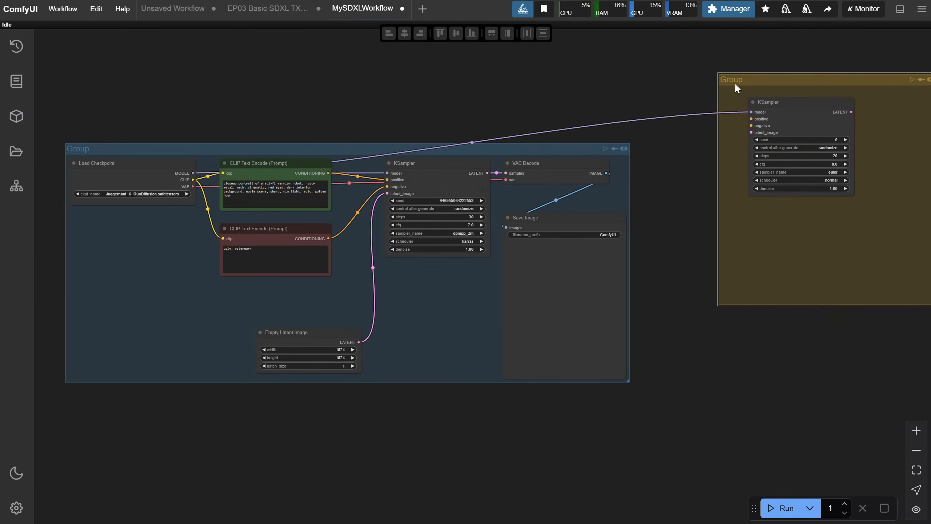
# - Pair KayTool Set nodes on Load Checkpoint with Get nodes on KSampler, then move VAE Decode and Save Image in
pyautogui.rightClick(118, 185)
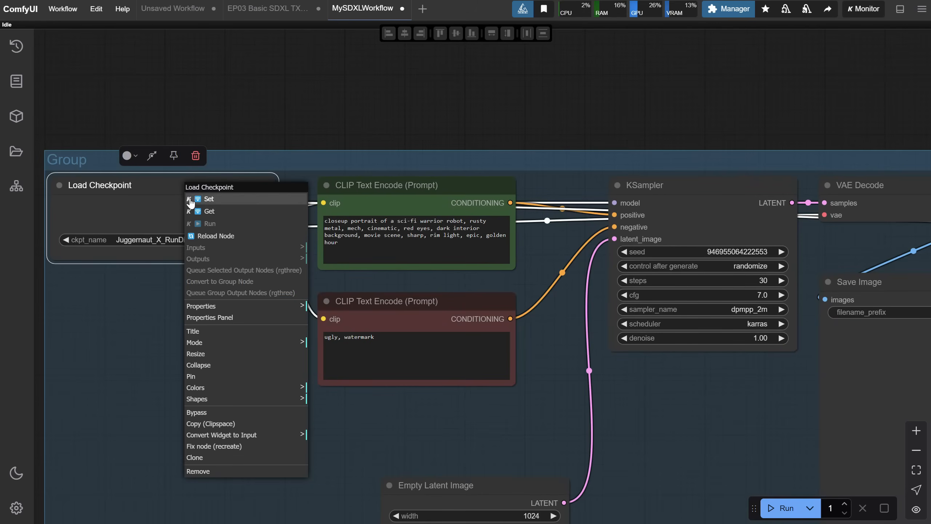
pyautogui.click(209, 199)
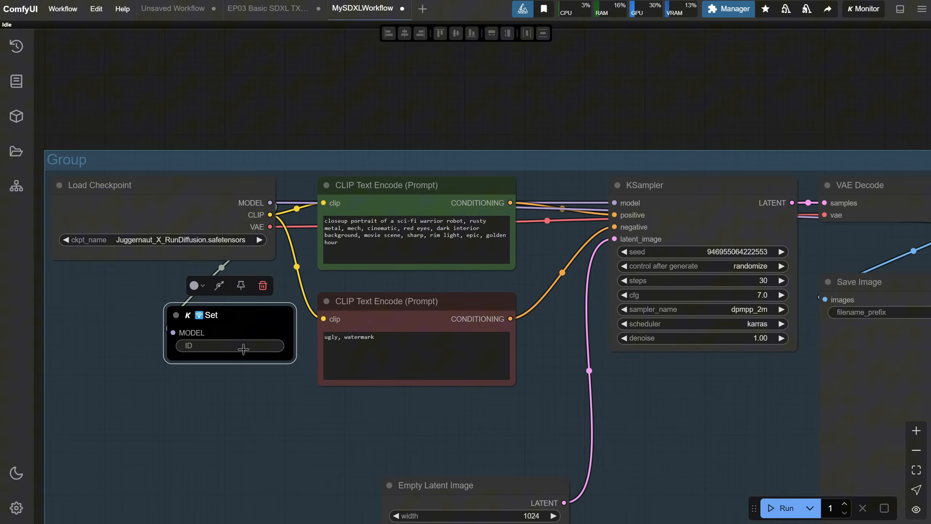
pyautogui.rightClick(666, 202)
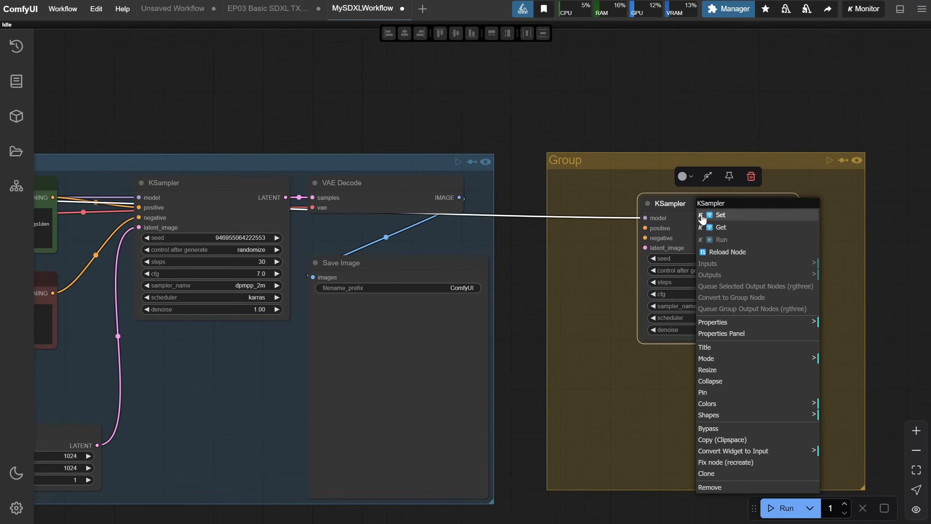
pyautogui.click(719, 227)
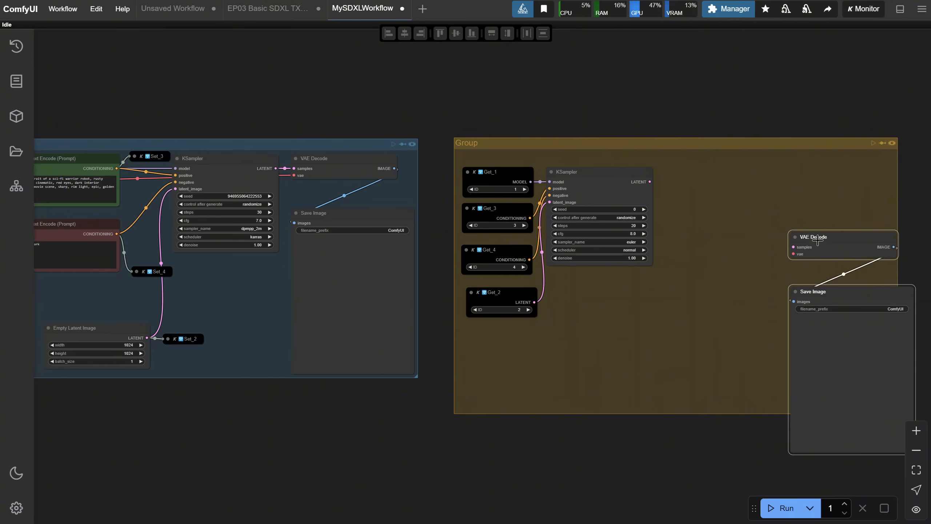
pyautogui.moveTo(816, 236); pyautogui.dragTo(686, 177)
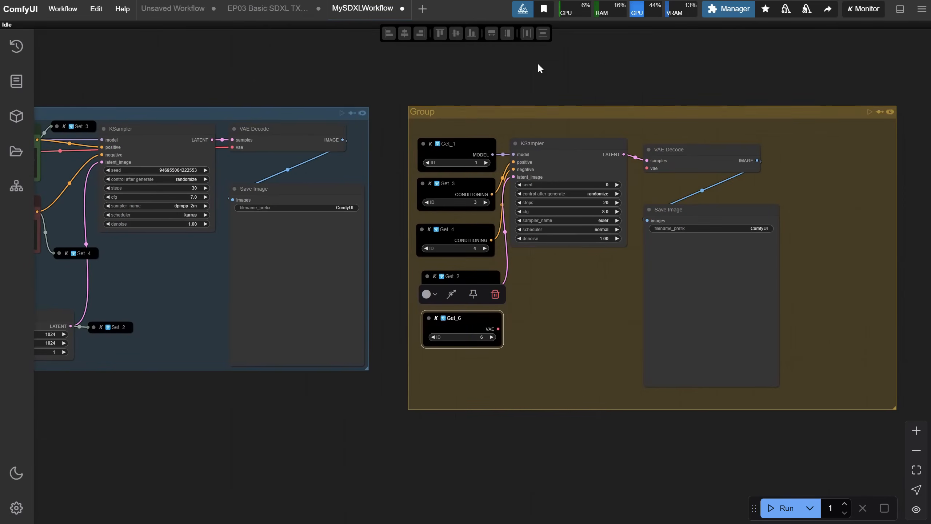
pyautogui.click(782, 507)
pyautogui.write('slider')
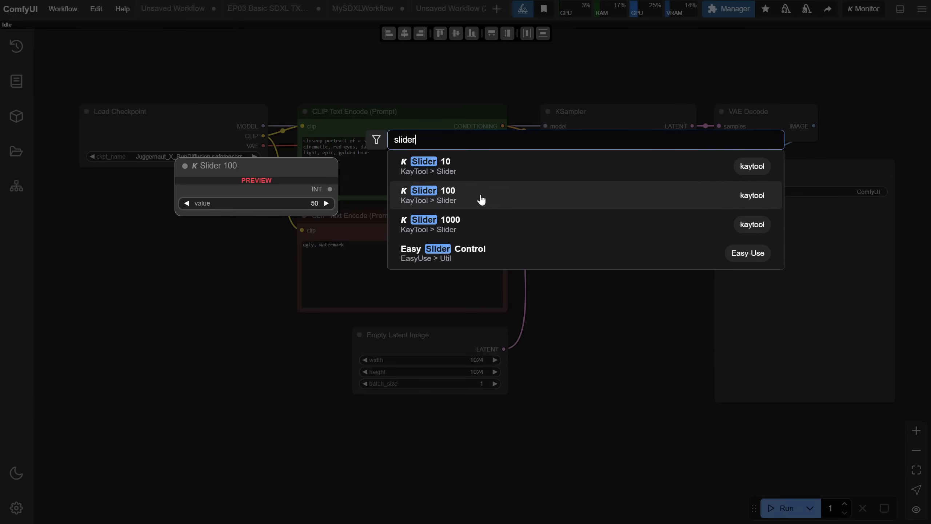
# - Add a Slider 100 node wired into KSampler steps and generate at 29 steps
pyautogui.click(432, 194)
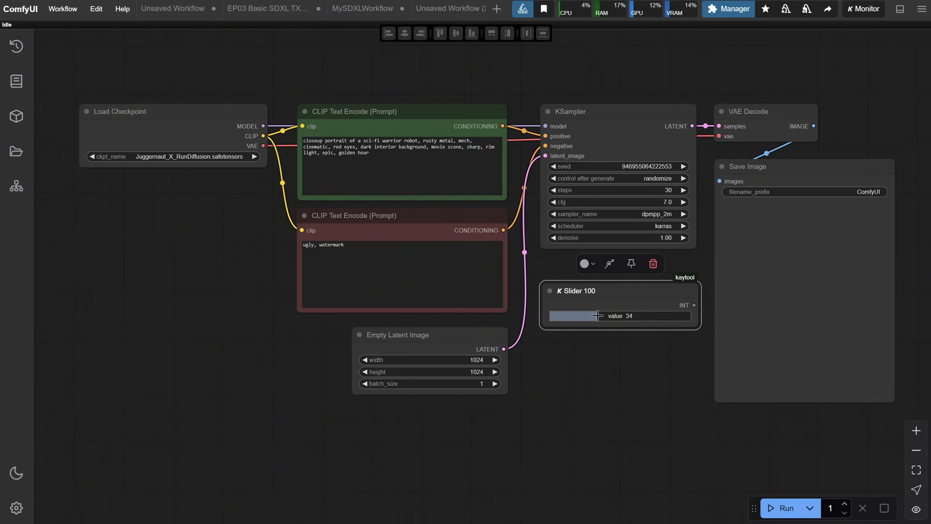
pyautogui.moveTo(619, 315); pyautogui.dragTo(208, 366)
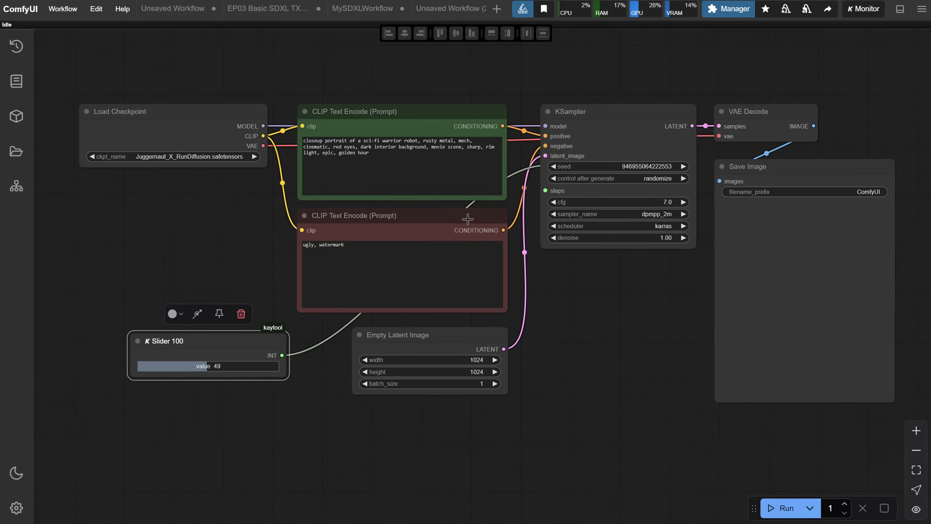
pyautogui.moveTo(207, 366); pyautogui.dragTo(179, 373)
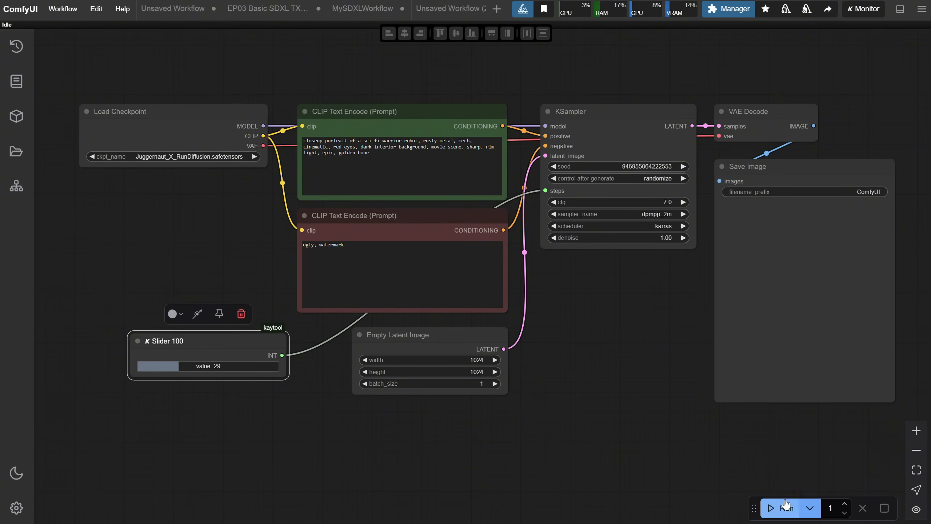
pyautogui.click(784, 508)
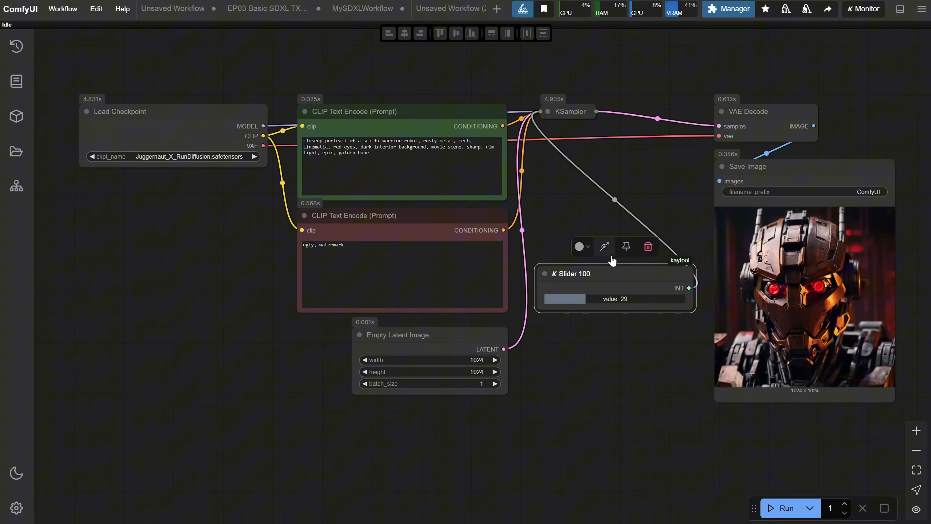
# - Move the slider beside the sampler and regenerate at 33, then 39 steps
pyautogui.moveTo(615, 274); pyautogui.dragTo(612, 145)
pyautogui.write('Steps')
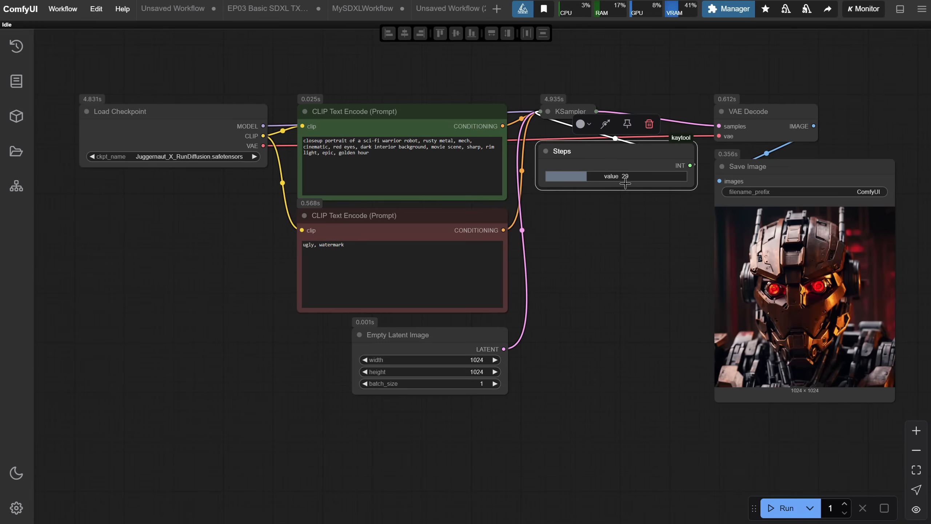
pyautogui.moveTo(623, 176); pyautogui.dragTo(592, 176)
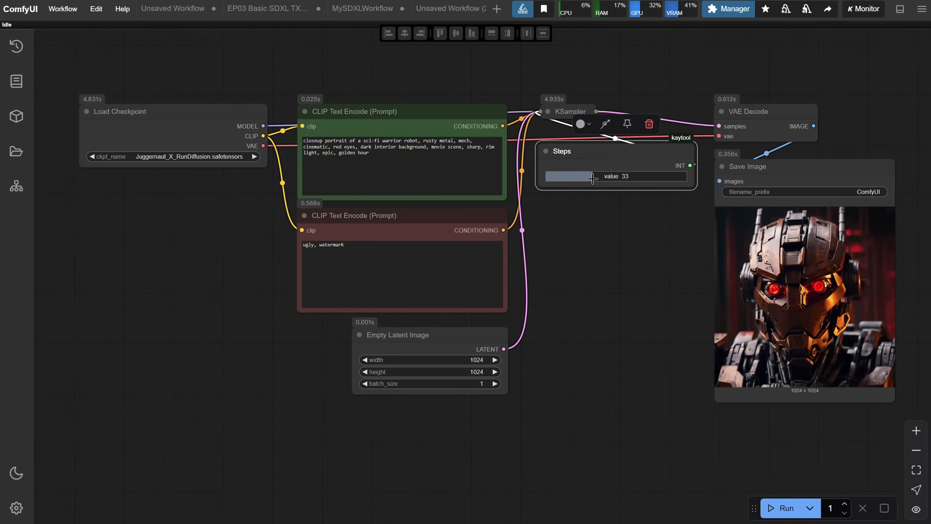
pyautogui.click(785, 507)
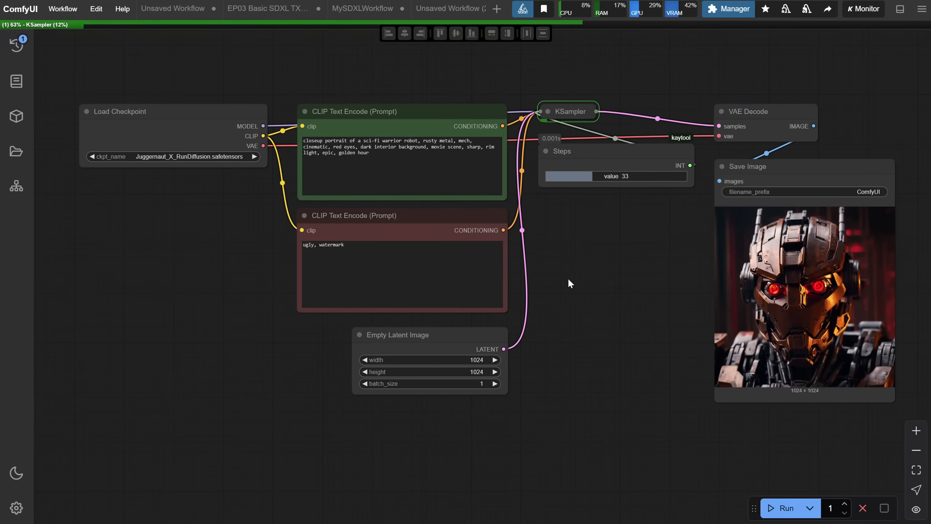
pyautogui.moveTo(583, 302)
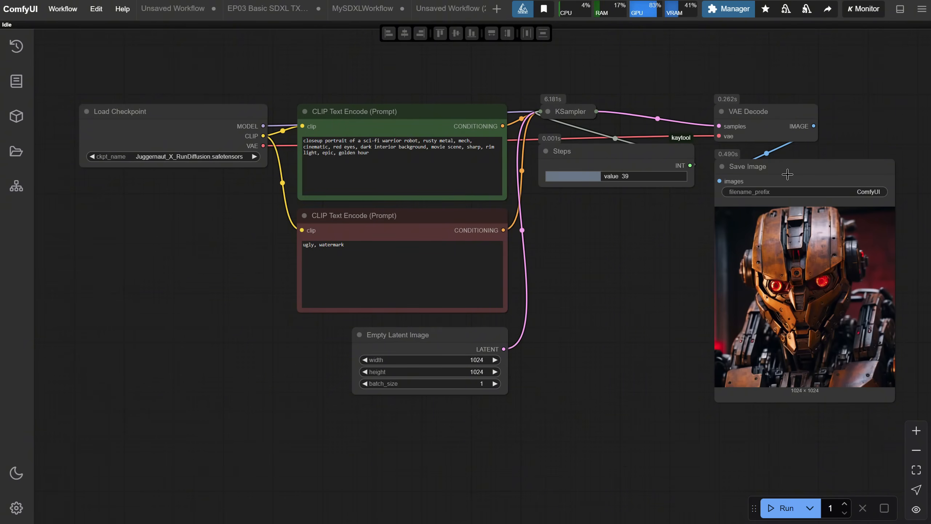
pyautogui.click(785, 508)
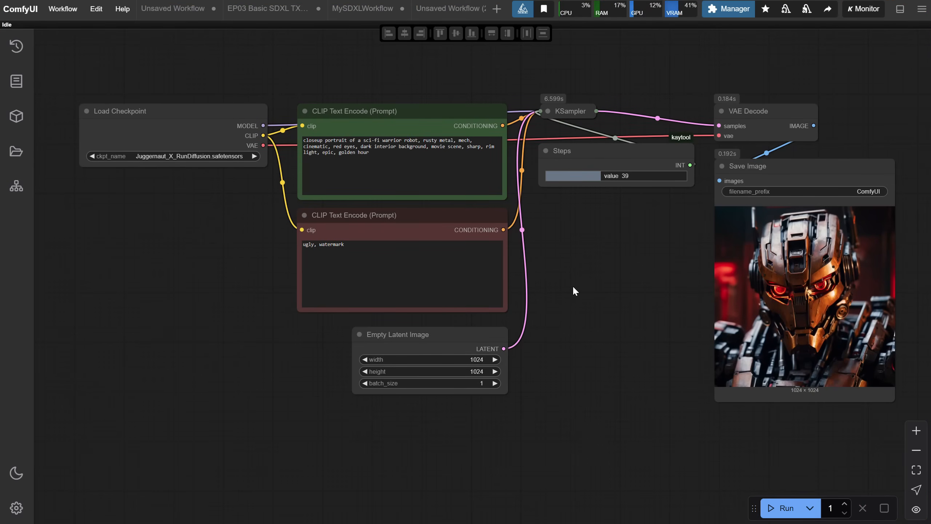
# - Add a Display Any node and position it lower on the canvas
pyautogui.rightClick(574, 291)
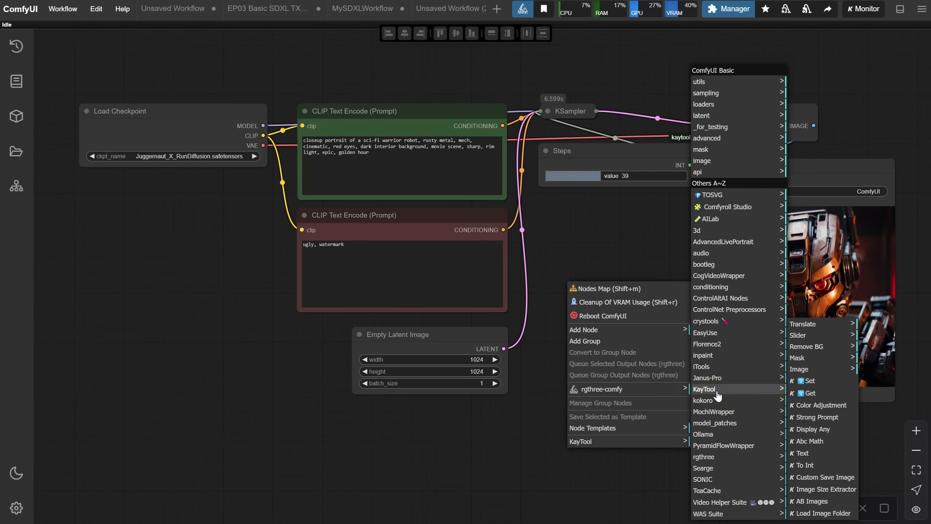
pyautogui.moveTo(827, 408)
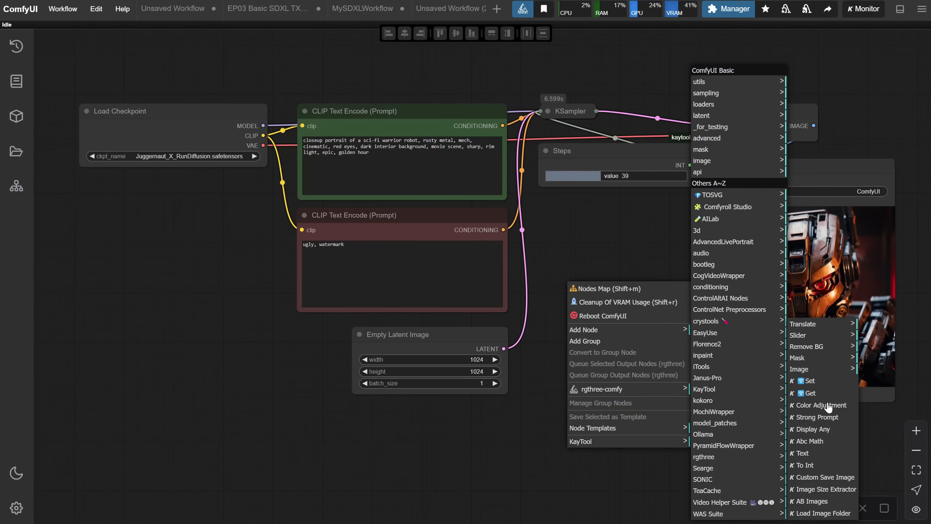
pyautogui.moveTo(814, 429)
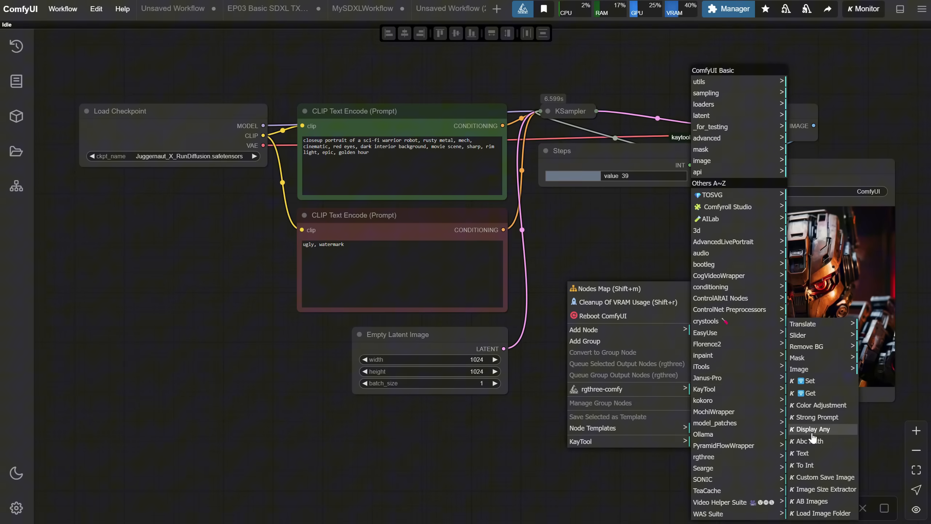
pyautogui.click(813, 429)
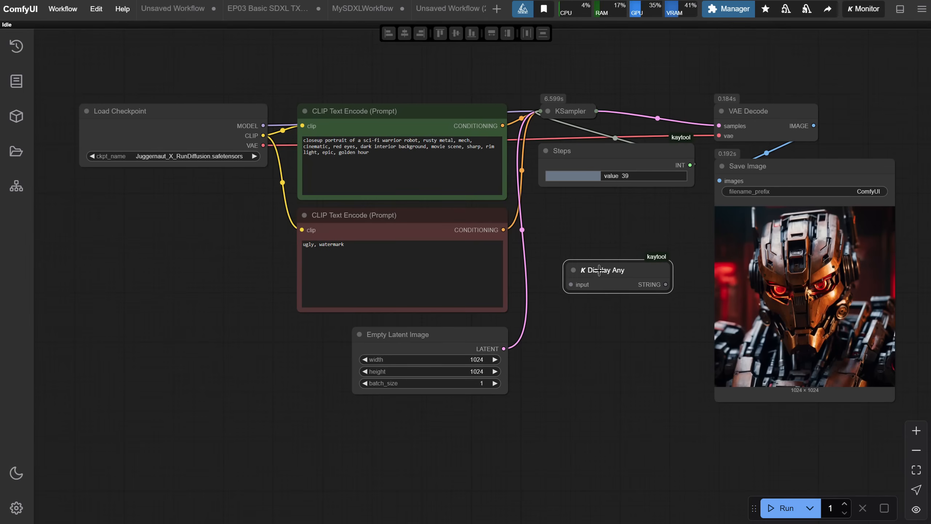
pyautogui.moveTo(601, 271); pyautogui.dragTo(577, 385)
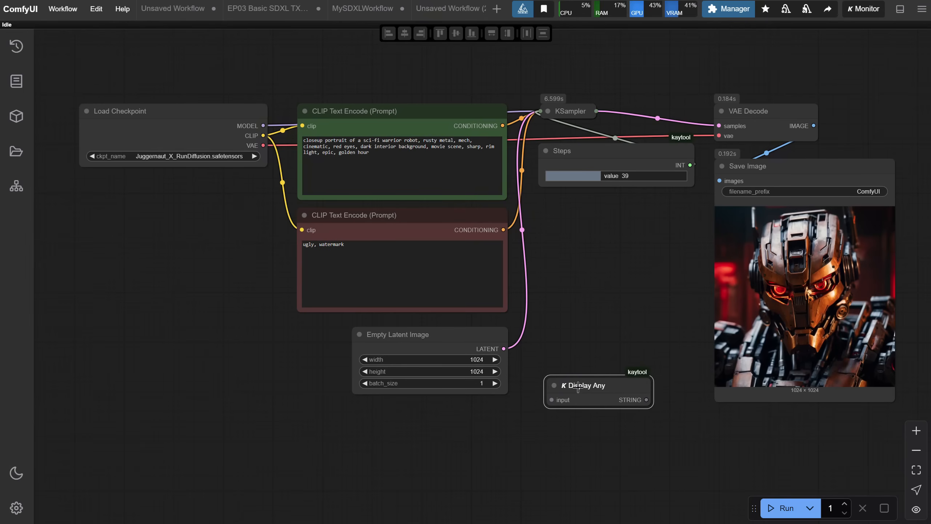
pyautogui.moveTo(584, 385); pyautogui.dragTo(582, 388)
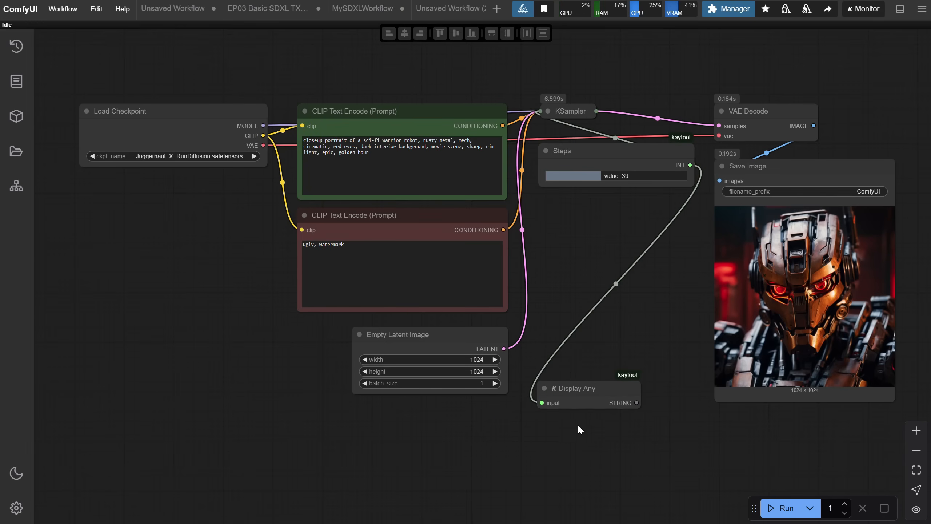
# - Feed the positive conditioning into Display Any and run to show its tensors
pyautogui.click(785, 507)
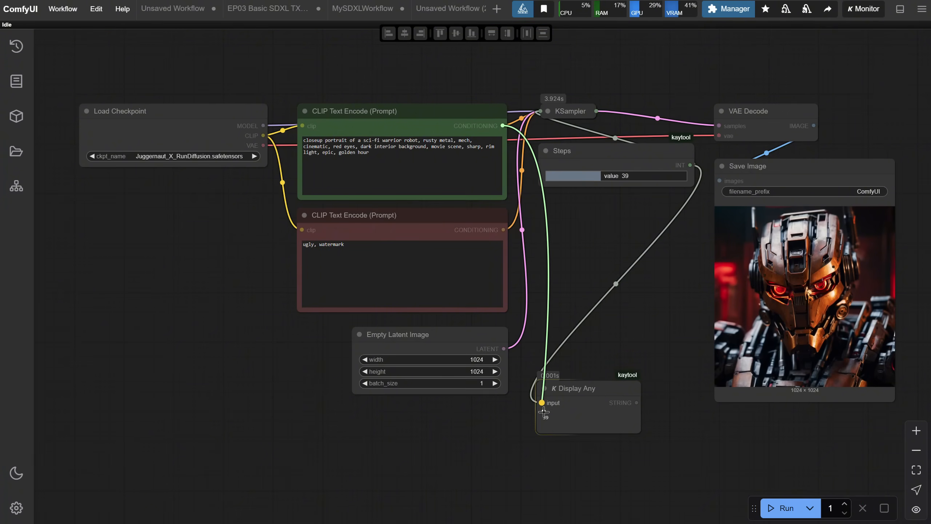
pyautogui.click(784, 508)
pyautogui.write('my prompt')
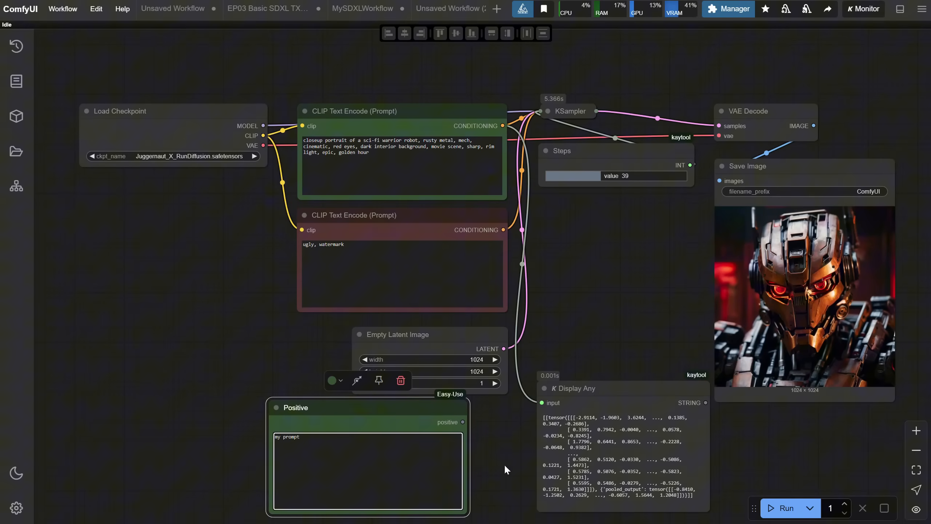
pyautogui.click(785, 507)
pyautogui.write('load')
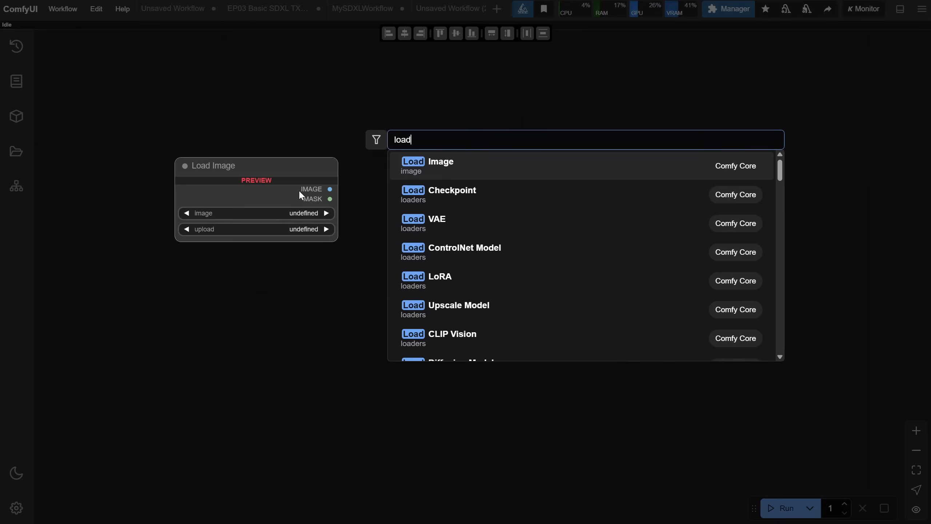
# - Add Load Image and Preview Image around Color Adjustment and render the preview
pyautogui.click(426, 166)
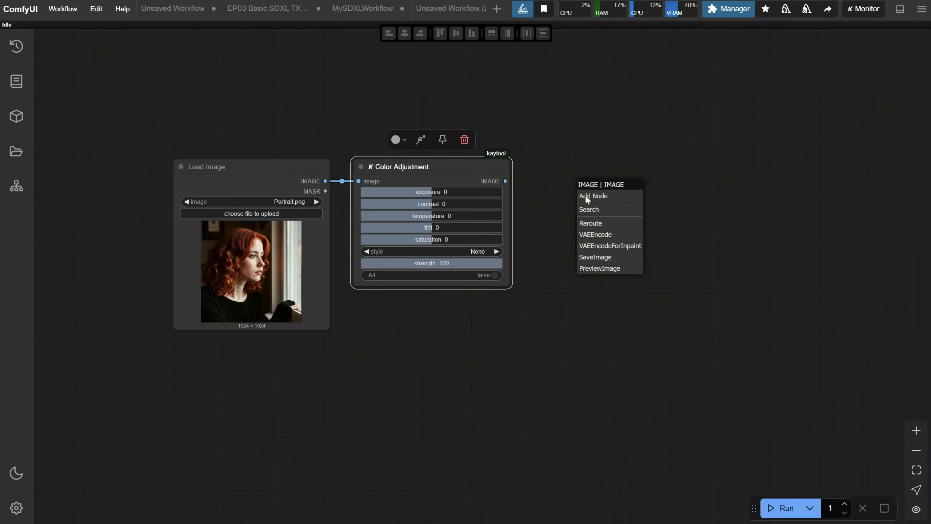
pyautogui.moveTo(606, 269)
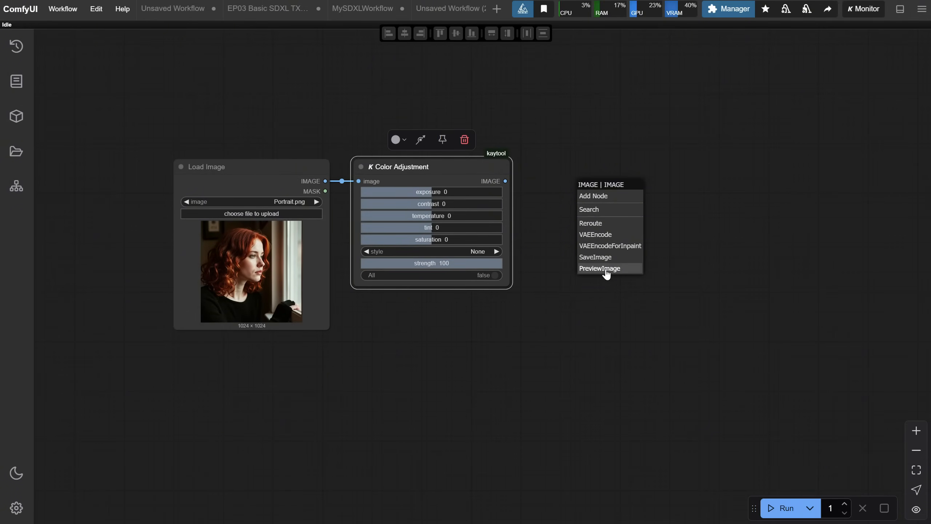
pyautogui.click(599, 269)
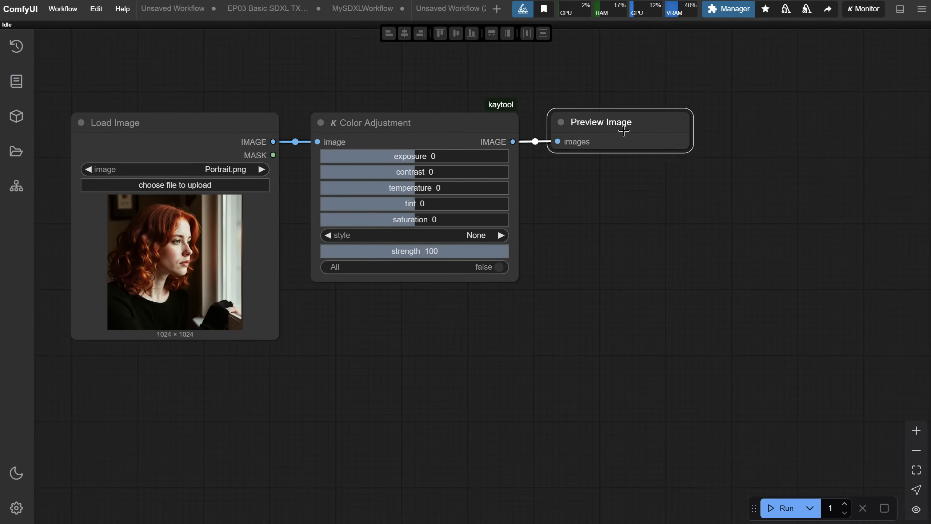
pyautogui.click(784, 507)
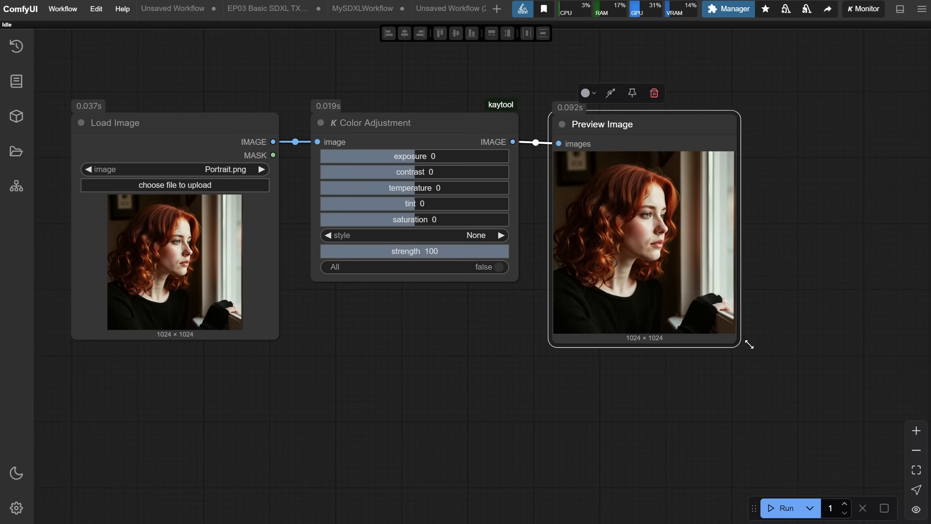
# - Enlarge the preview, rerun with higher exposure, then recreate Color Adjustment at defaults
pyautogui.moveTo(748, 343); pyautogui.dragTo(762, 350)
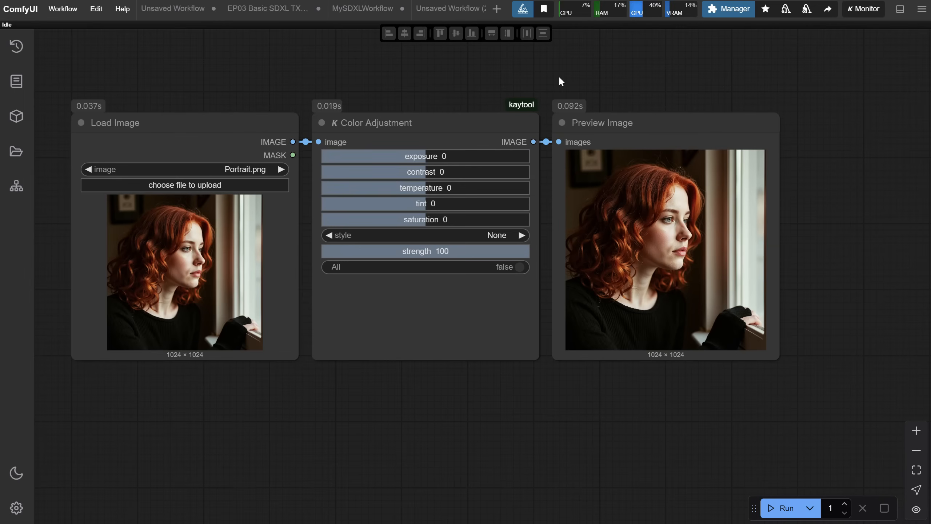
pyautogui.moveTo(558, 199)
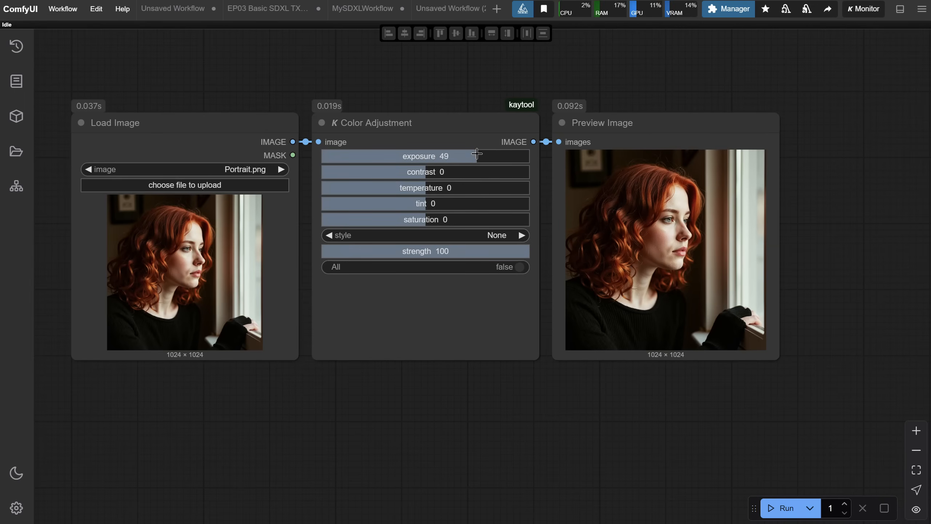
pyautogui.click(785, 508)
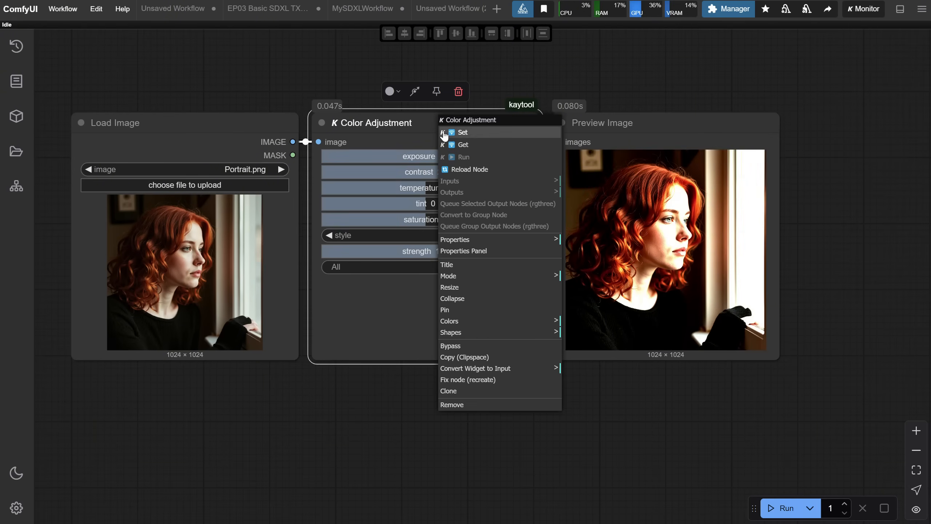
pyautogui.moveTo(468, 380)
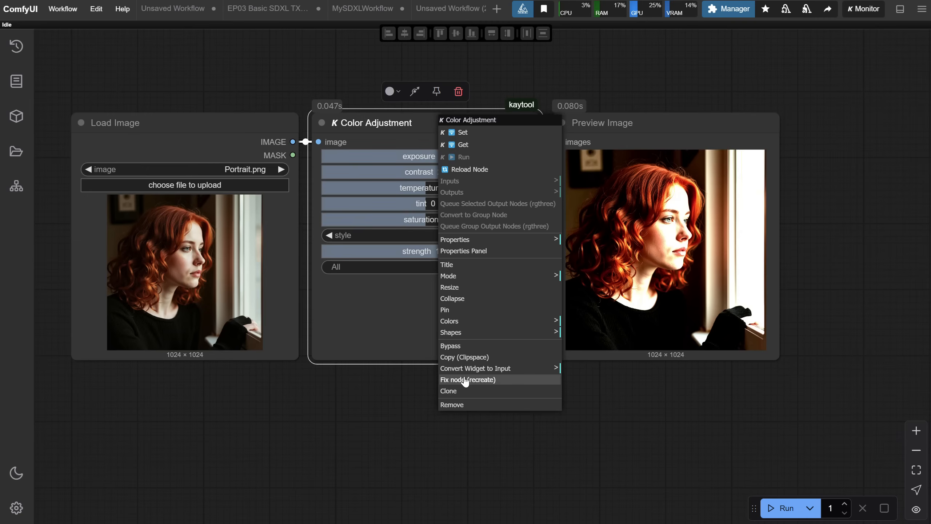
pyautogui.click(467, 380)
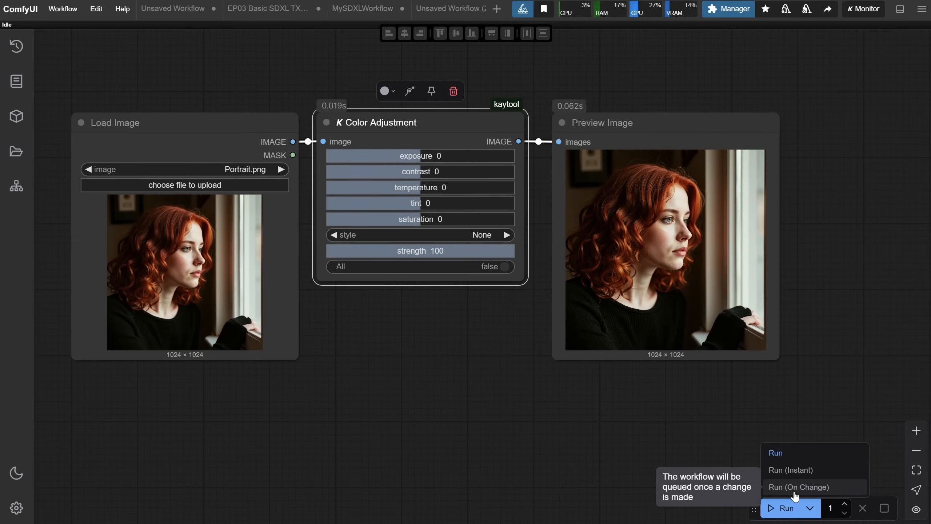
# - Set Run to On Change, raise exposure live, reset it to 0, then pick another portrait
pyautogui.click(799, 487)
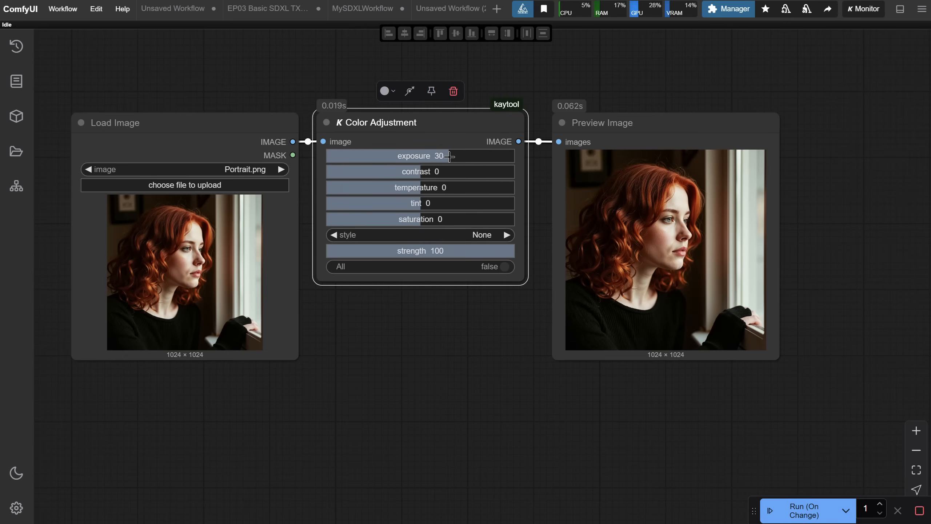
pyautogui.moveTo(448, 156); pyautogui.dragTo(368, 156)
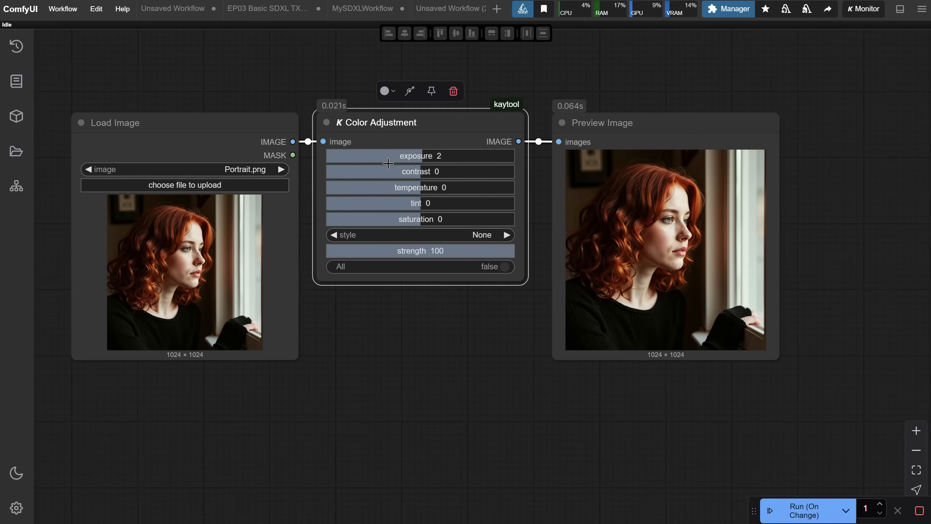
pyautogui.click(419, 155)
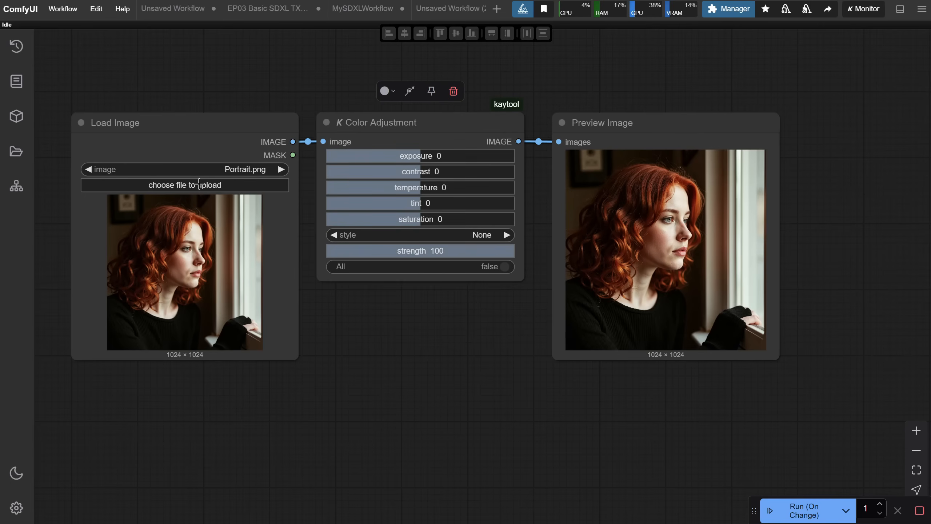
pyautogui.click(185, 184)
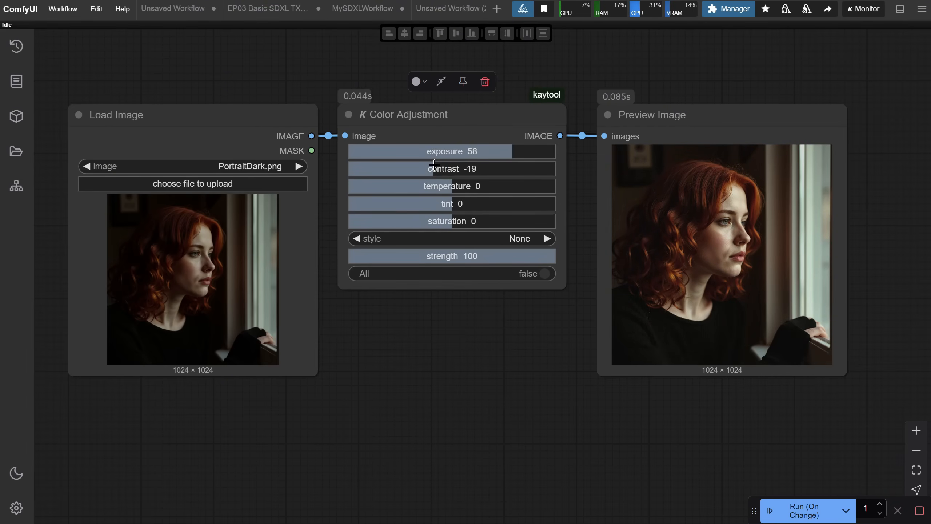
pyautogui.moveTo(611, 192)
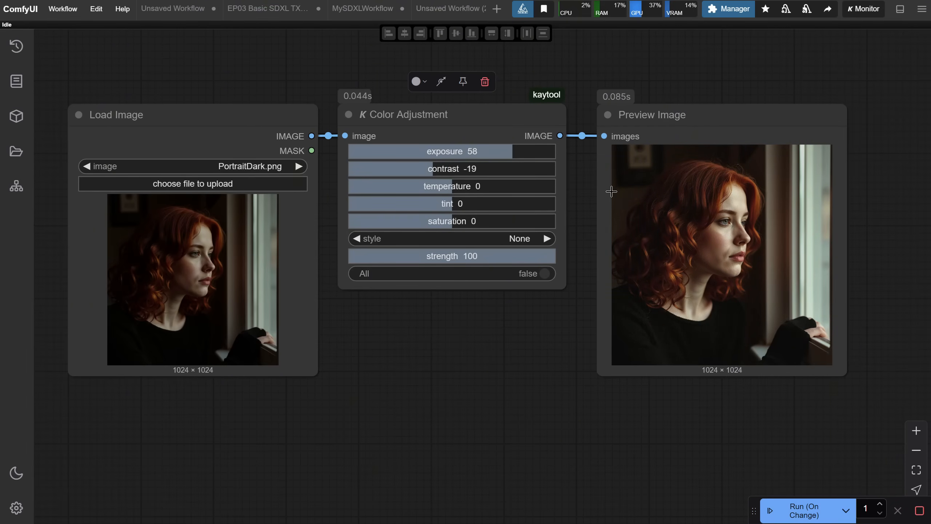
pyautogui.click(193, 183)
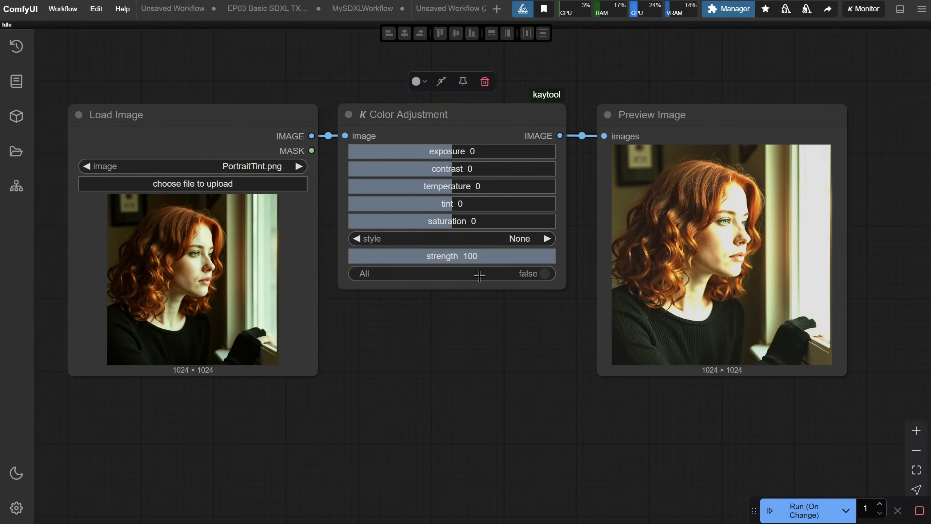
pyautogui.moveTo(463, 203); pyautogui.dragTo(436, 203)
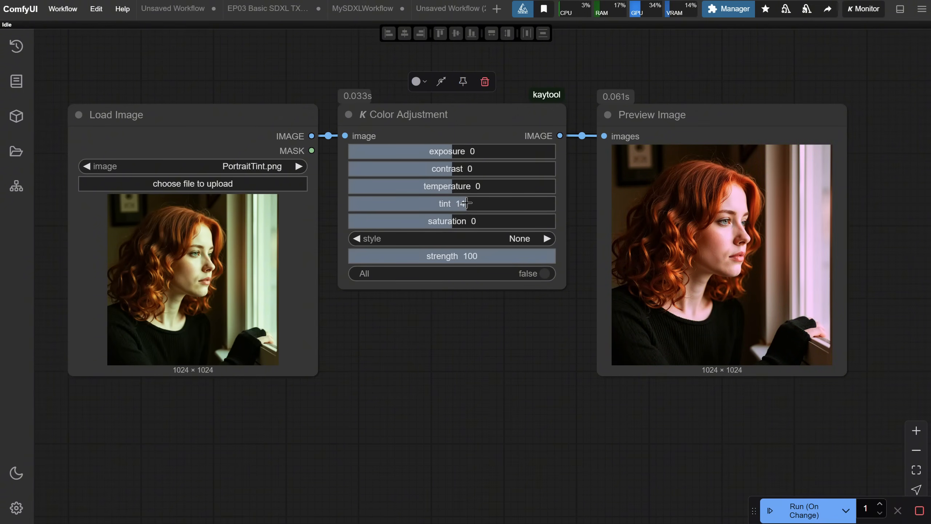
pyautogui.moveTo(457, 203); pyautogui.dragTo(451, 202)
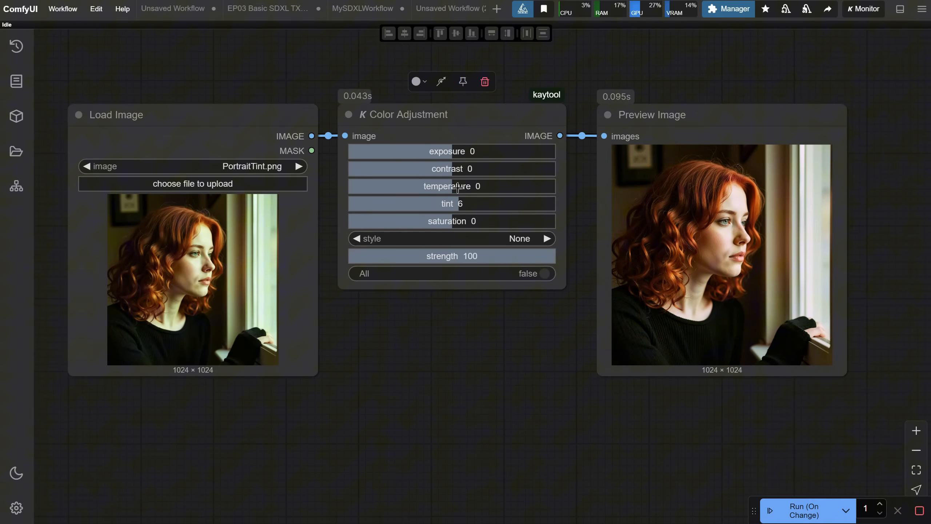
pyautogui.moveTo(451, 186); pyautogui.dragTo(403, 186)
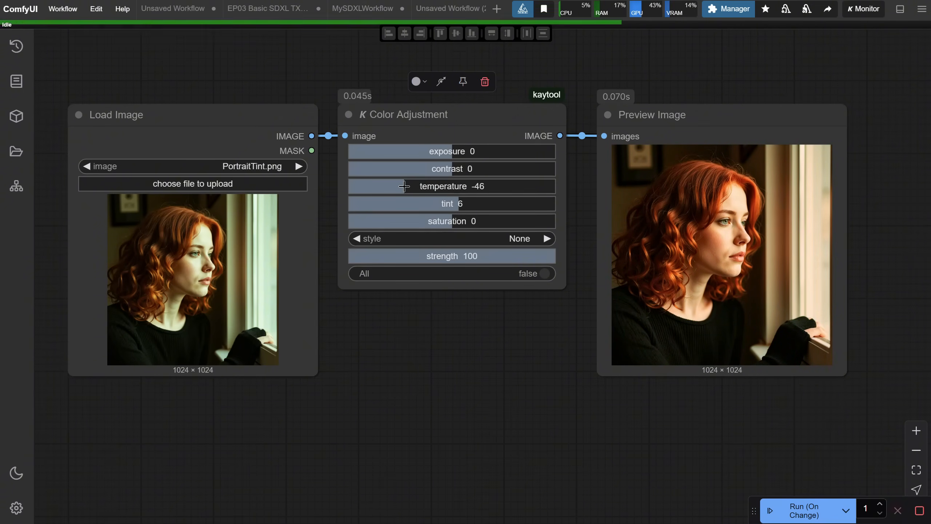
pyautogui.moveTo(404, 186); pyautogui.dragTo(463, 186)
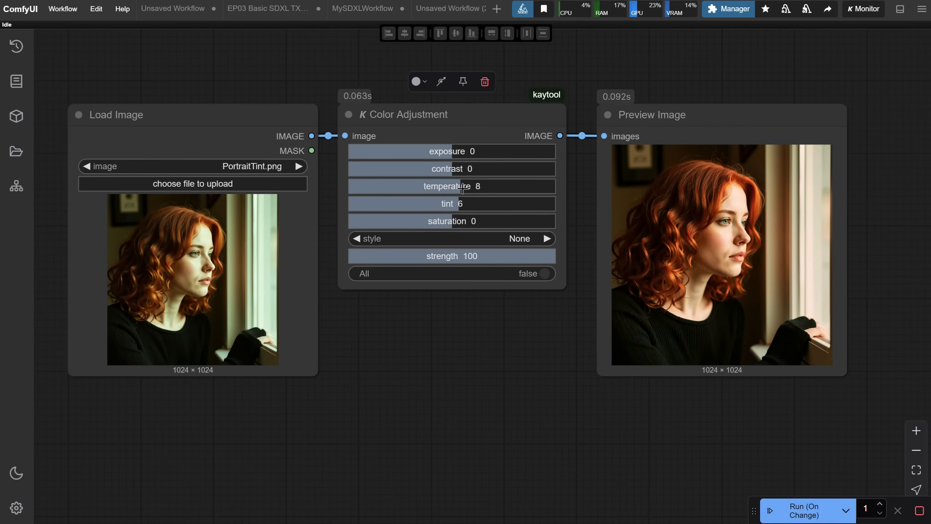
pyautogui.moveTo(469, 169); pyautogui.dragTo(449, 169)
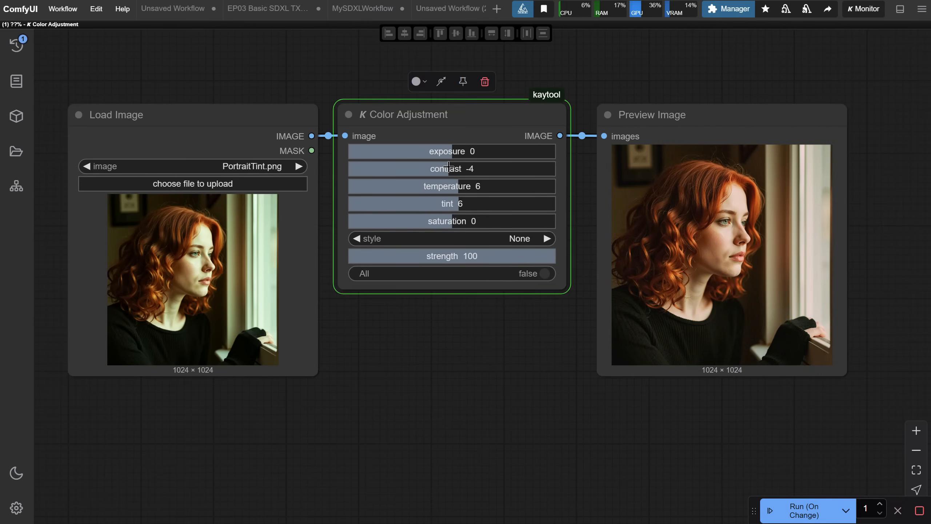
pyautogui.click(193, 184)
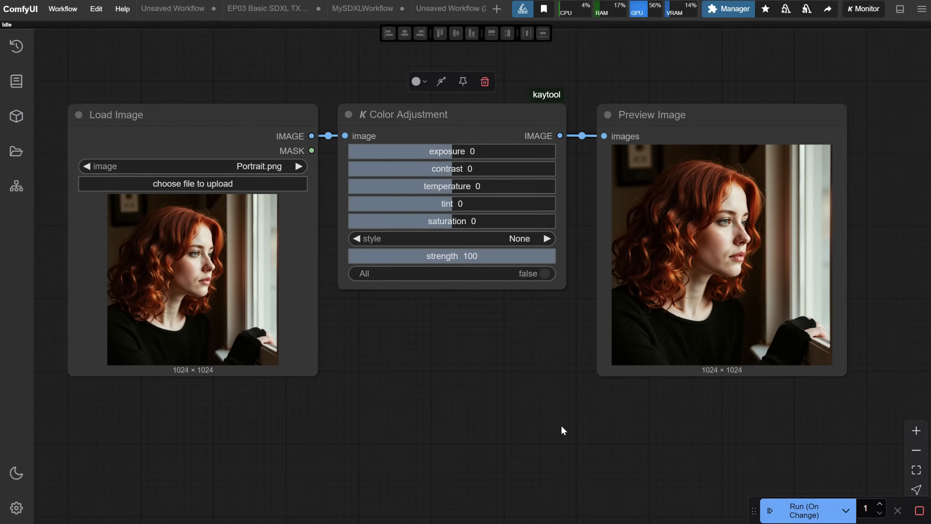
# - Try the 6_gingham colour style on the portrait, then switch to 12_maven
pyautogui.click(451, 238)
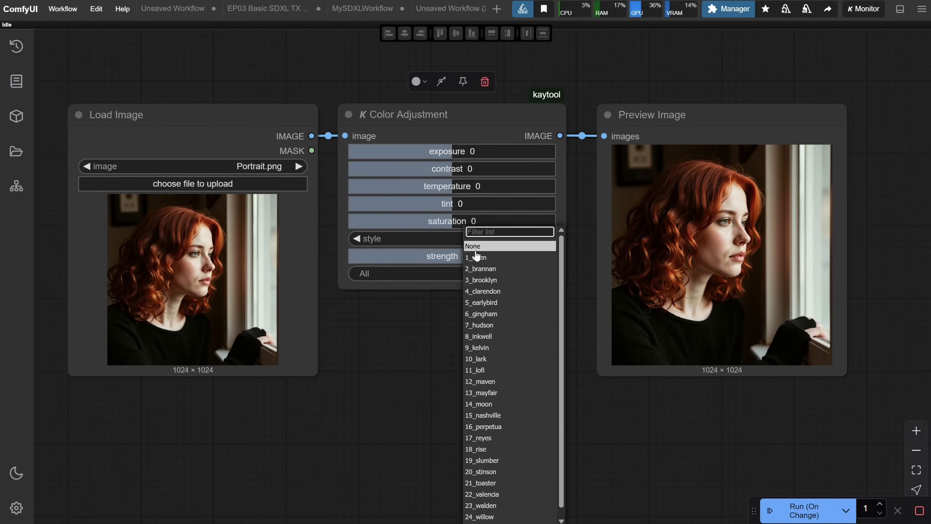
pyautogui.click(476, 257)
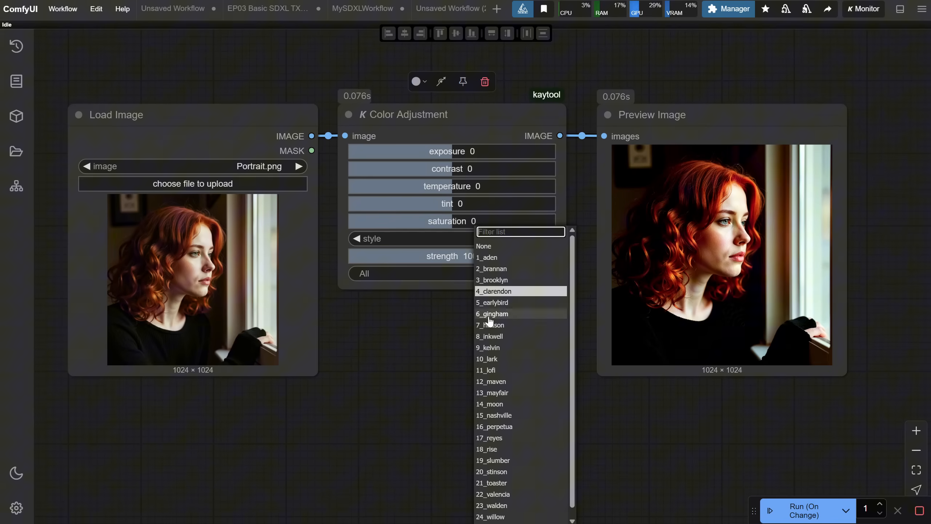
pyautogui.click(492, 313)
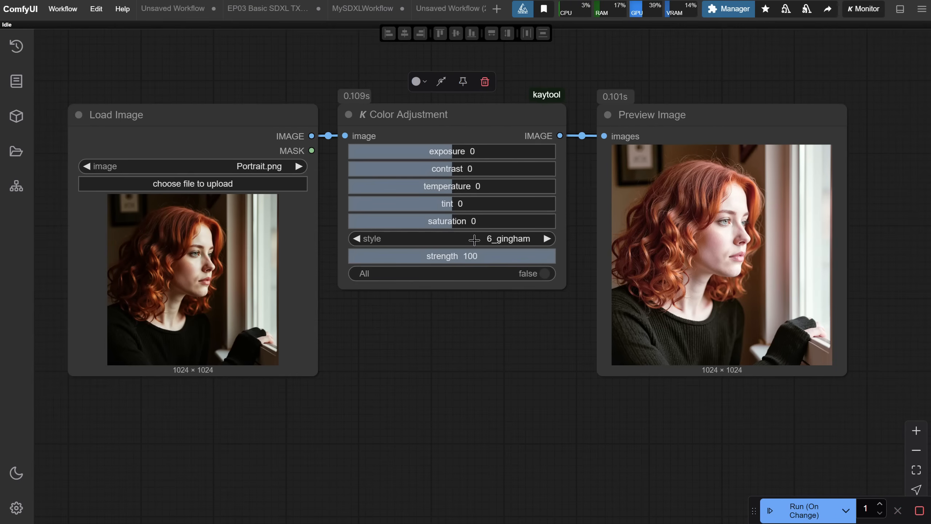
pyautogui.click(546, 238)
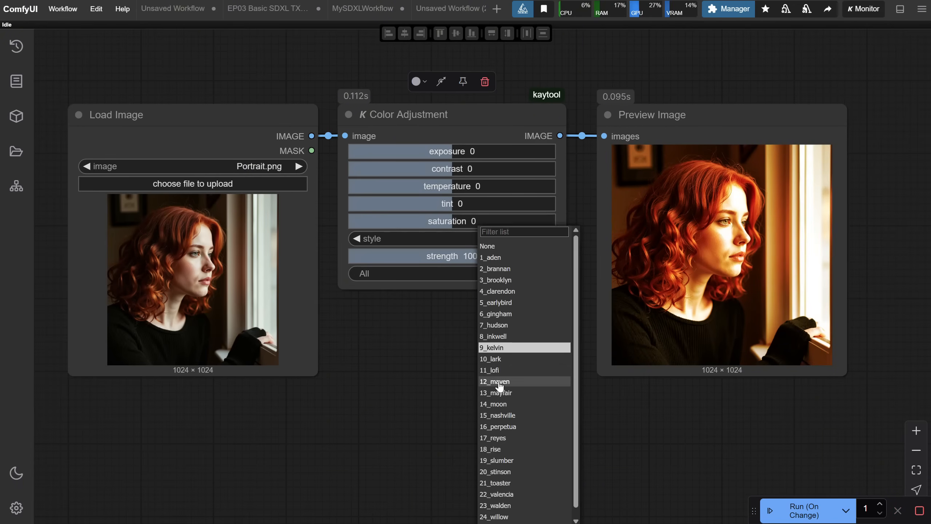
pyautogui.click(494, 381)
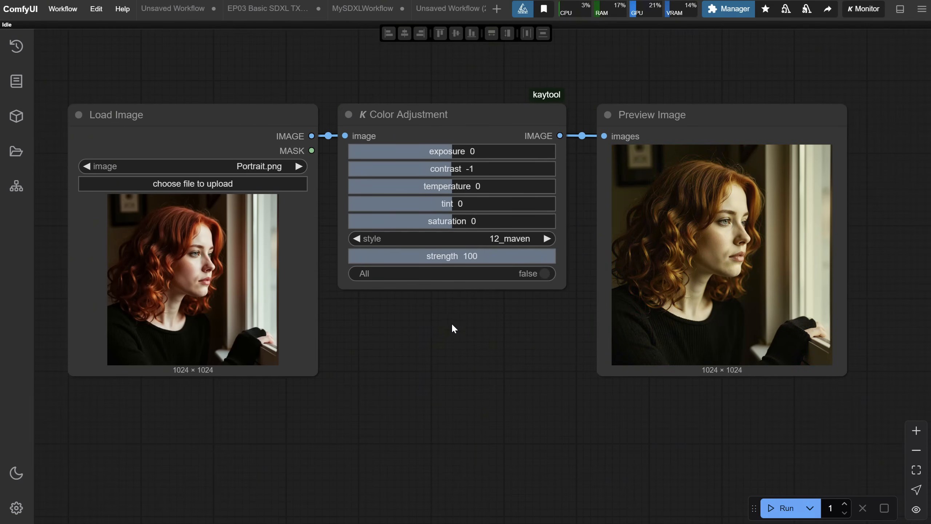
# - Add Image Size Extractor and Empty Latent Image, linking the extracted width to the latent width
pyautogui.write('image size ex')
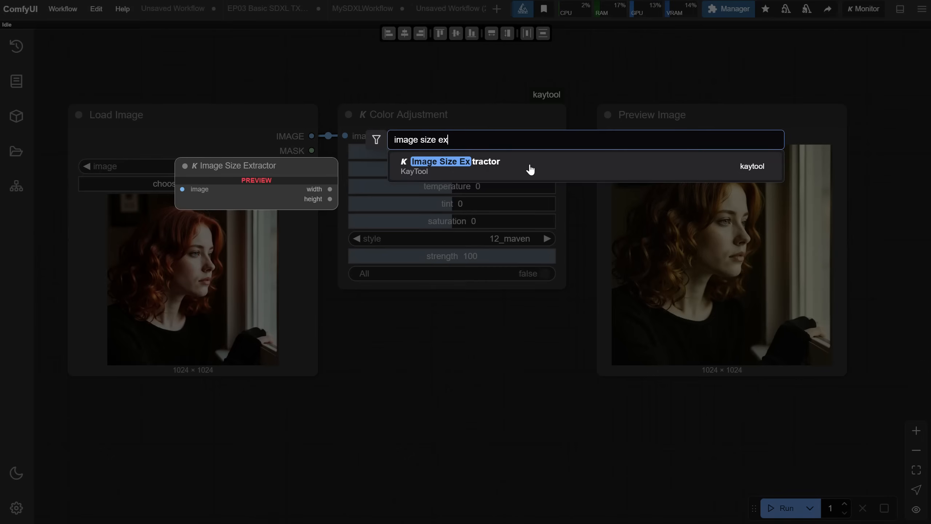
pyautogui.click(439, 165)
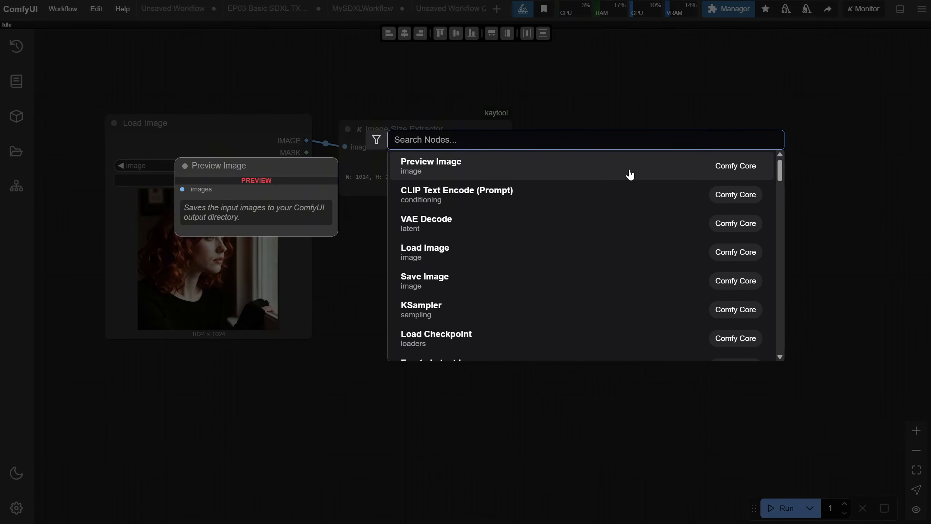
pyautogui.write('empty l')
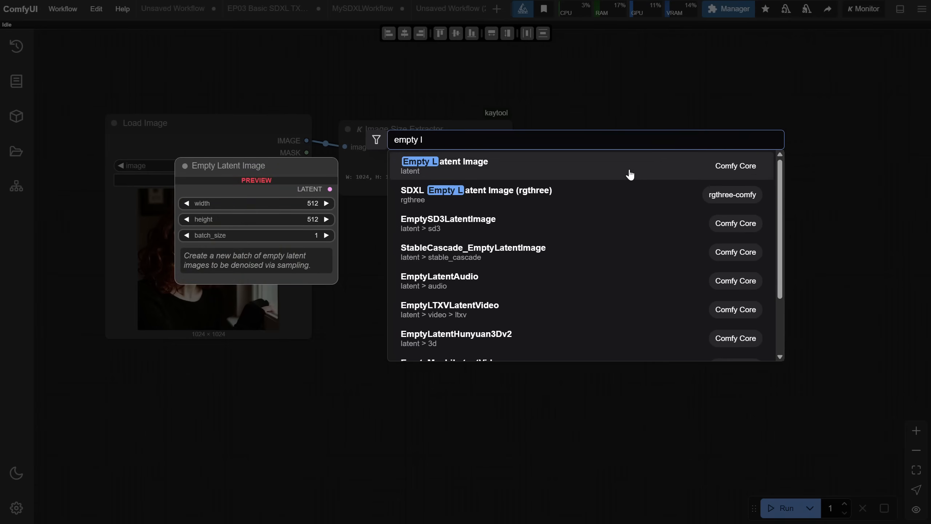
pyautogui.click(444, 162)
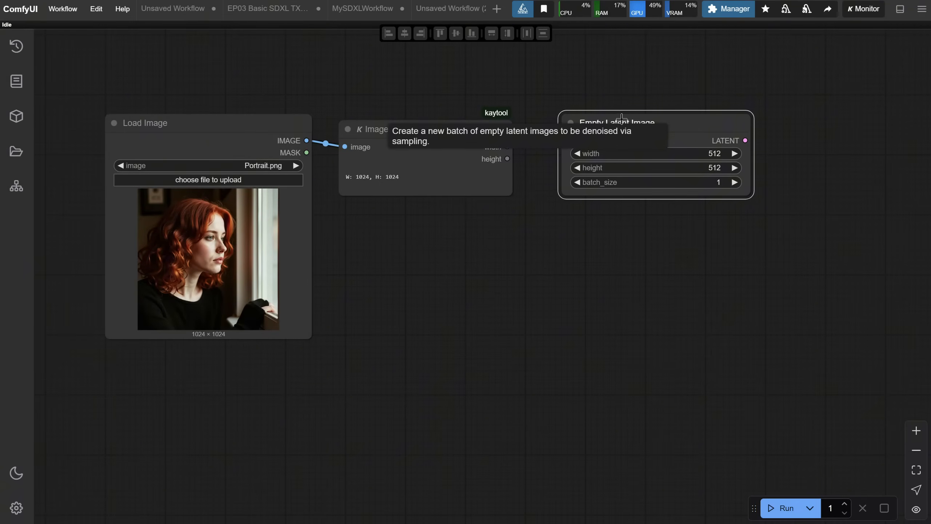
pyautogui.moveTo(508, 159); pyautogui.dragTo(566, 169)
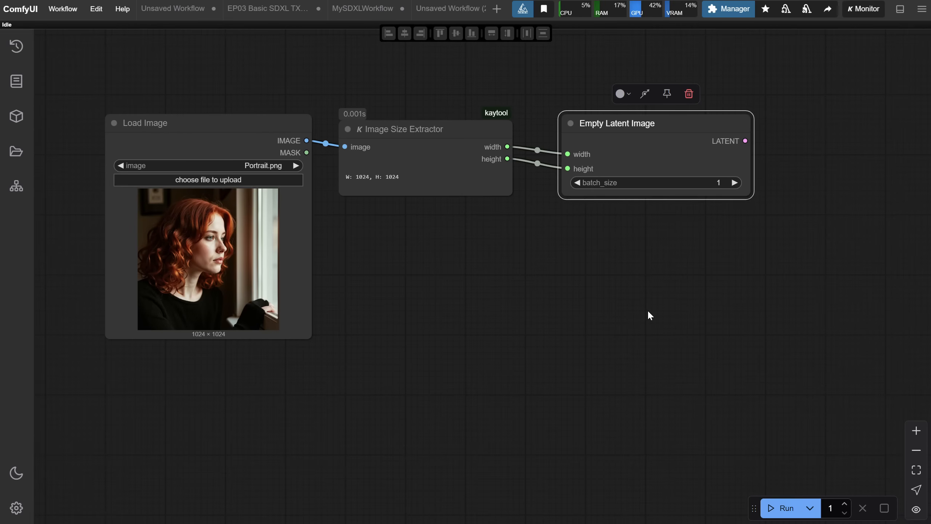
pyautogui.moveTo(664, 156)
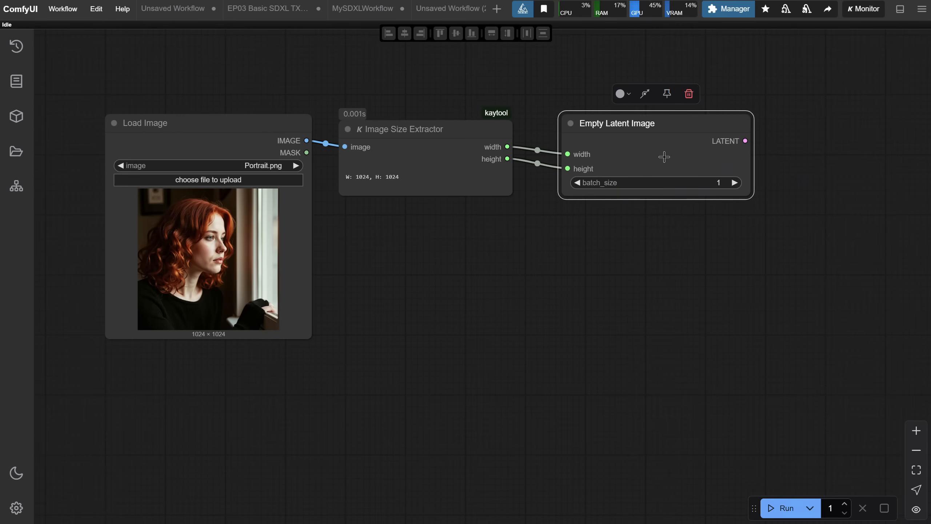
# - Insert an Image Resizer node and run to preview a 512 × 512 result
pyautogui.write('image resizere')
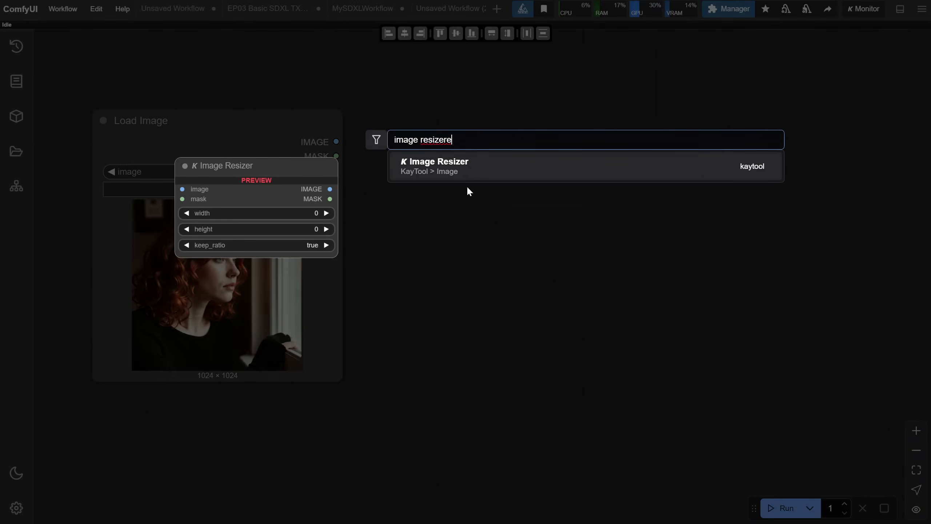
pyautogui.click(434, 166)
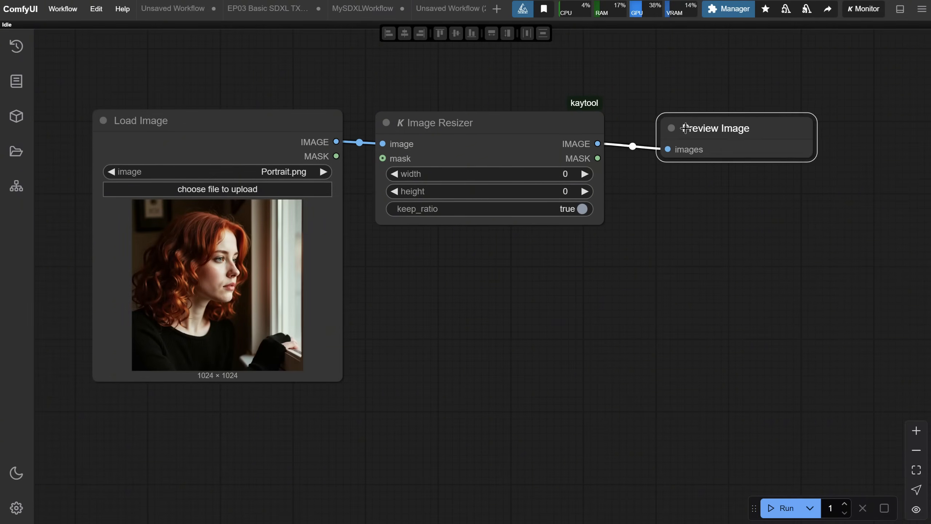
pyautogui.click(784, 507)
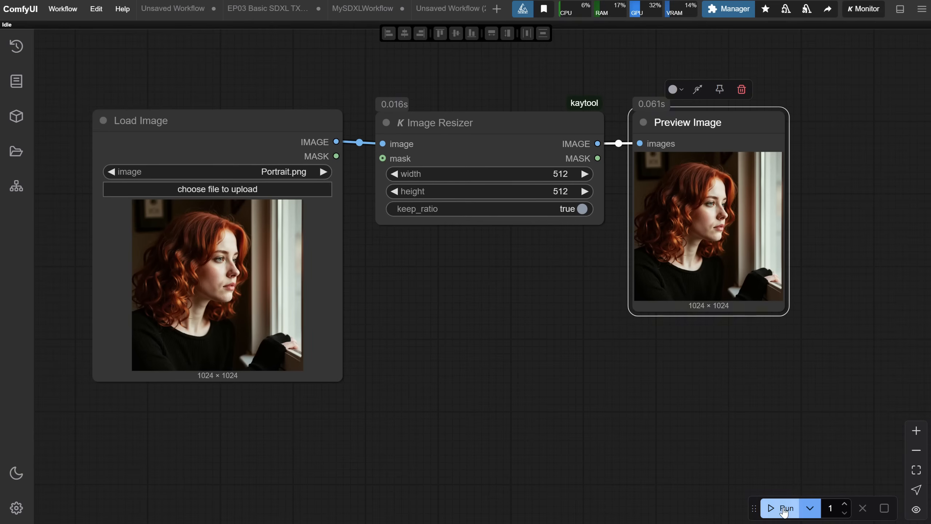
pyautogui.click(783, 508)
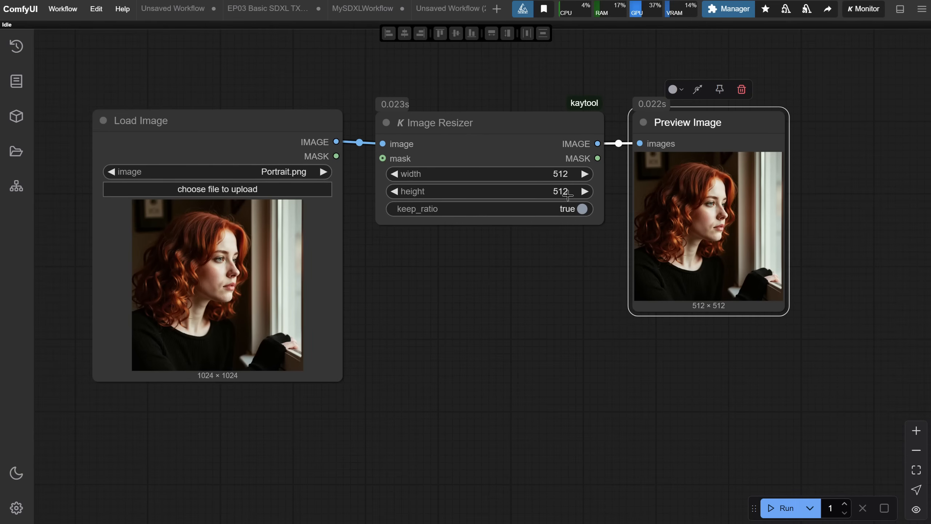
# - Turn off keep_ratio and set width to 200 for a 200 × 768 preview
pyautogui.click(784, 507)
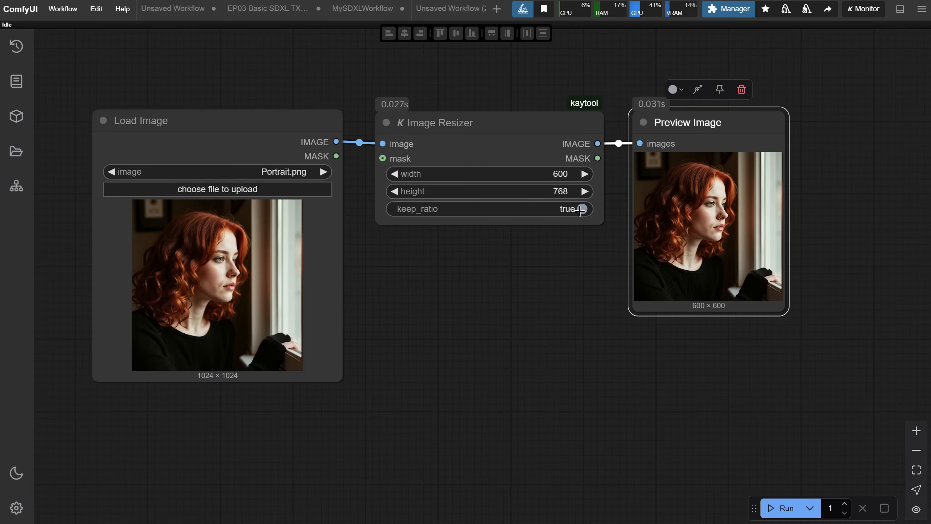
pyautogui.click(581, 208)
pyautogui.write('20')
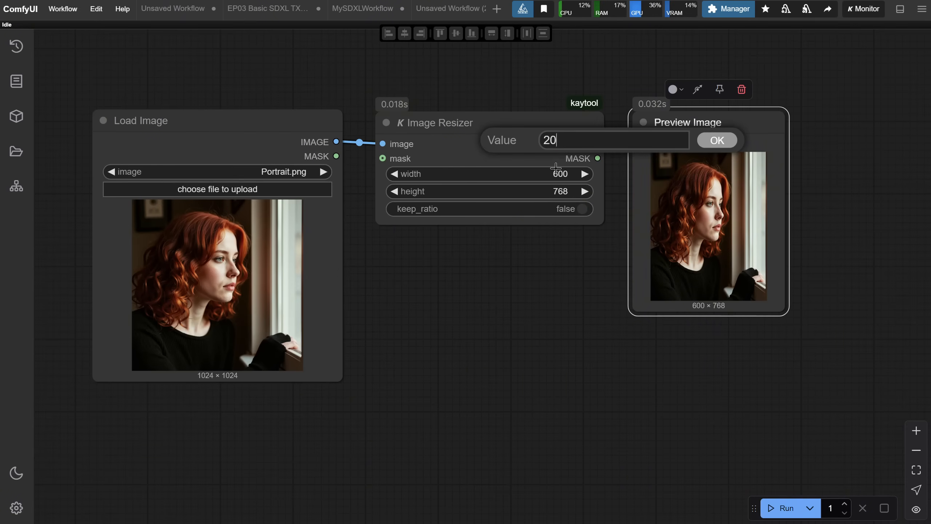
pyautogui.click(716, 140)
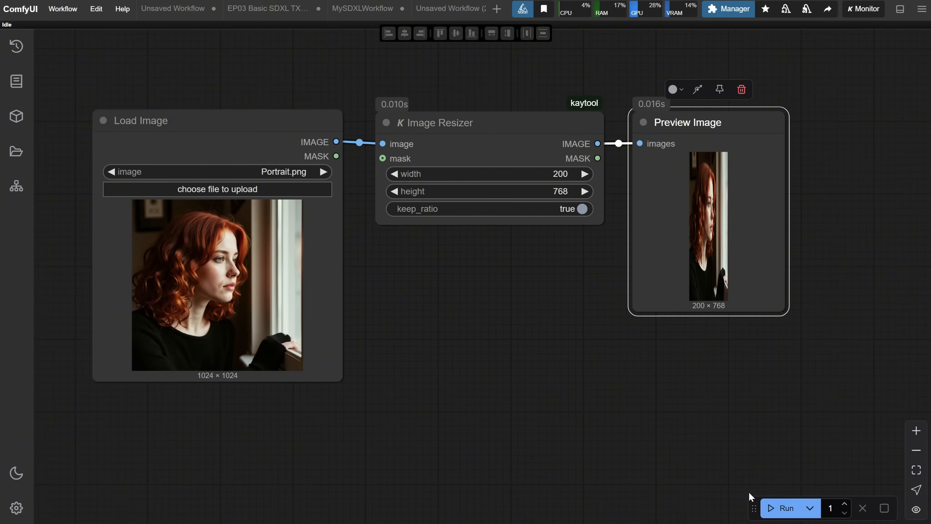
pyautogui.click(728, 8)
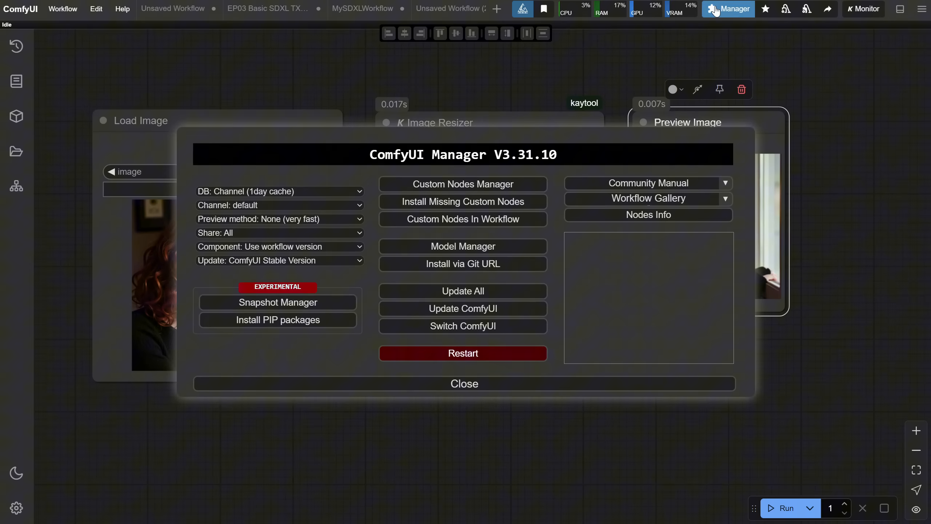
# - Search the installed custom nodes list for 'kay' to find KayTool
pyautogui.click(462, 183)
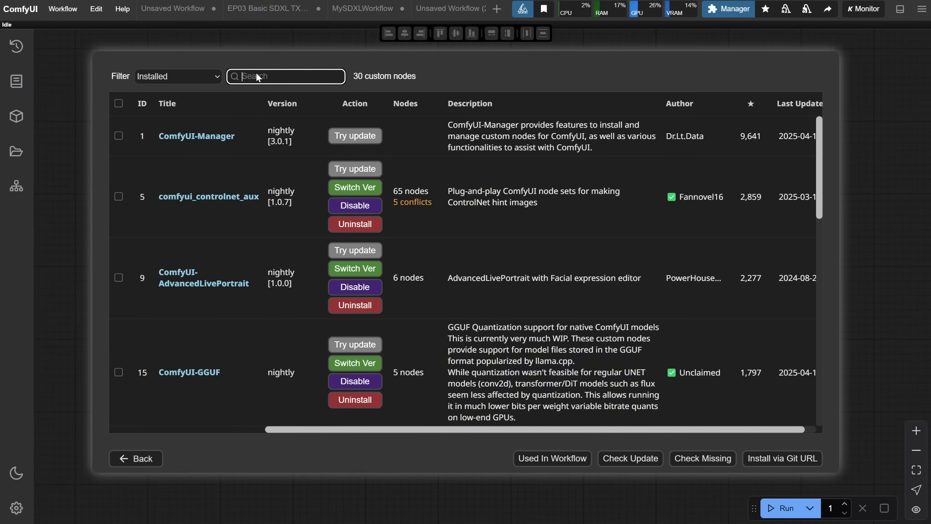
pyautogui.write('kay')
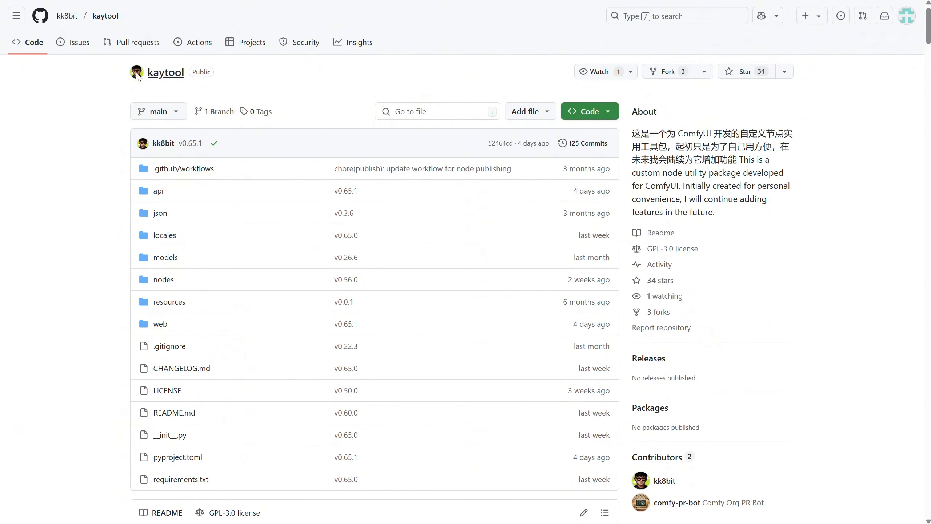
# - Scroll the KayTool README through its feature descriptions to the ImageSizeExtractor section
pyautogui.scroll(-3)
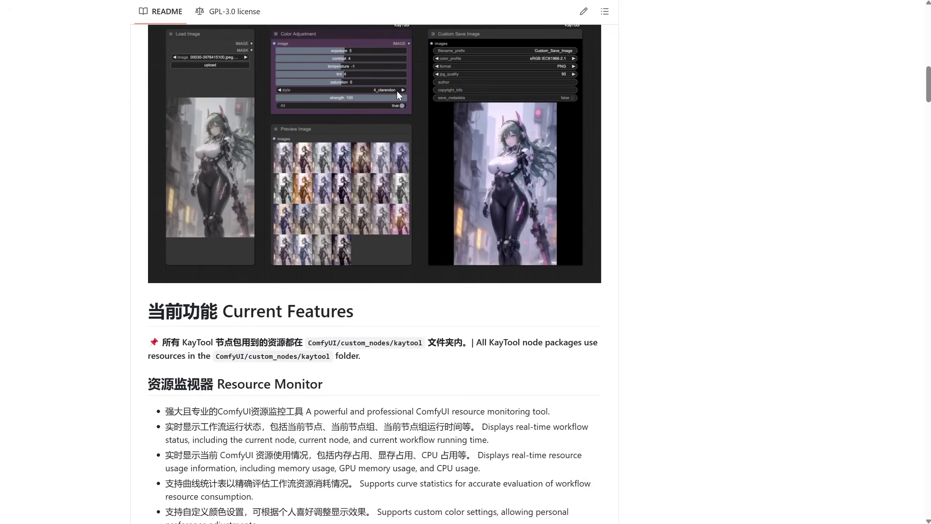
pyautogui.scroll(-3)
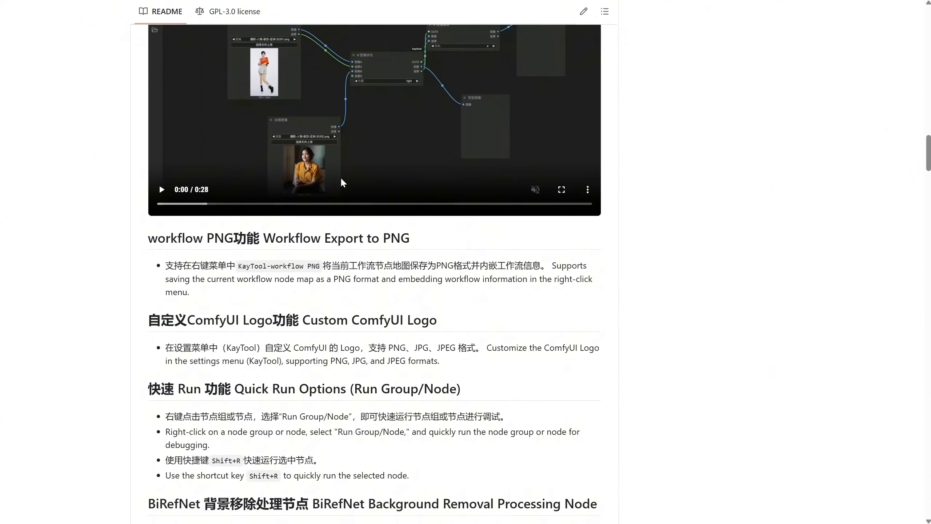
pyautogui.scroll(-3)
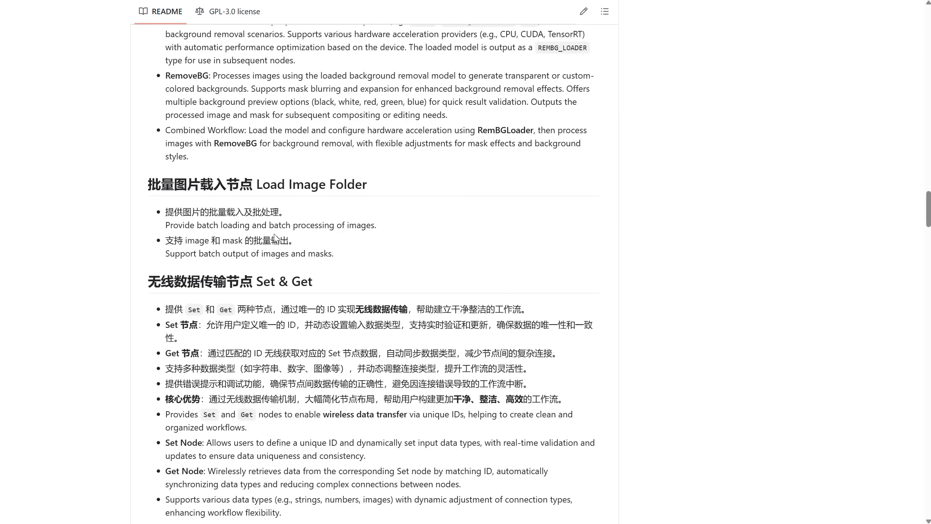
pyautogui.scroll(-3)
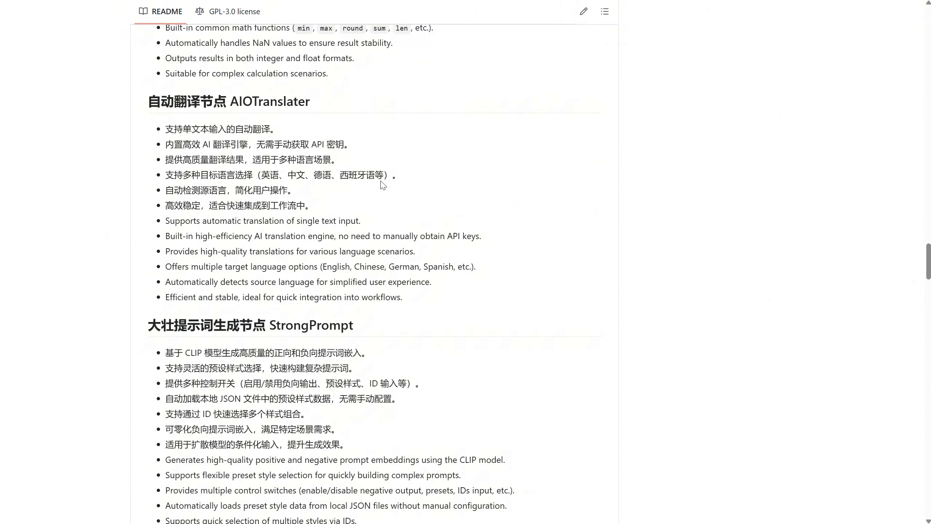
pyautogui.scroll(-3)
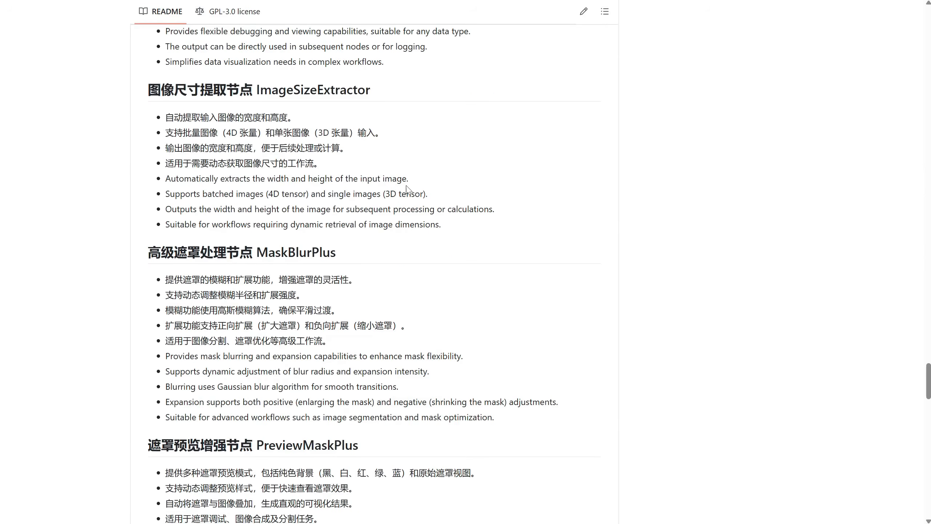
pyautogui.scroll(-3)
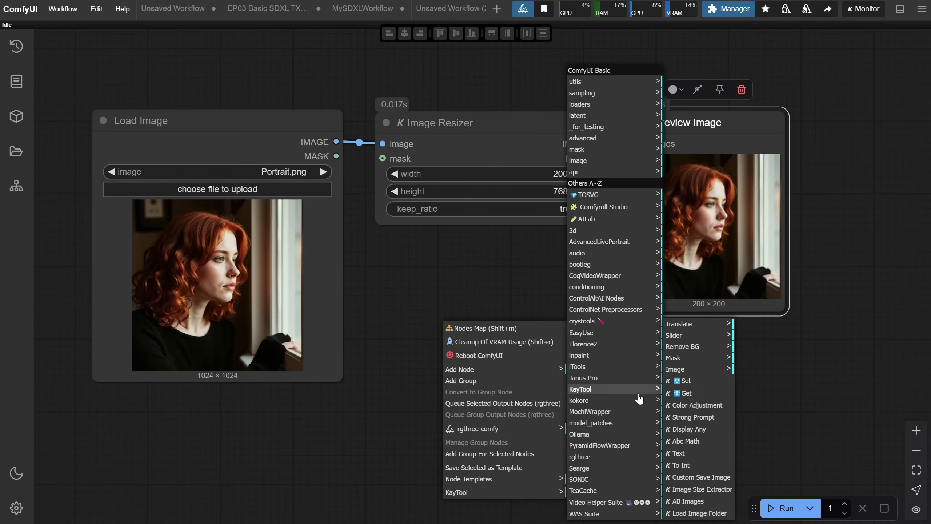
pyautogui.moveTo(697, 335)
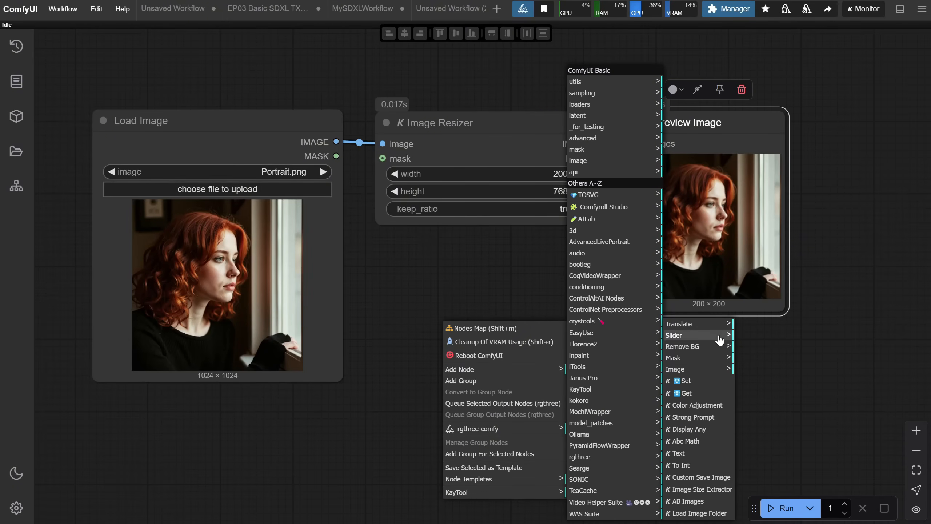
pyautogui.moveTo(688, 357)
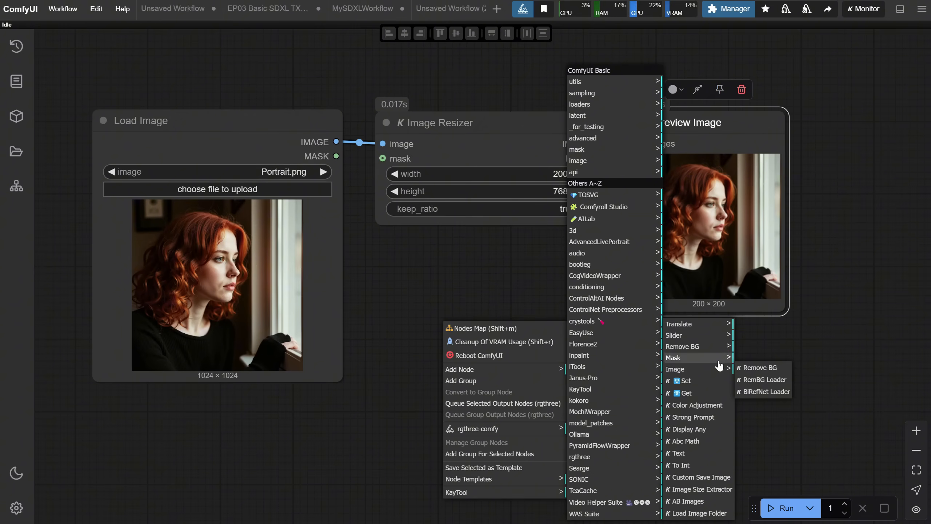